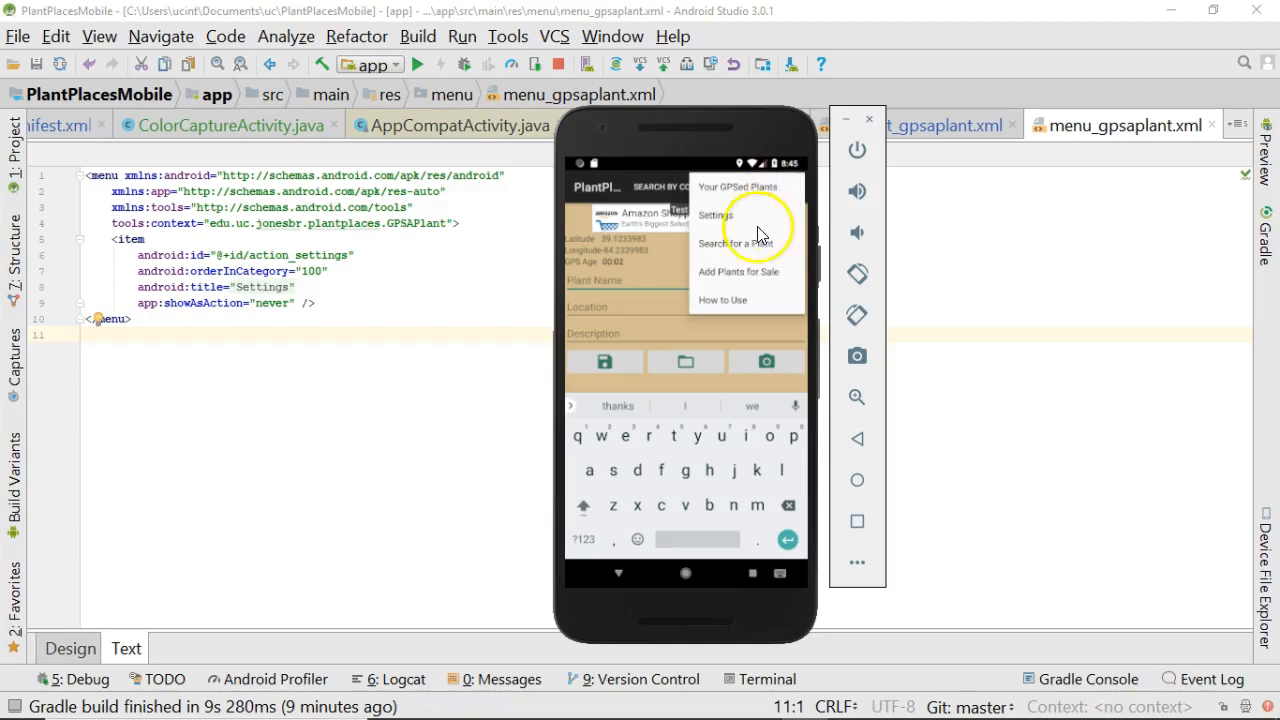
pyautogui.moveTo(670, 185)
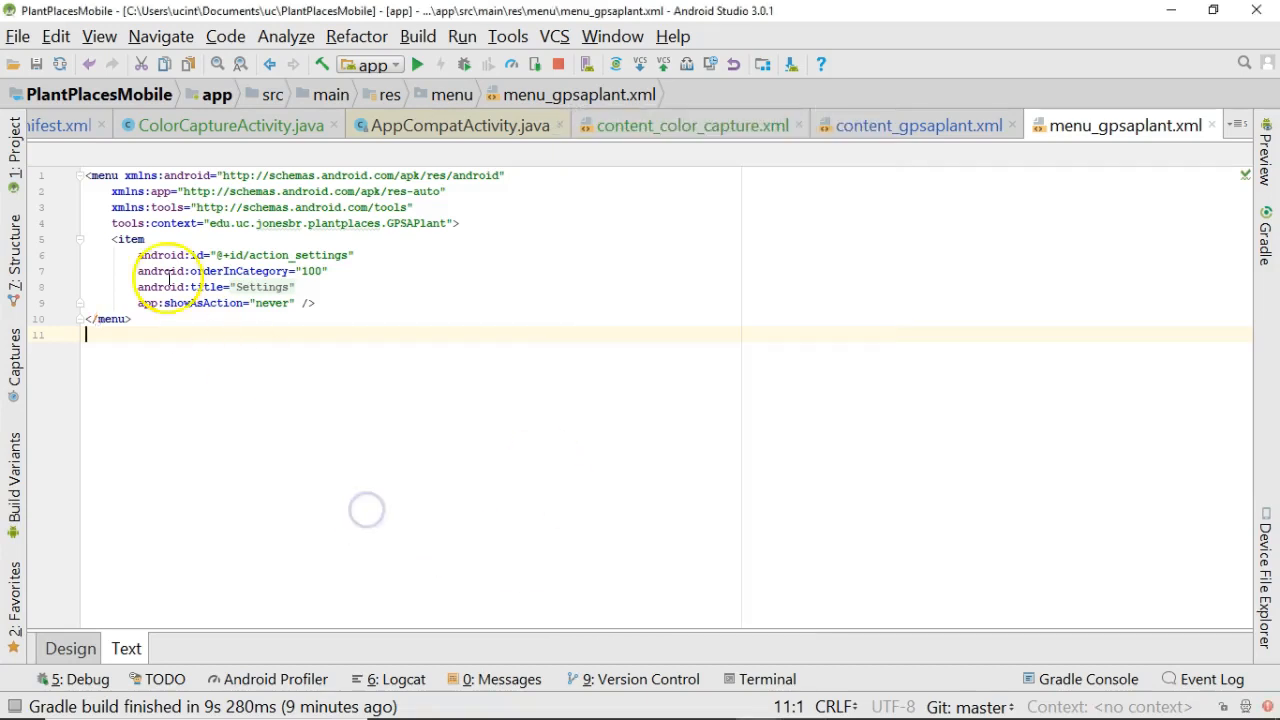
# Step: Reveal the app module's menu resources in the project tree and select menu_gpsaplant.xml
pyautogui.click(14, 140)
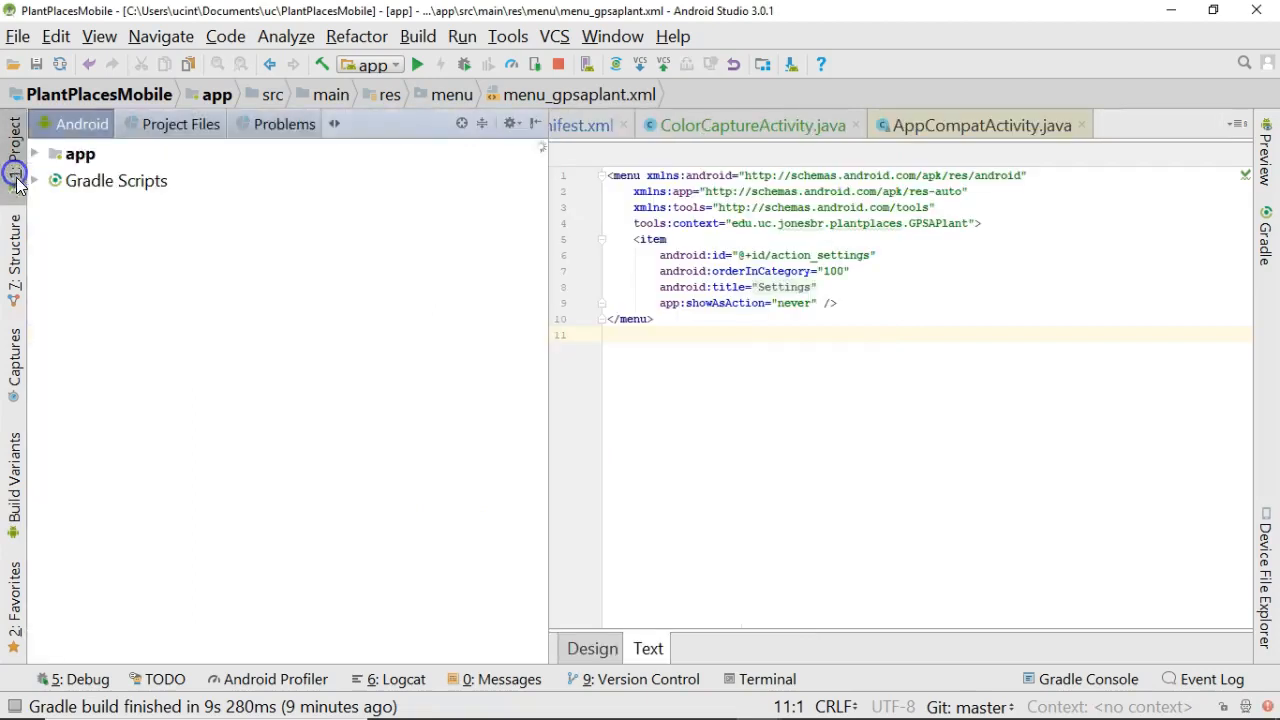
pyautogui.click(34, 153)
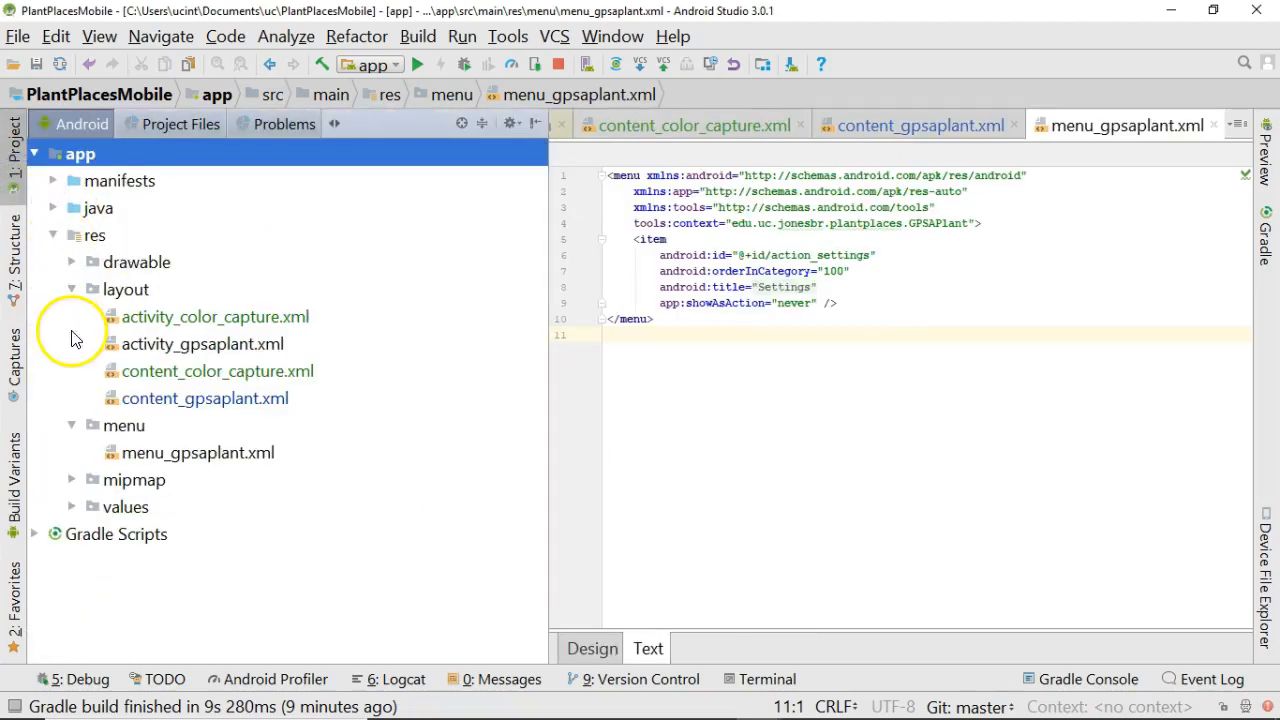
pyautogui.moveTo(78, 378)
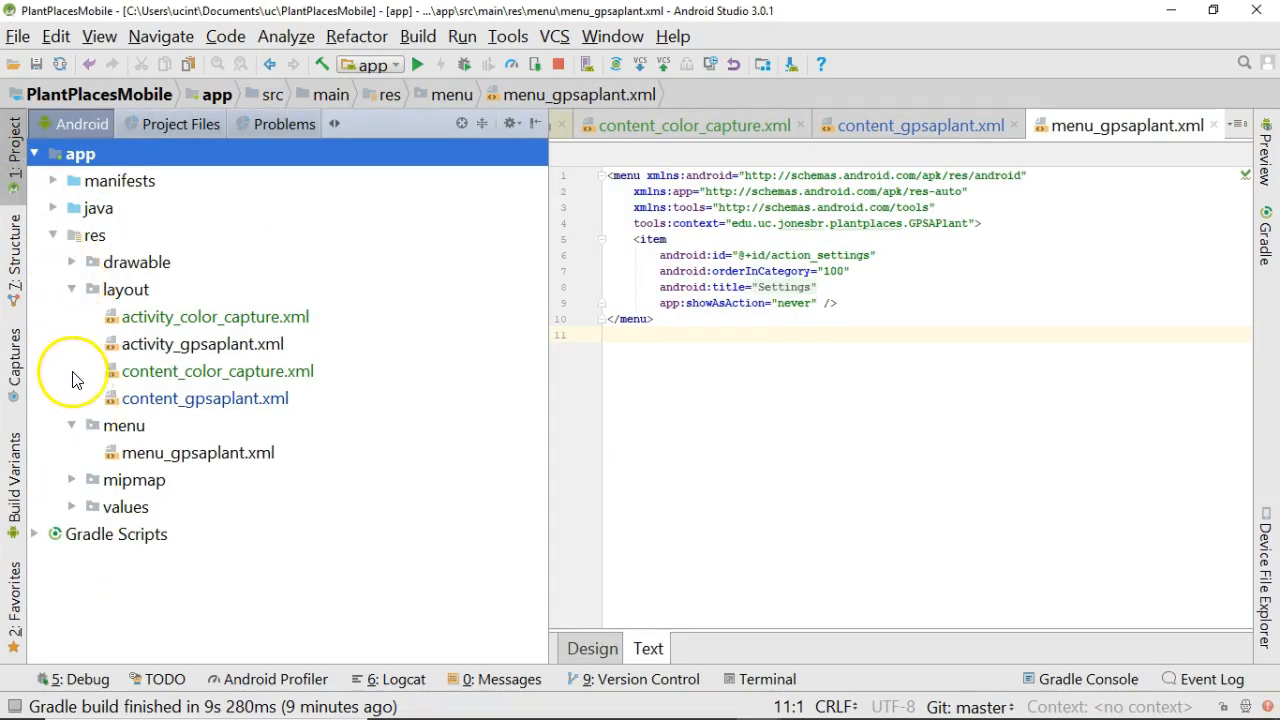
pyautogui.click(123, 425)
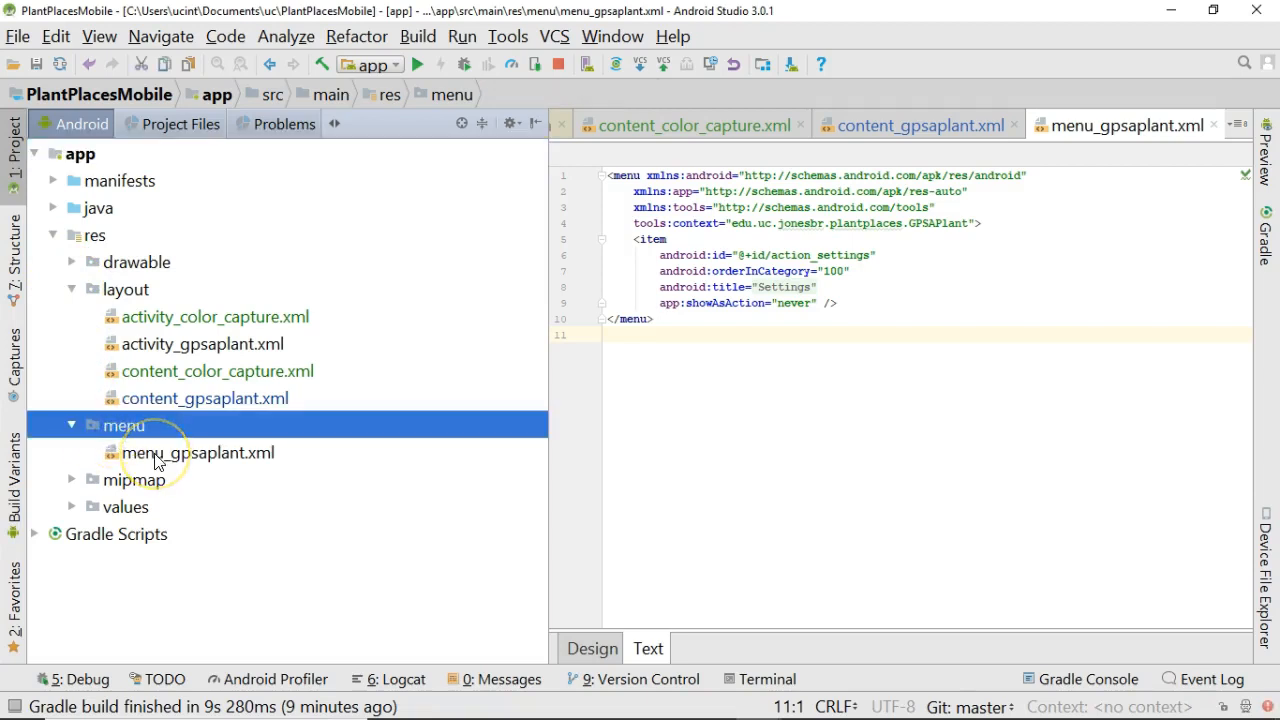
pyautogui.click(197, 452)
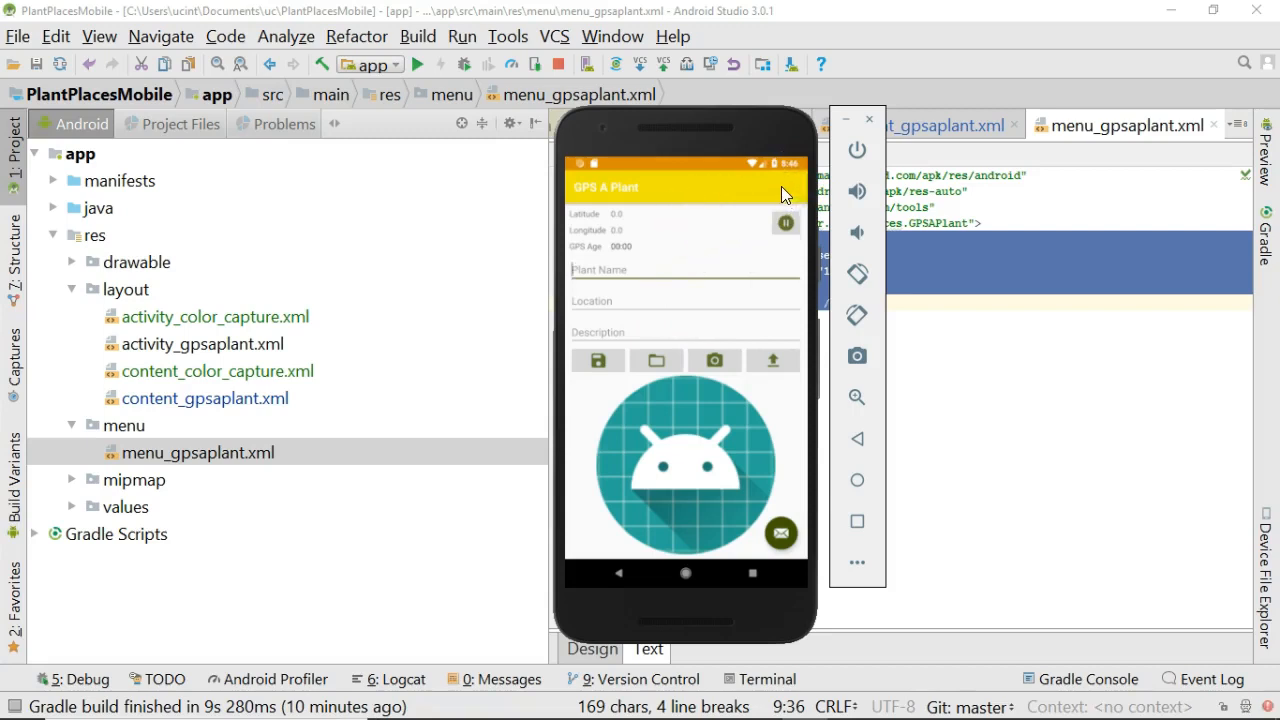
pyautogui.moveTo(855, 250)
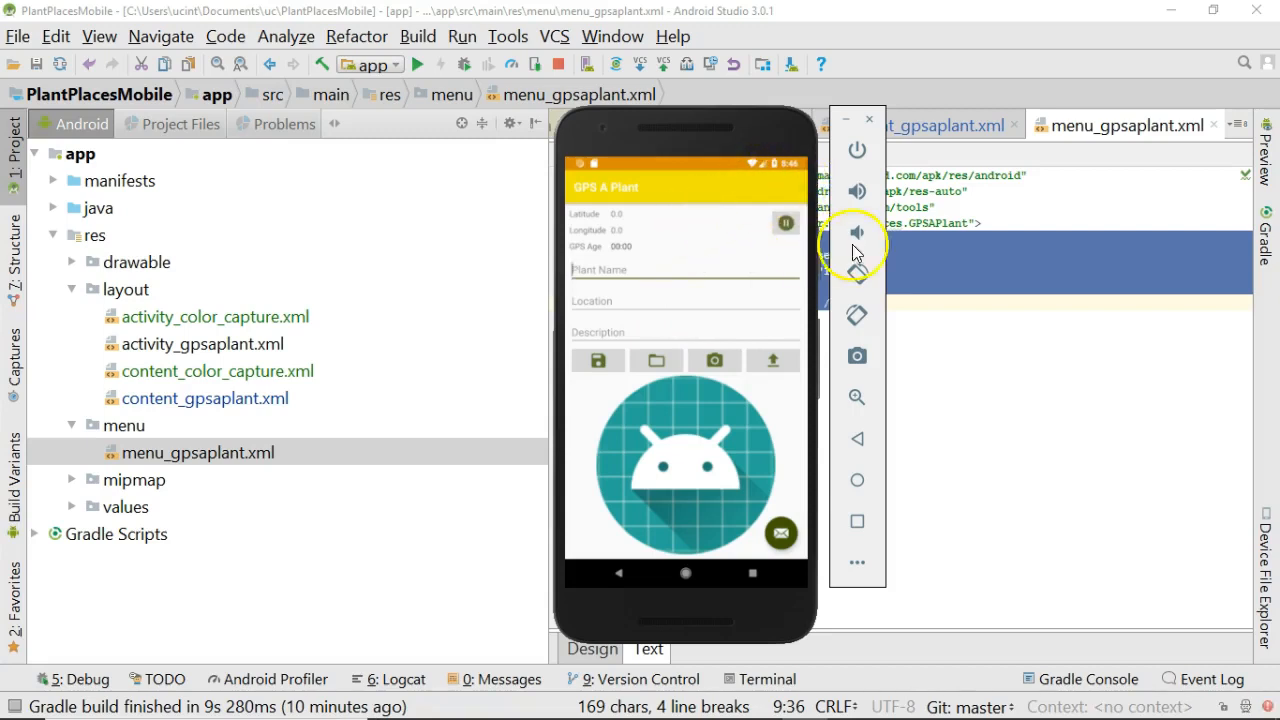
pyautogui.moveTo(328, 341)
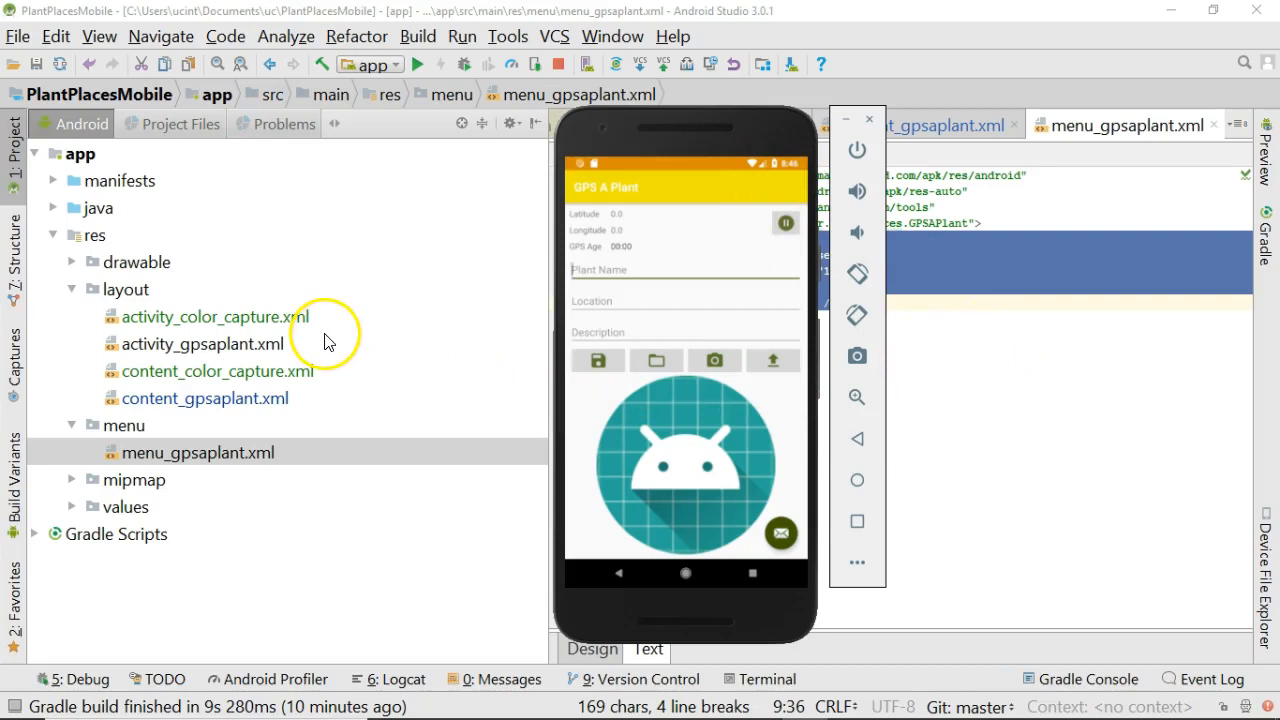
pyautogui.moveTo(798, 185)
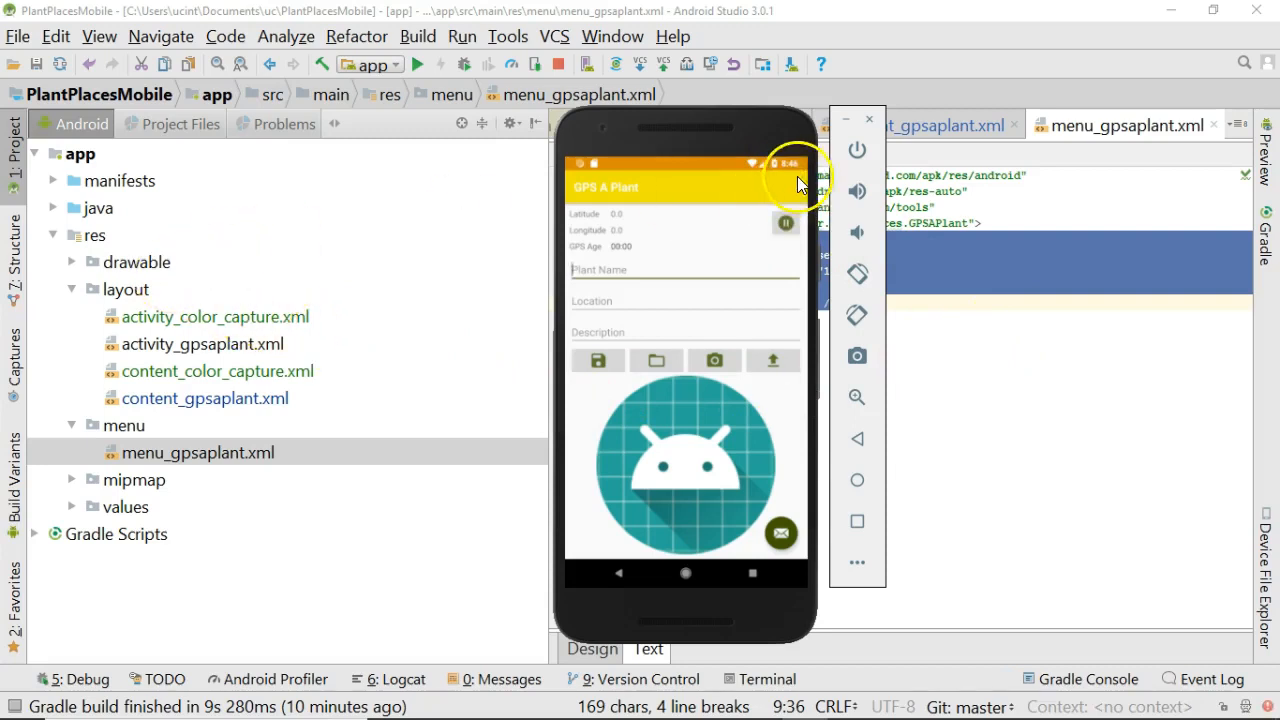
pyautogui.moveTo(500, 195)
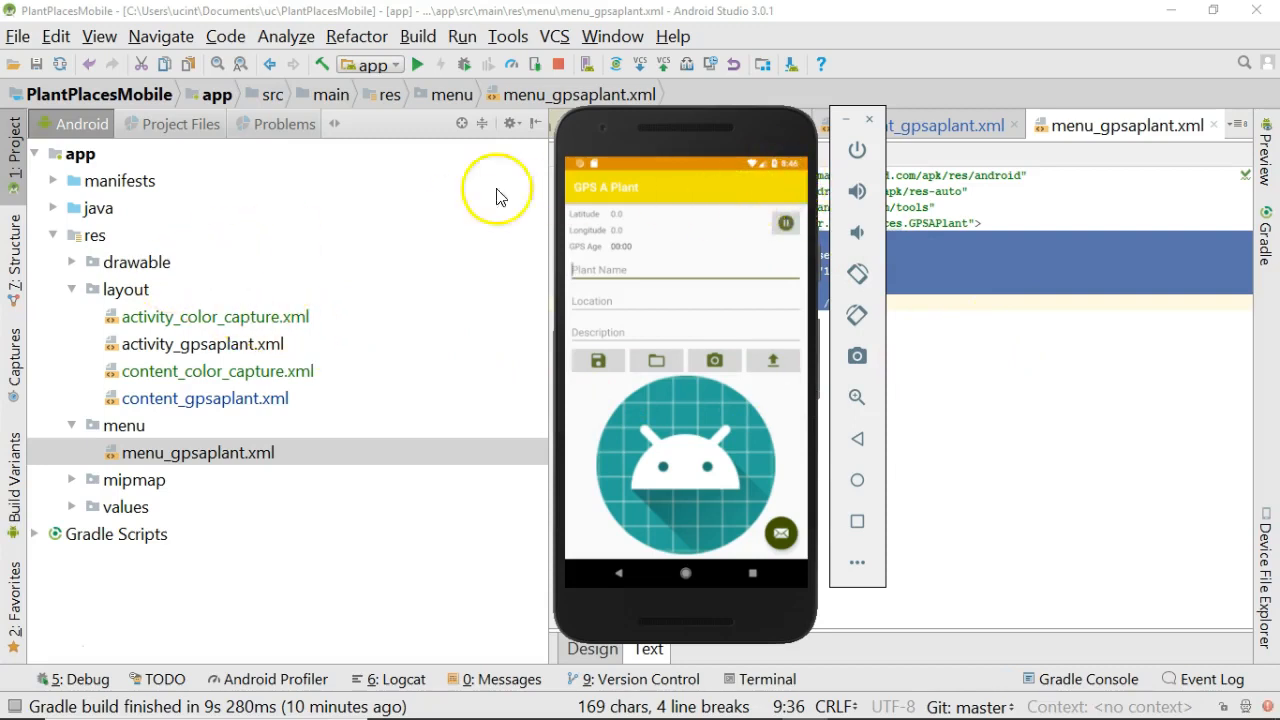
pyautogui.moveTo(312, 204)
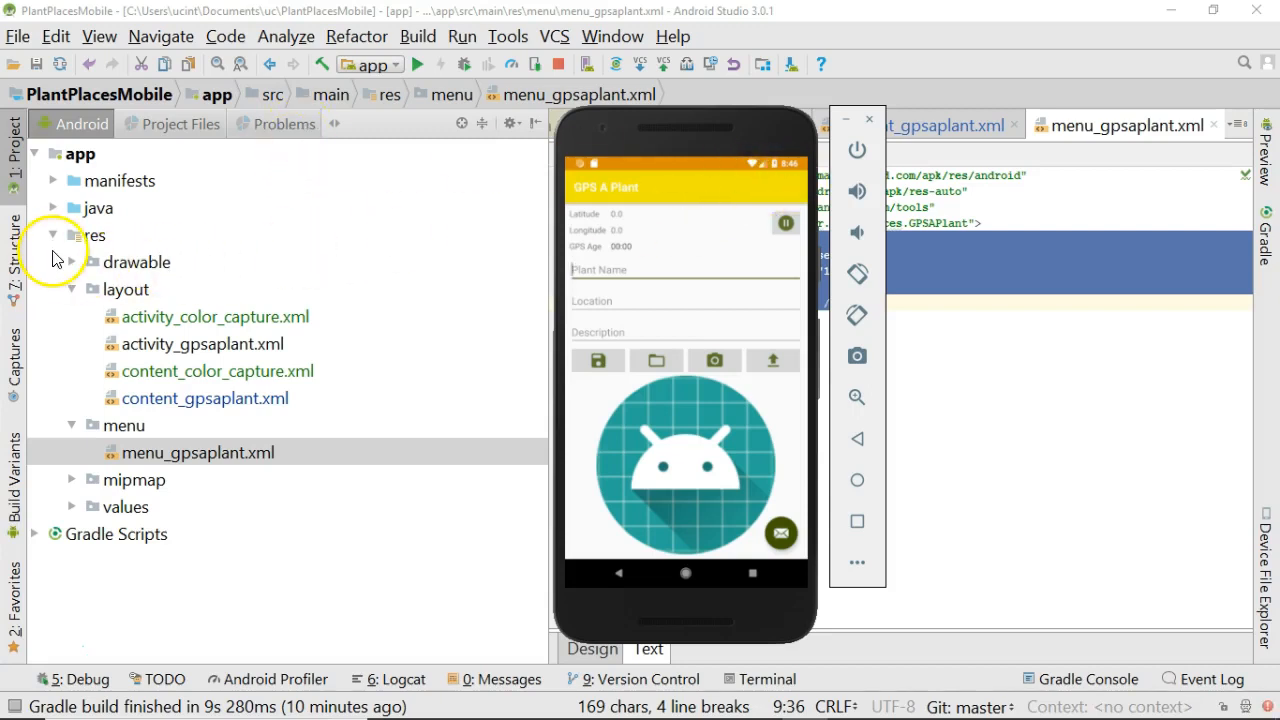
# Step: In GPSAPlant.java add an onCreateOptionsMenu override via autocomplete
pyautogui.click(53, 208)
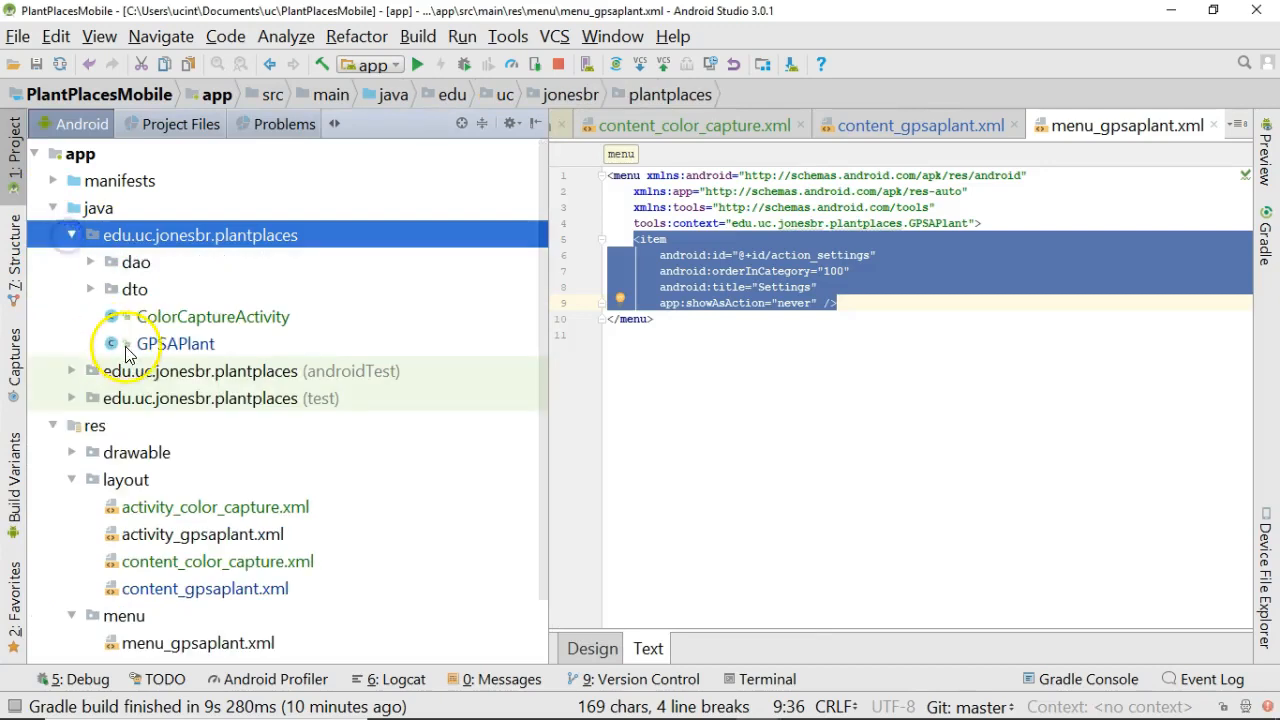
pyautogui.doubleClick(176, 343)
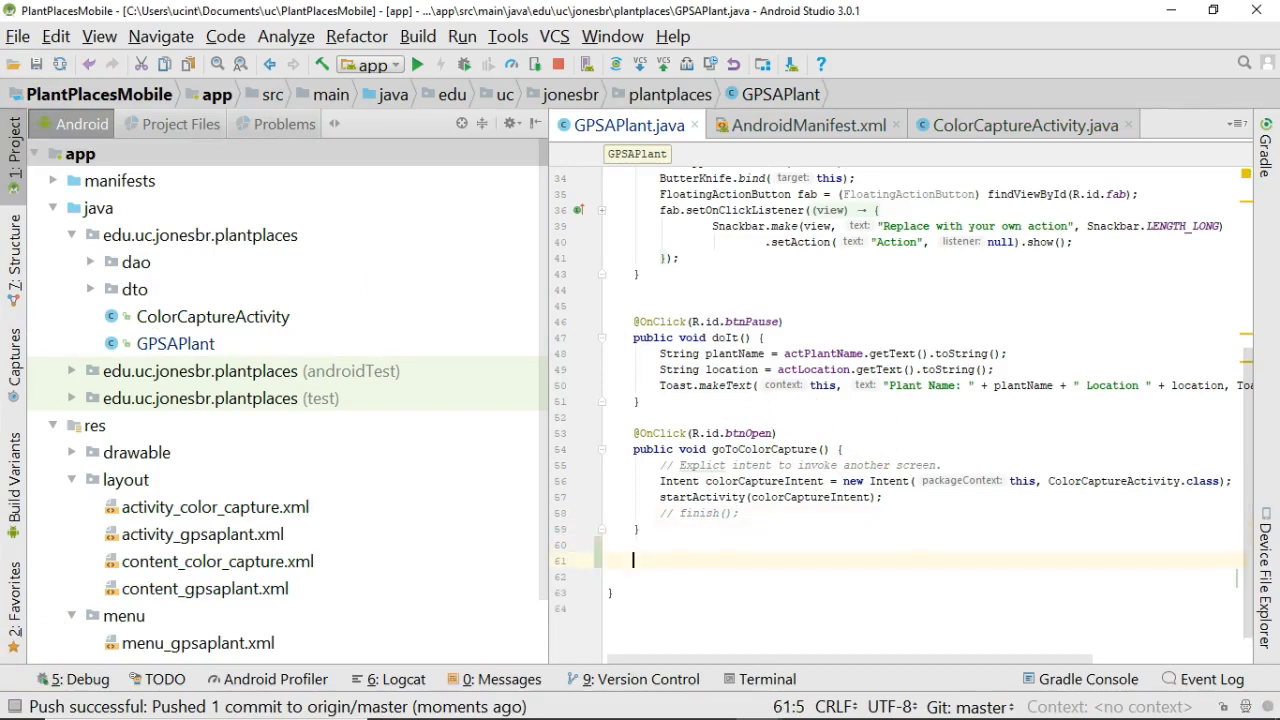
pyautogui.write('onCreate')
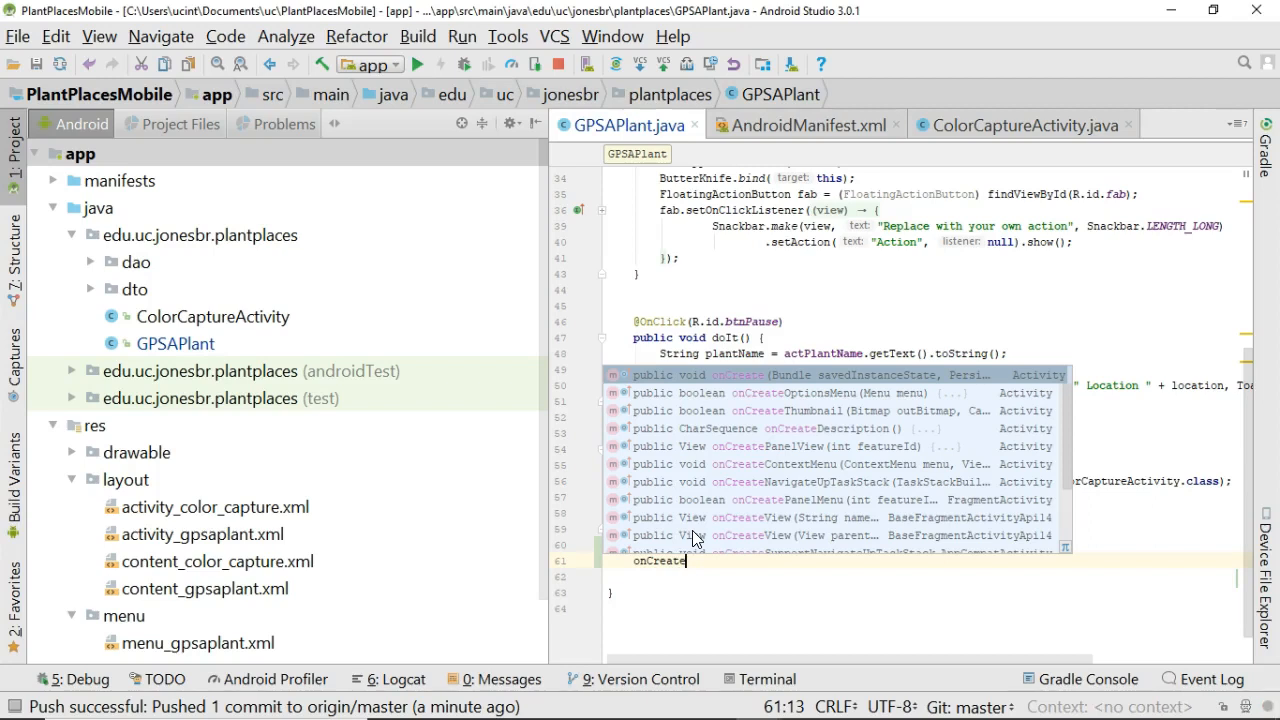
pyautogui.write('Ob')
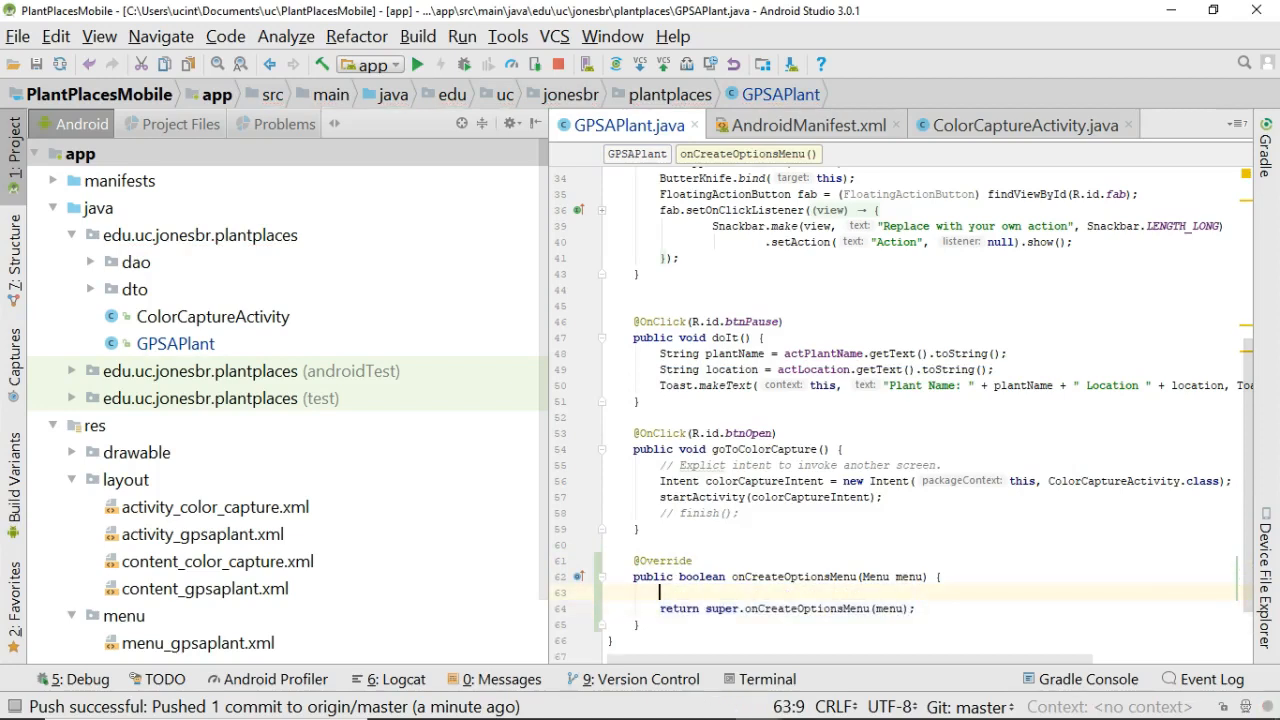
# Step: Inflate R.menu.menu_gpsaplant into the menu with getMenuInflater().inflate(...)
pyautogui.write('getMenuInflater().inflate();')
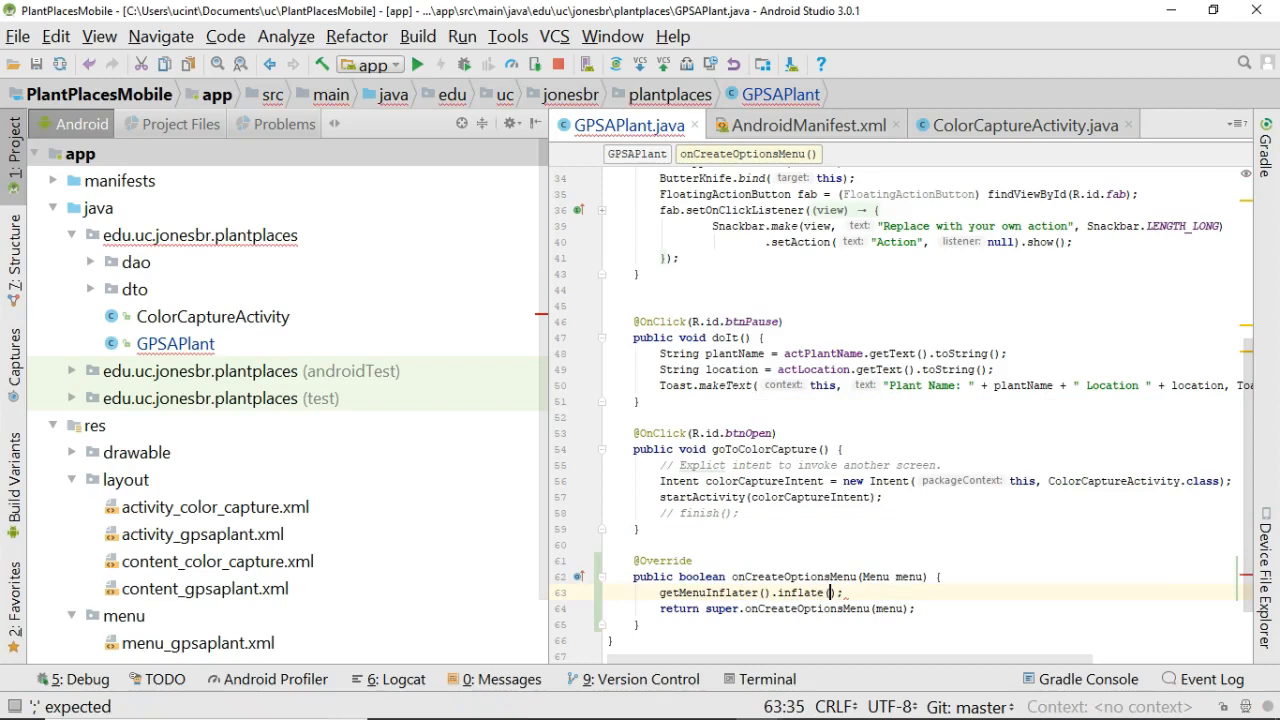
pyautogui.write('R.menu.menu_gpsaplant')
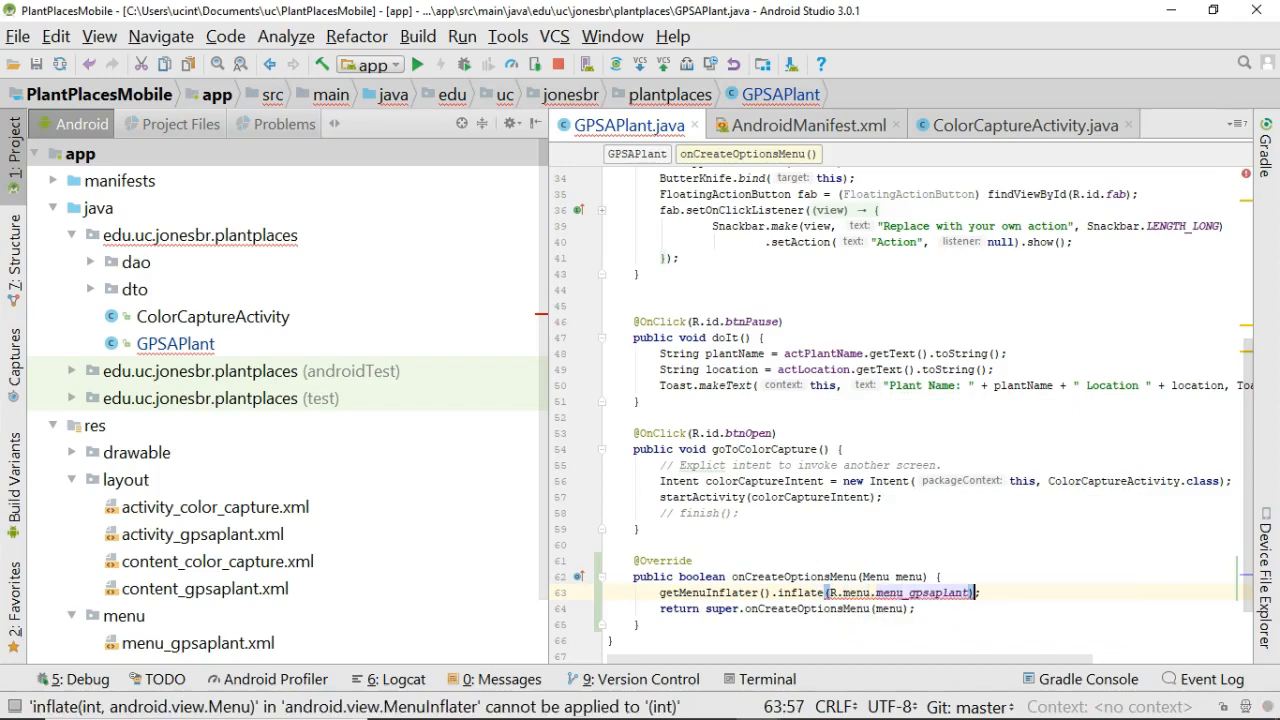
pyautogui.click(970, 592)
pyautogui.write(', ')
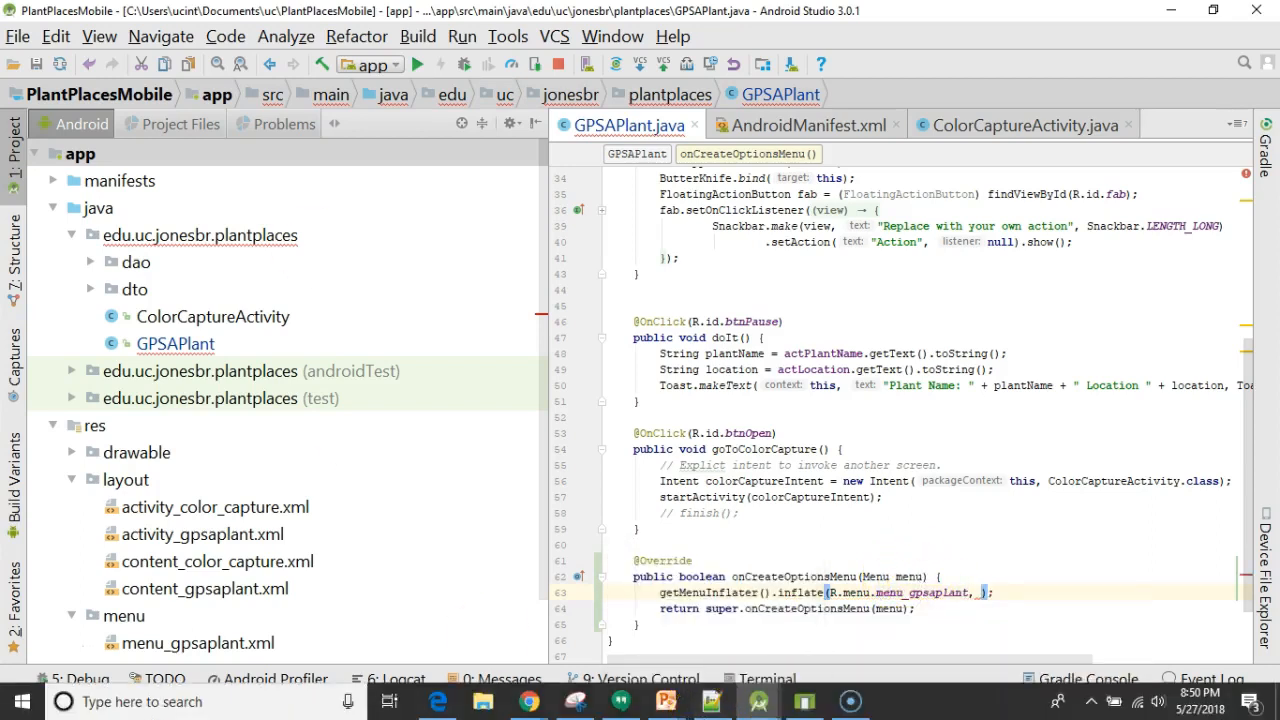
pyautogui.write('_menu')
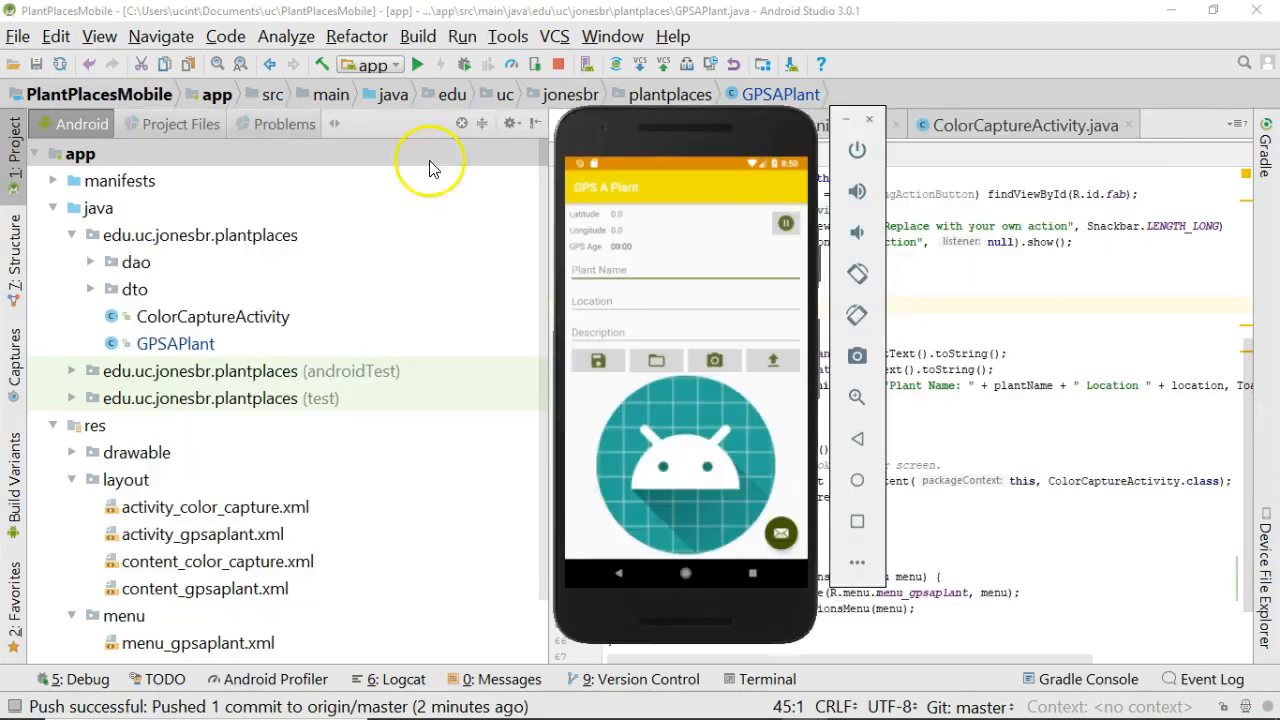
pyautogui.moveTo(435, 107)
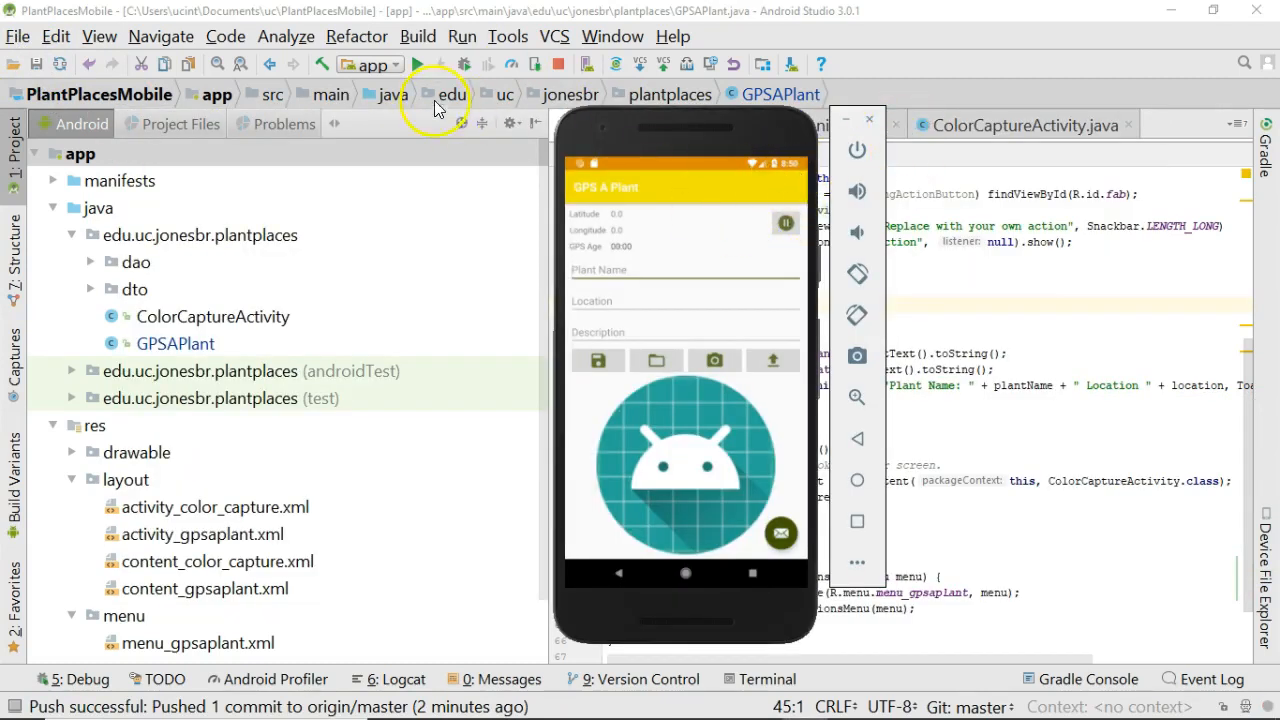
# Step: Debug the app on the Nexus 5X API 27 emulator and check Settings in its overflow menu
pyautogui.click(417, 63)
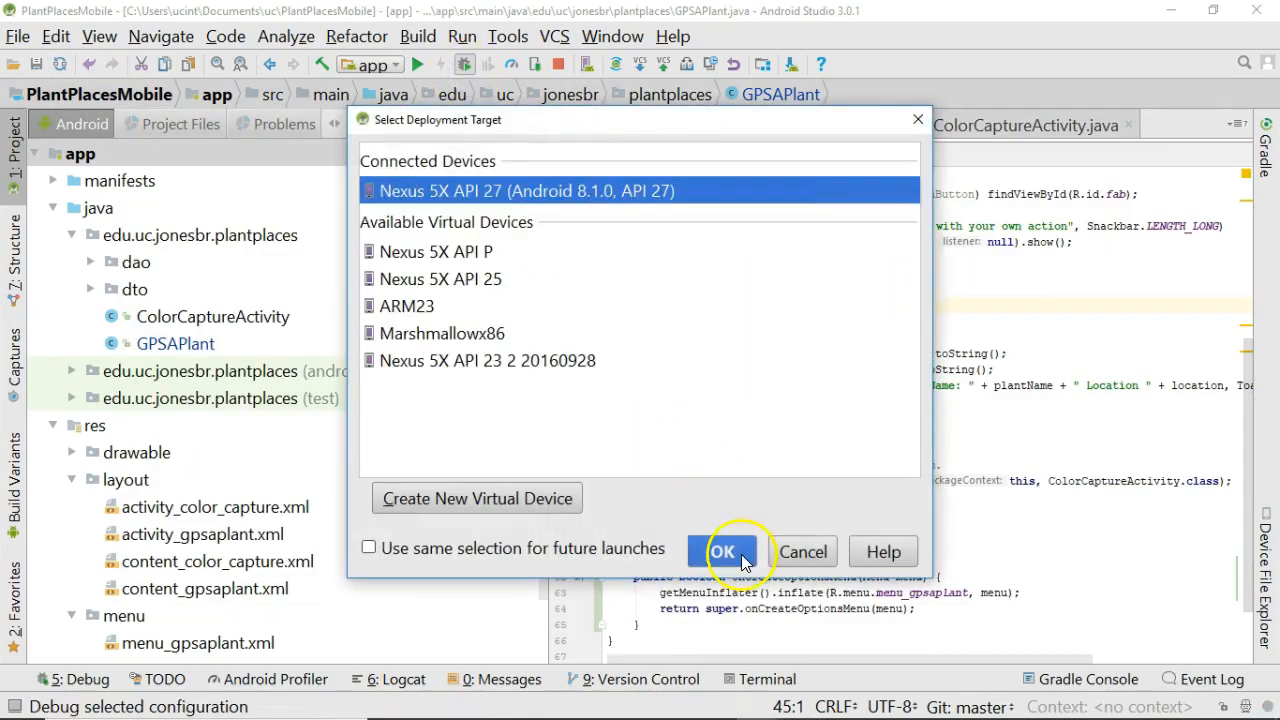
pyautogui.click(721, 551)
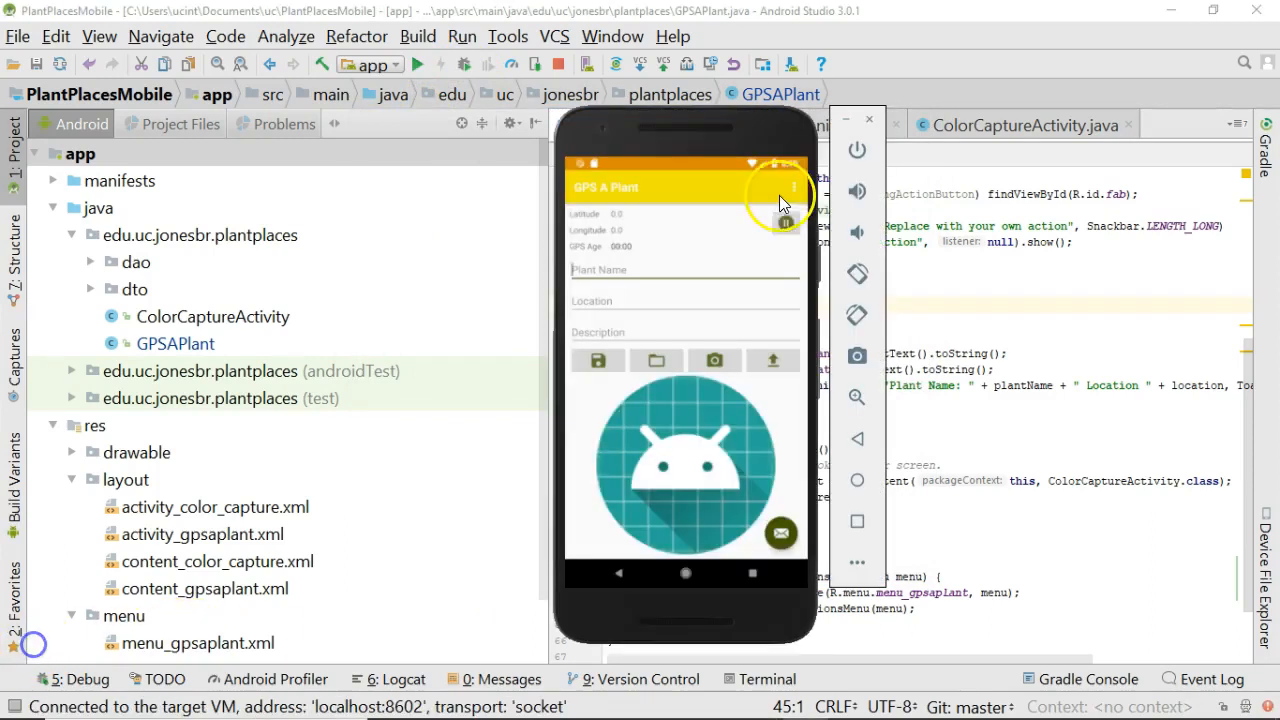
pyautogui.click(793, 188)
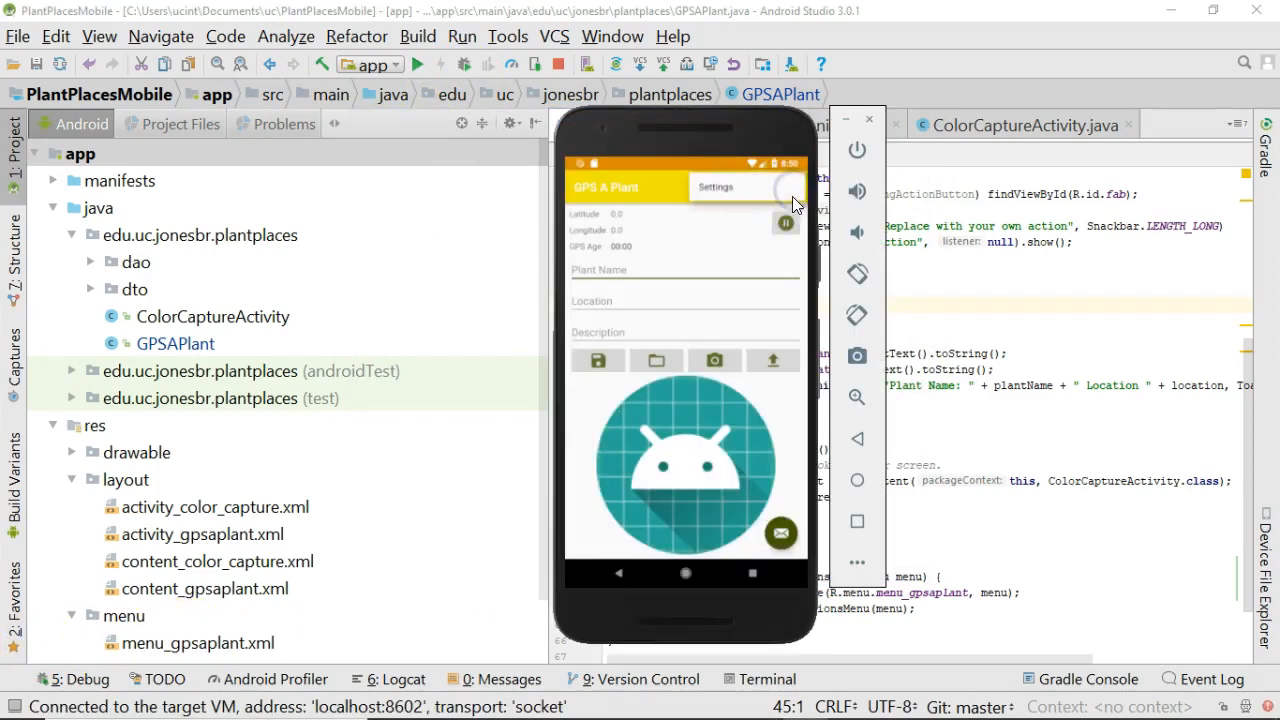
pyautogui.click(793, 188)
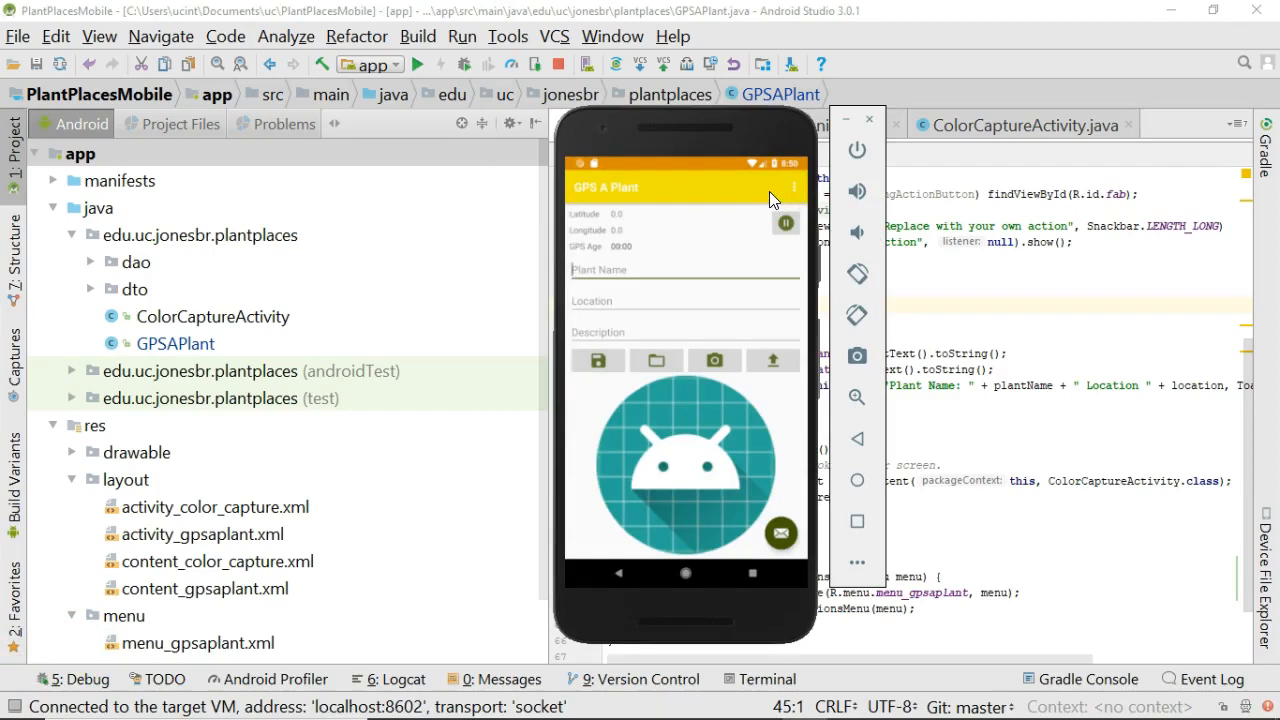
pyautogui.moveTo(763, 210)
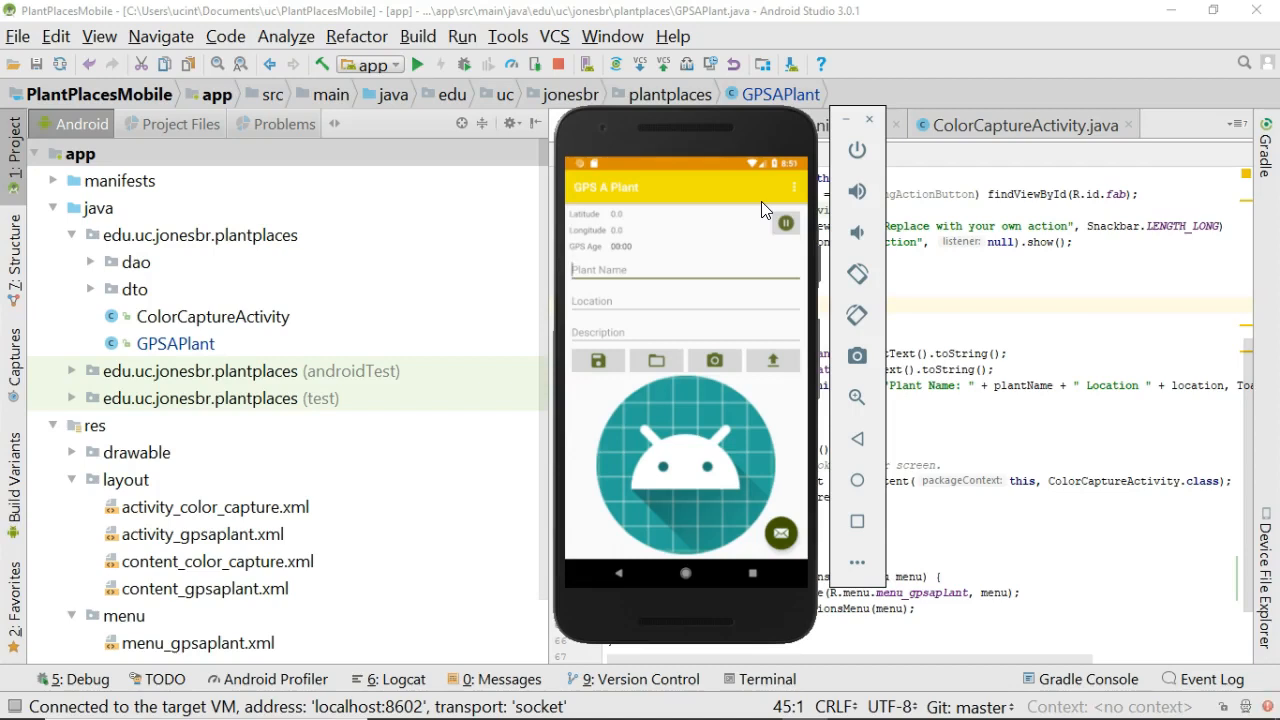
pyautogui.click(793, 188)
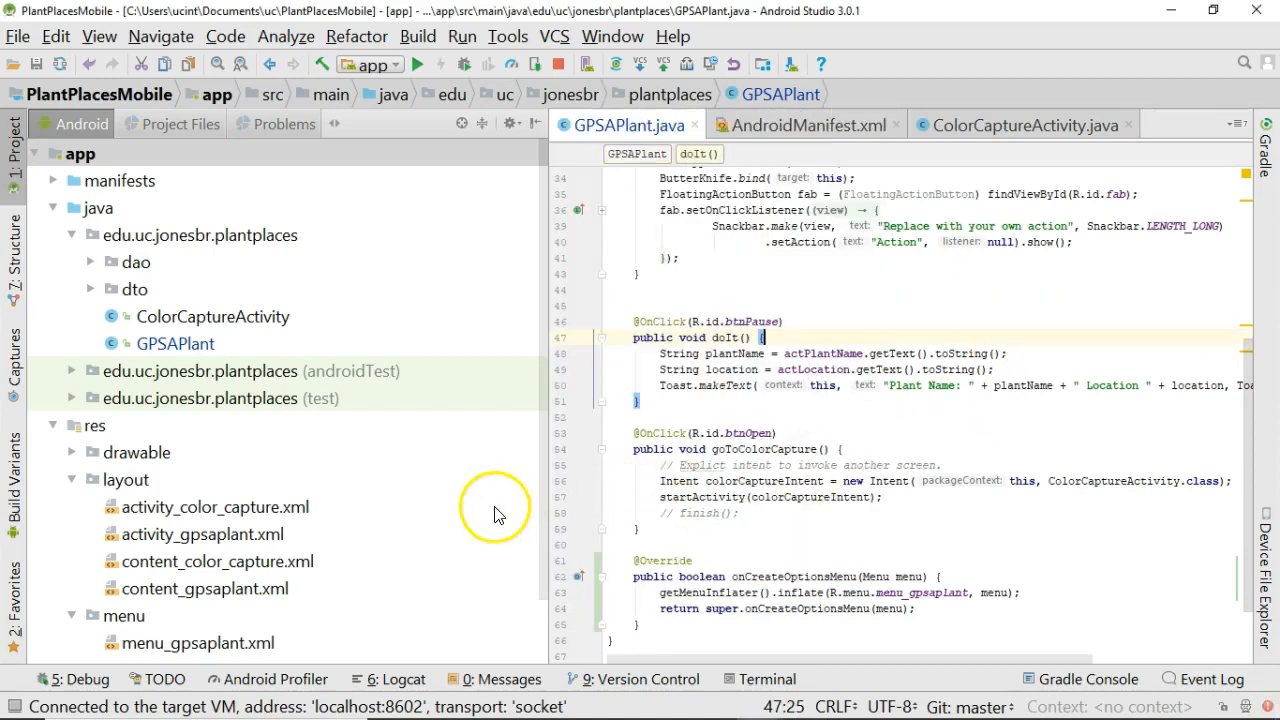
# Step: Show menu_gpsaplant.xml in the visual Design view
pyautogui.scroll(-3)
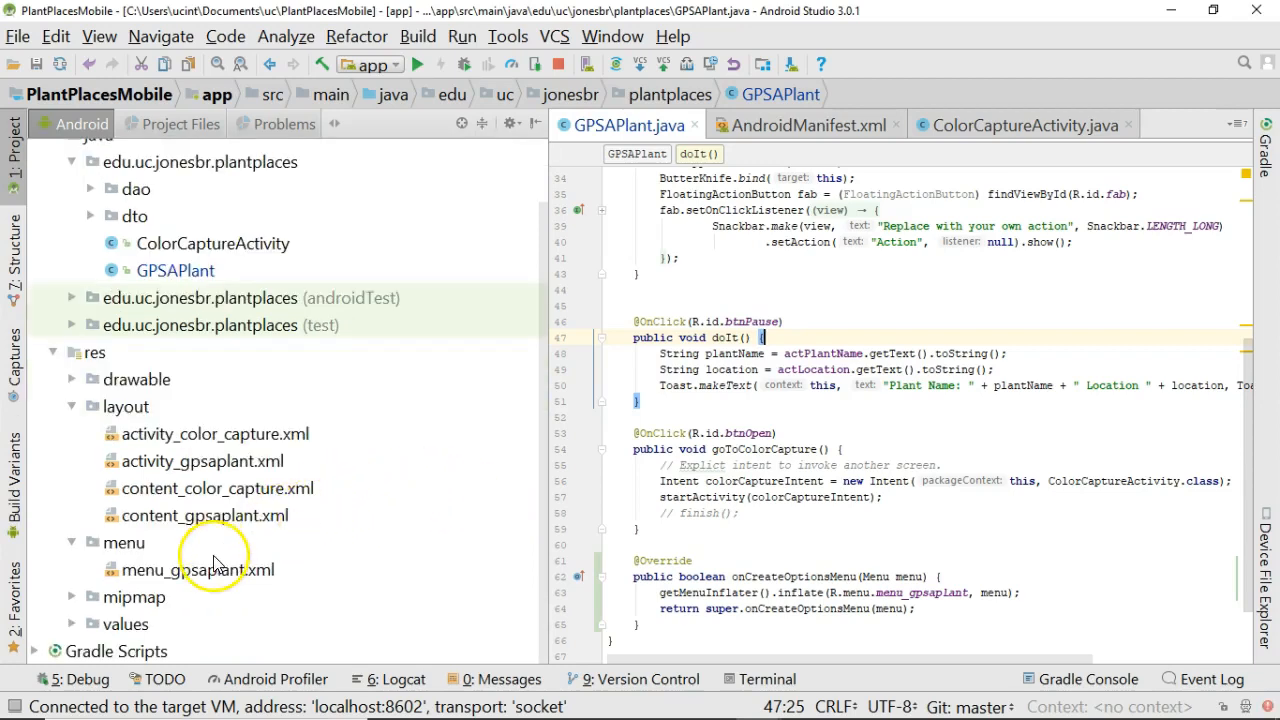
pyautogui.doubleClick(198, 569)
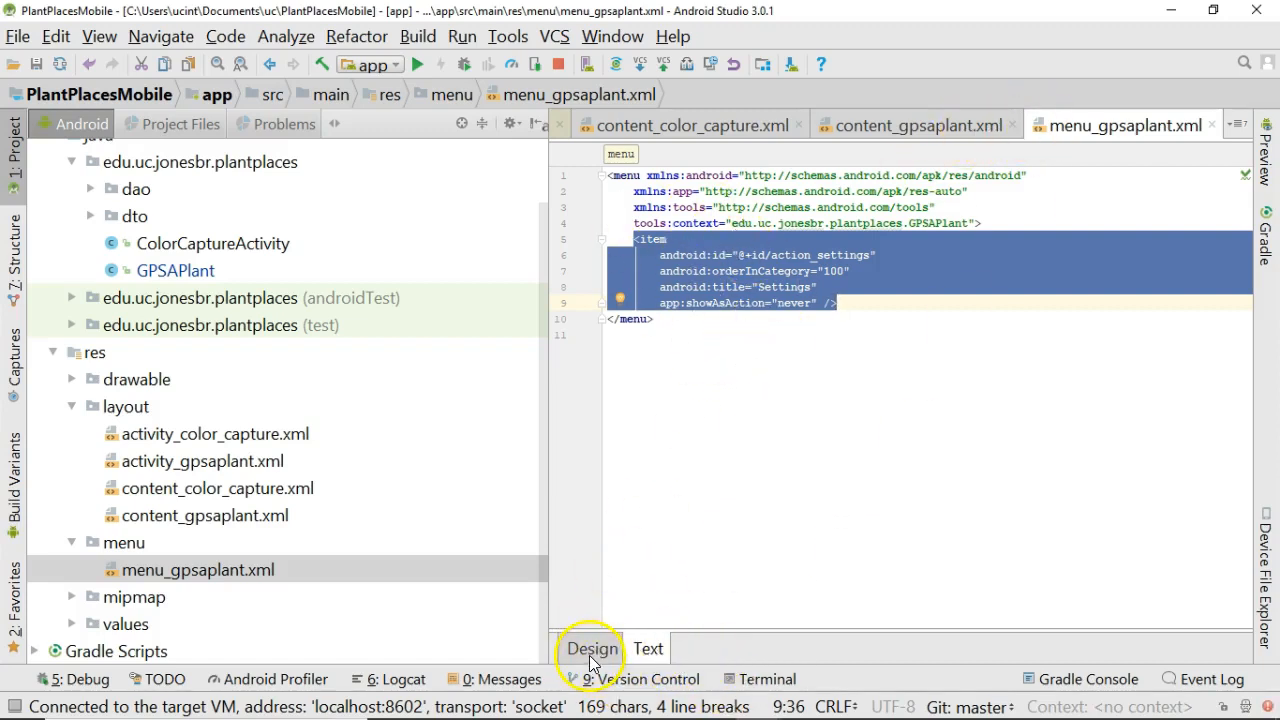
pyautogui.click(592, 648)
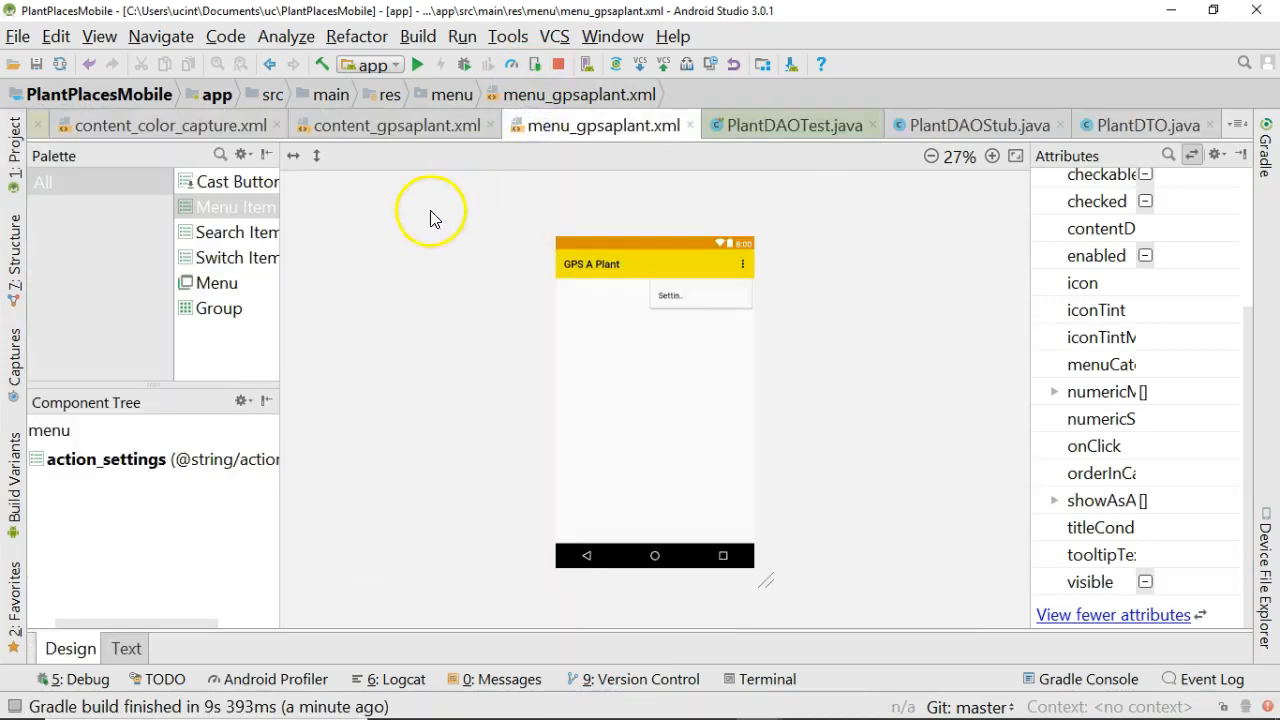
pyautogui.moveTo(300, 308)
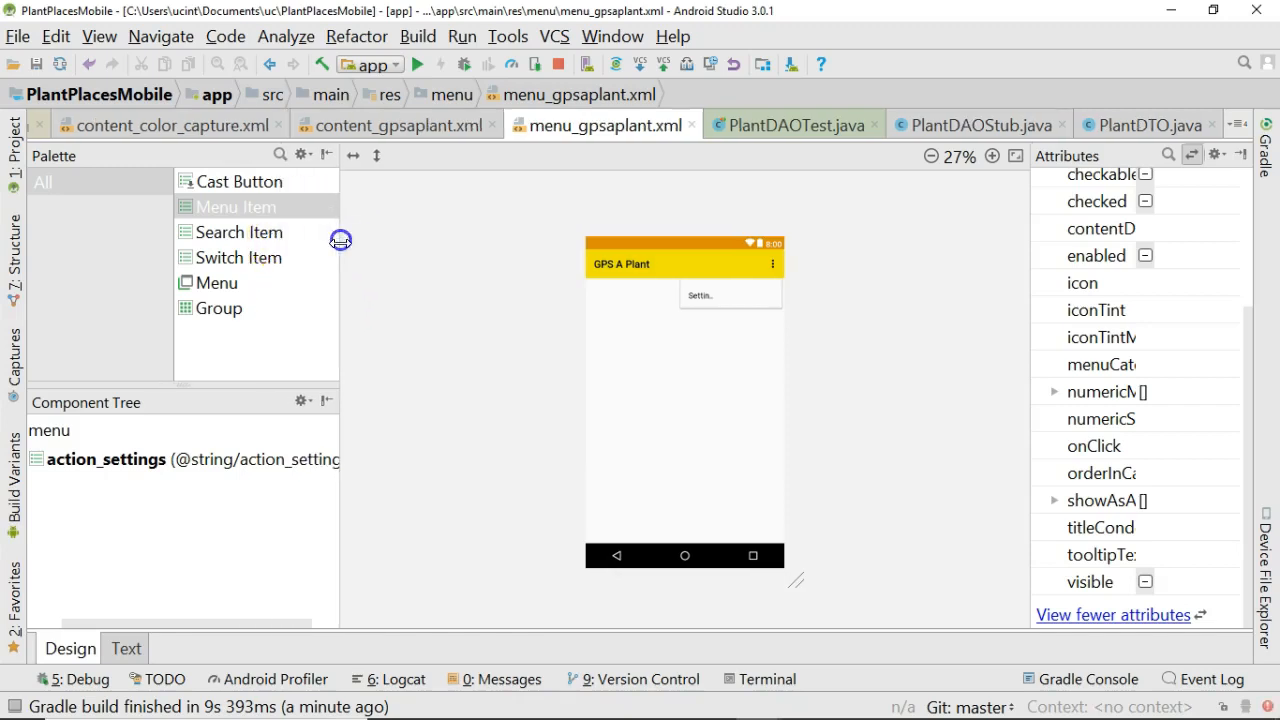
pyautogui.moveTo(235, 335)
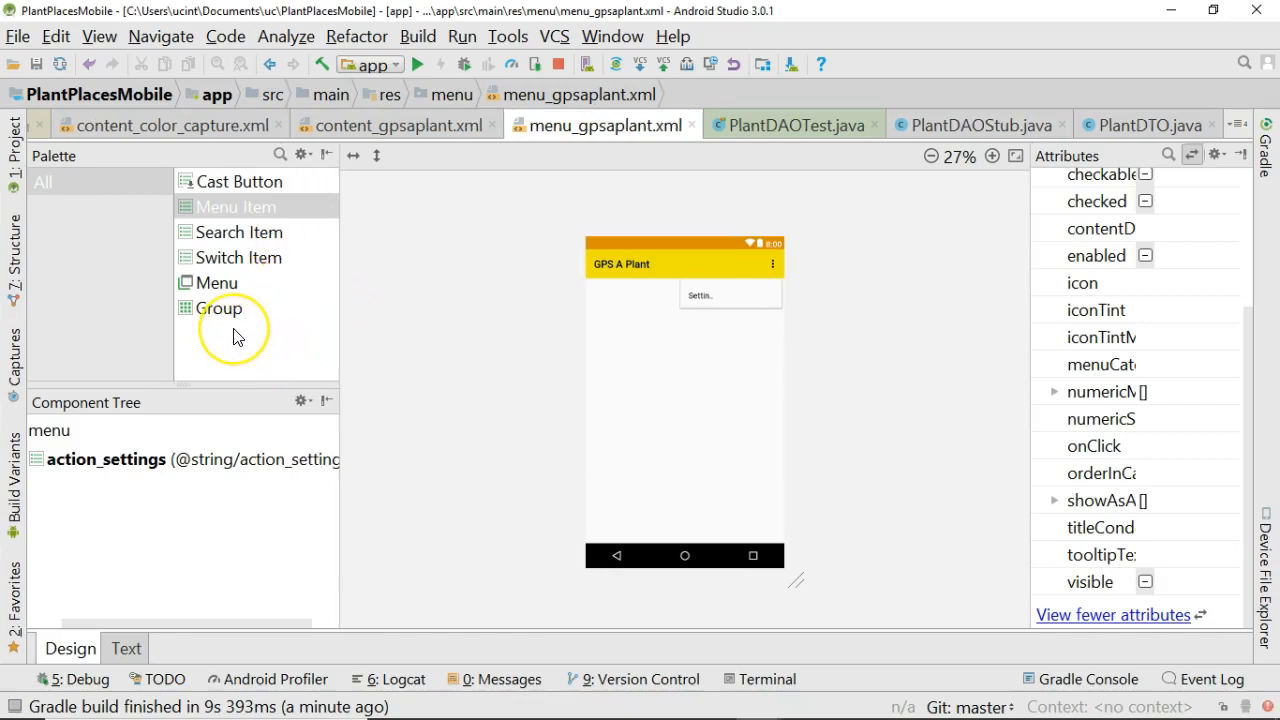
pyautogui.moveTo(237, 335)
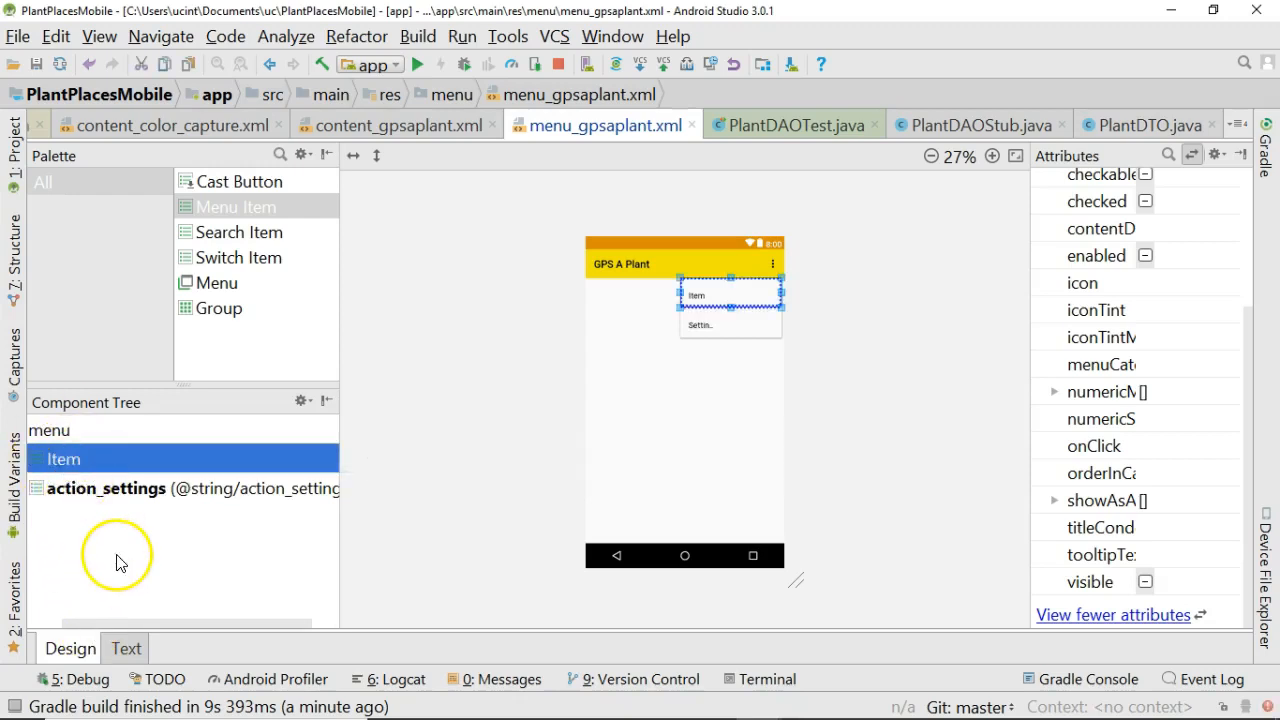
pyautogui.moveTo(185, 515)
pyautogui.write('capturecolor')
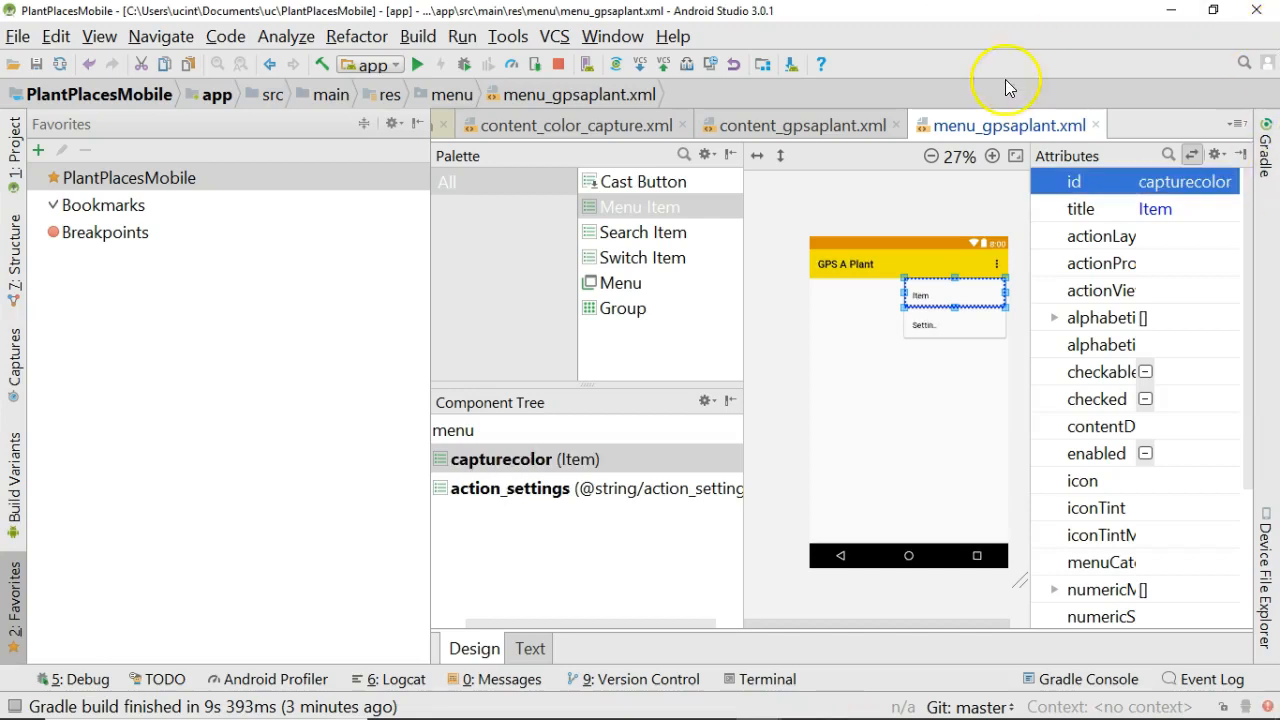
# Step: Start editing the capturecolor item's title attribute
pyautogui.click(1155, 209)
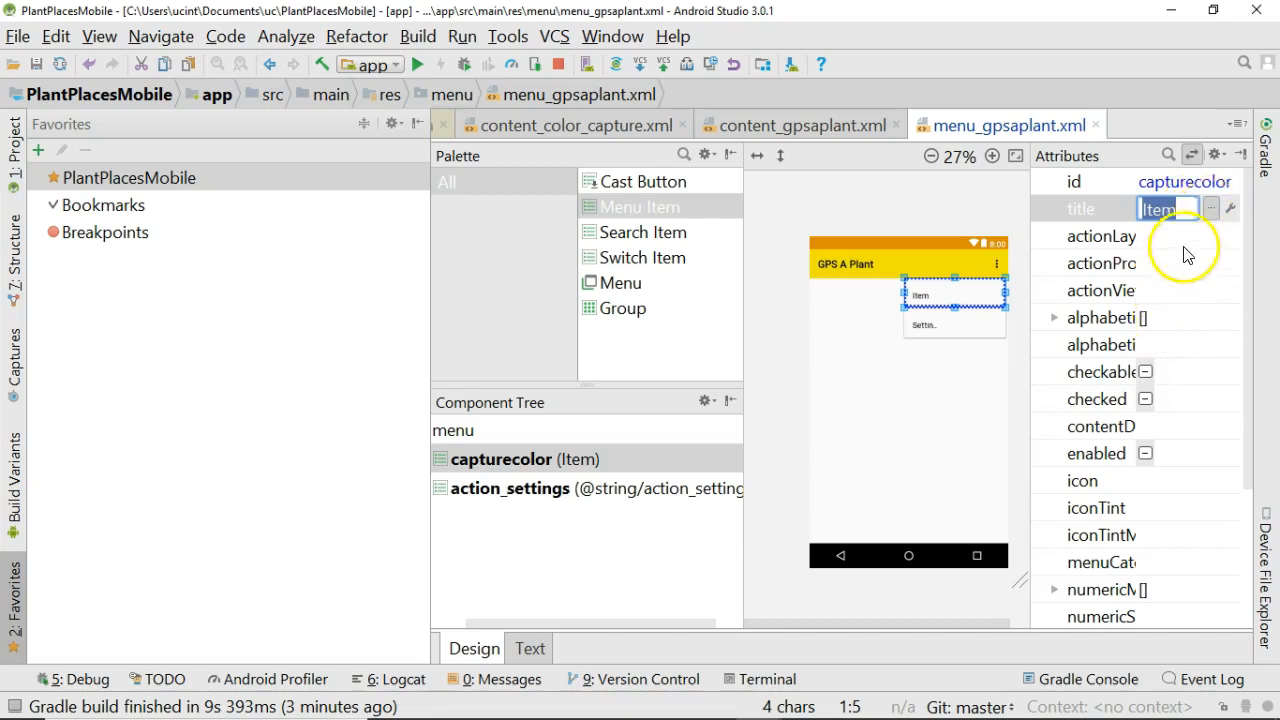
pyautogui.moveTo(1160, 275)
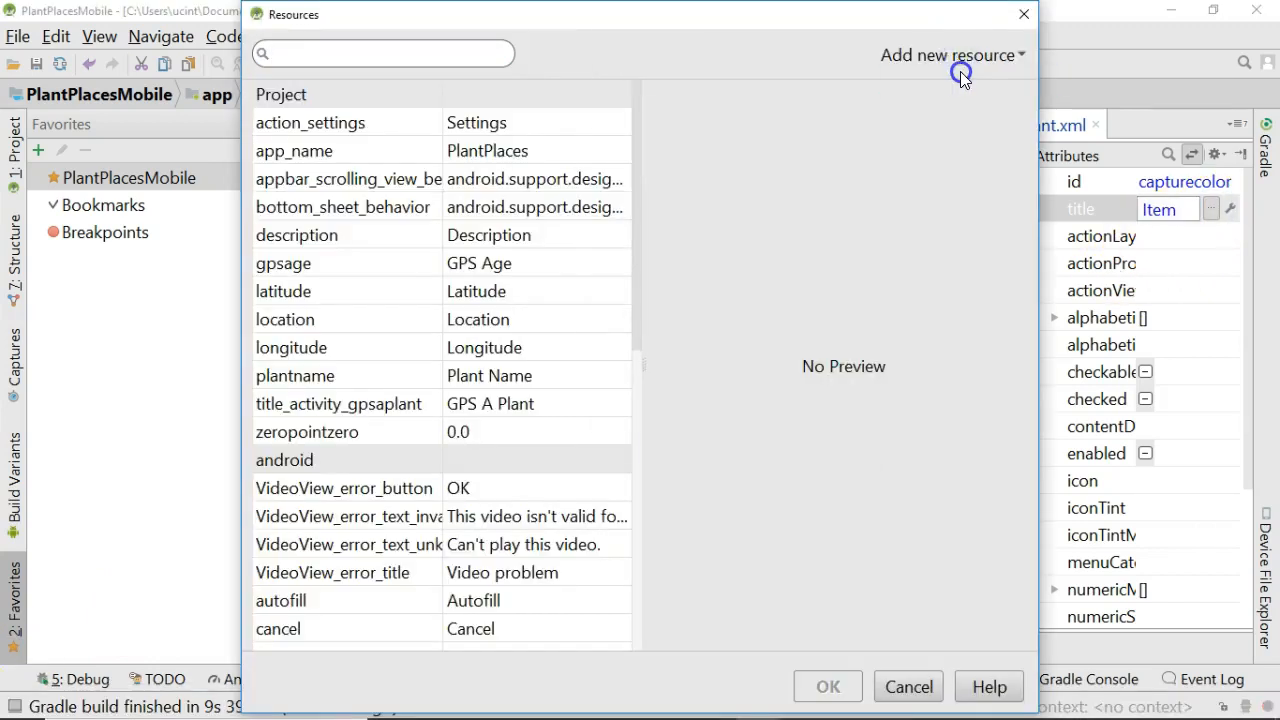
# Step: Create string resource searchbycolor with value 'Search By Color' as the item's title
pyautogui.click(951, 55)
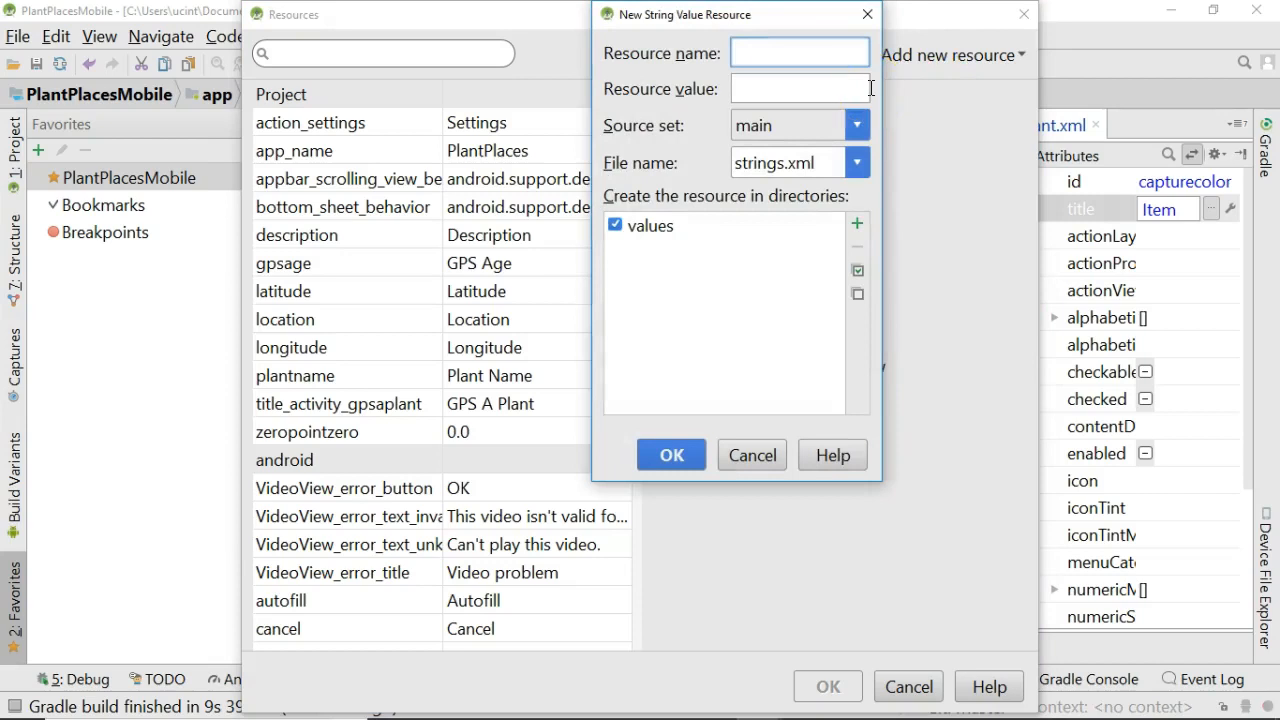
pyautogui.write('searchbycolor')
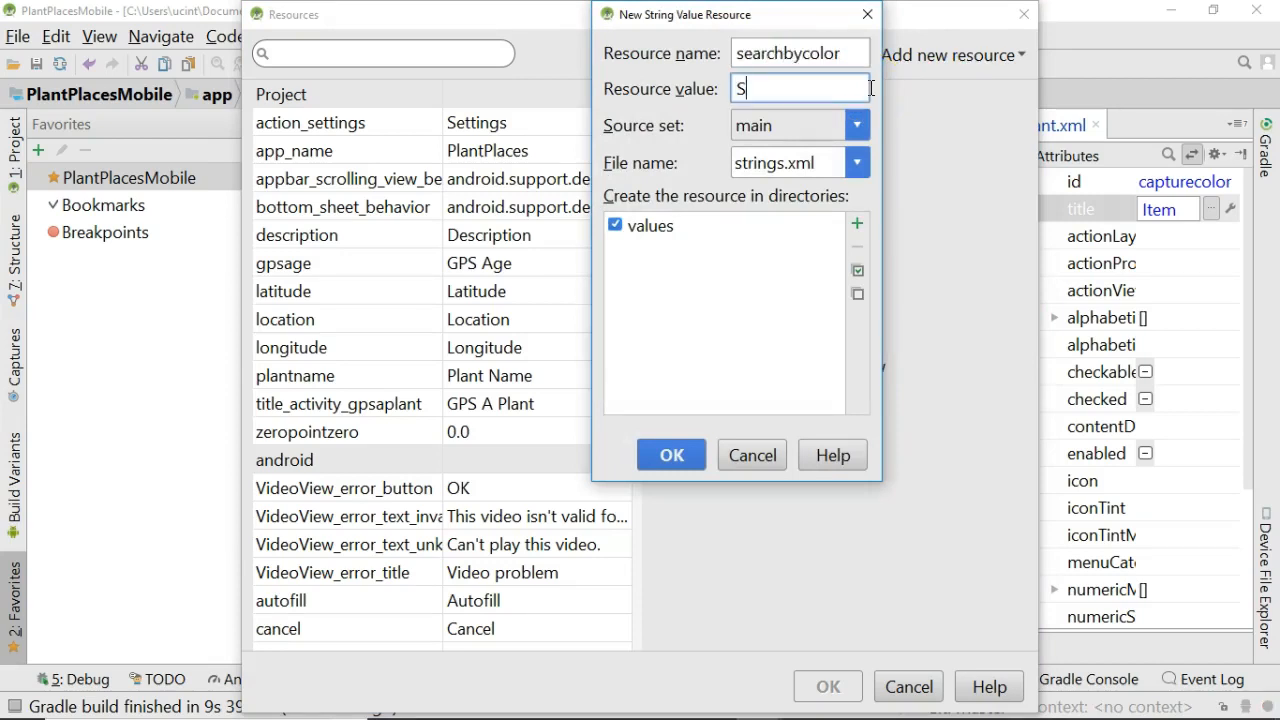
pyautogui.write('earch By C')
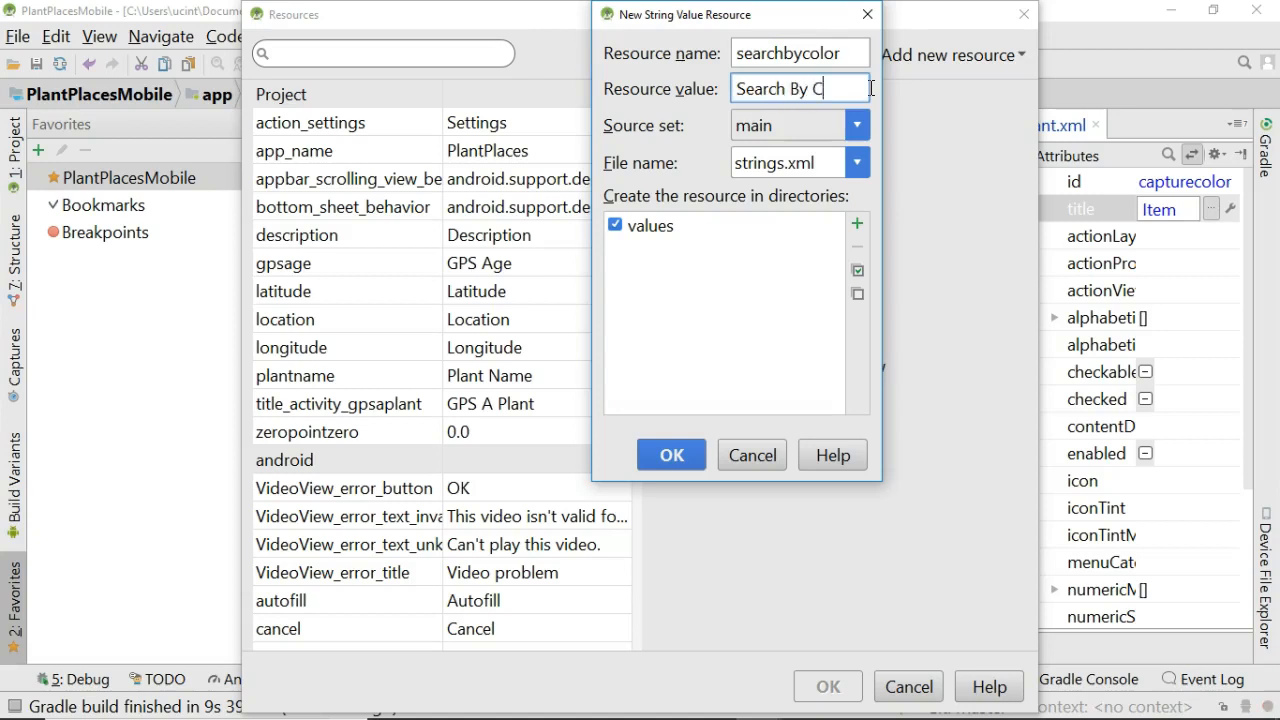
pyautogui.write('olor')
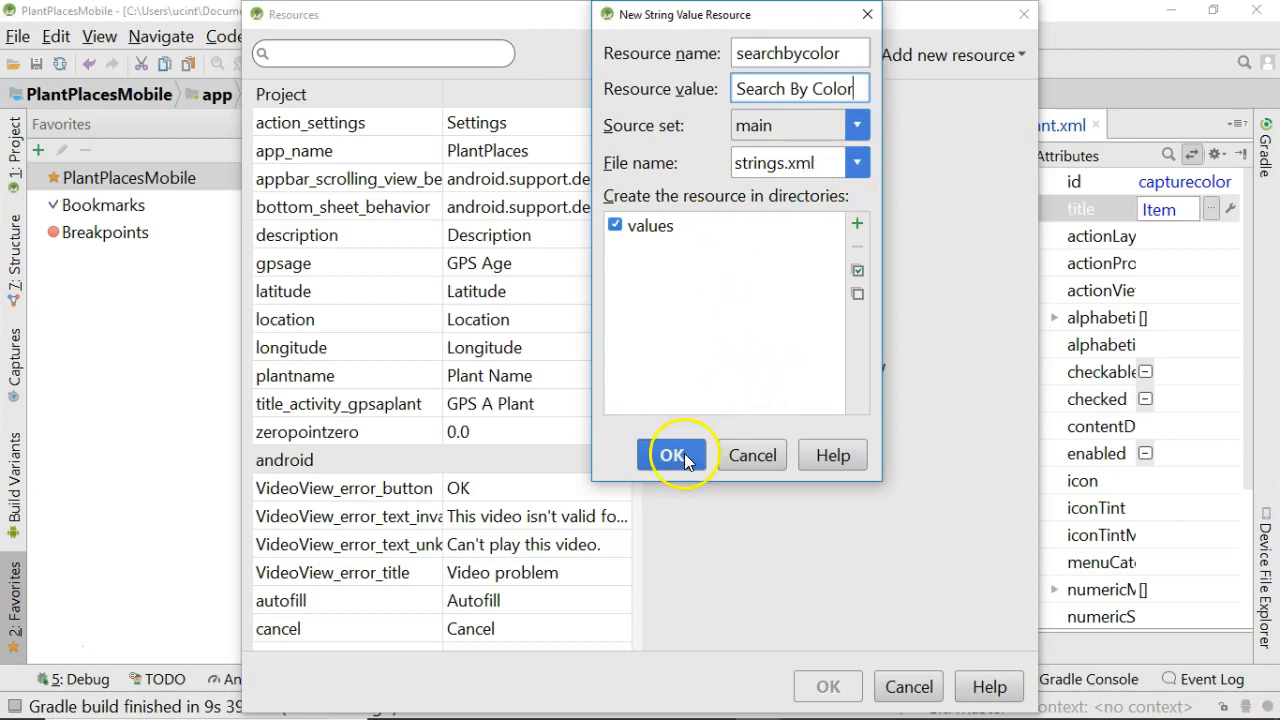
pyautogui.click(672, 454)
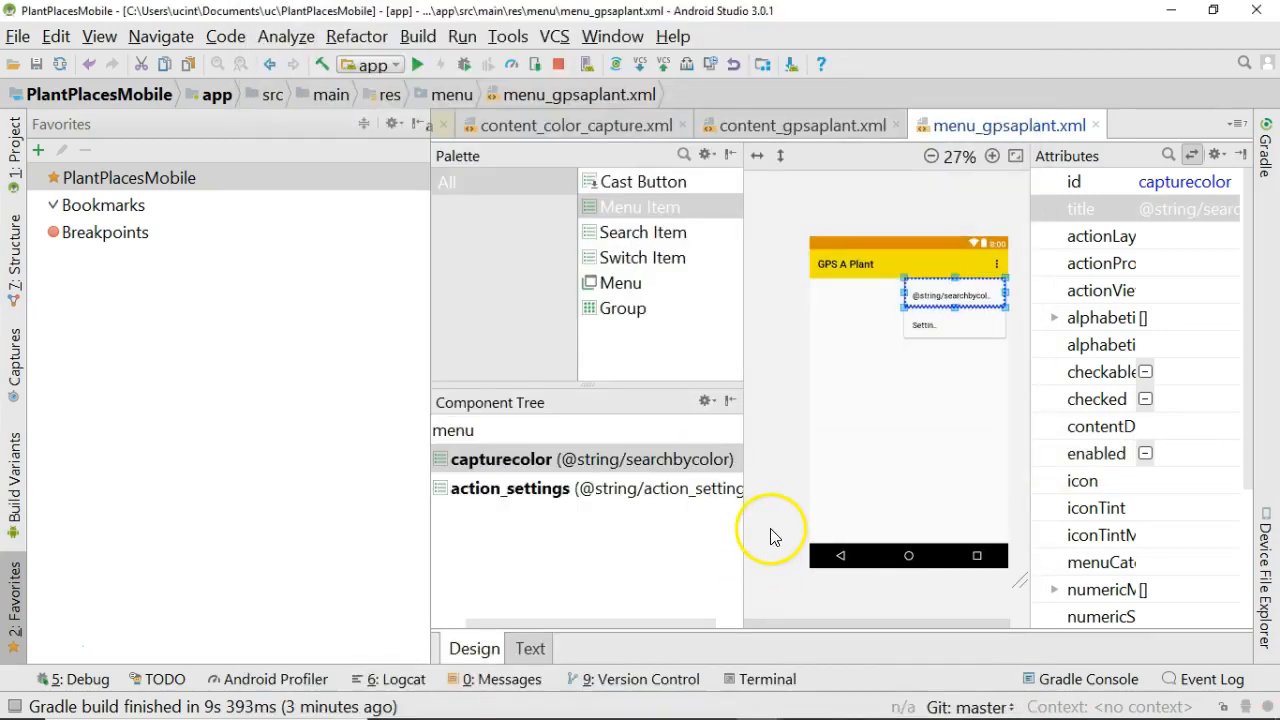
pyautogui.moveTo(1200, 340)
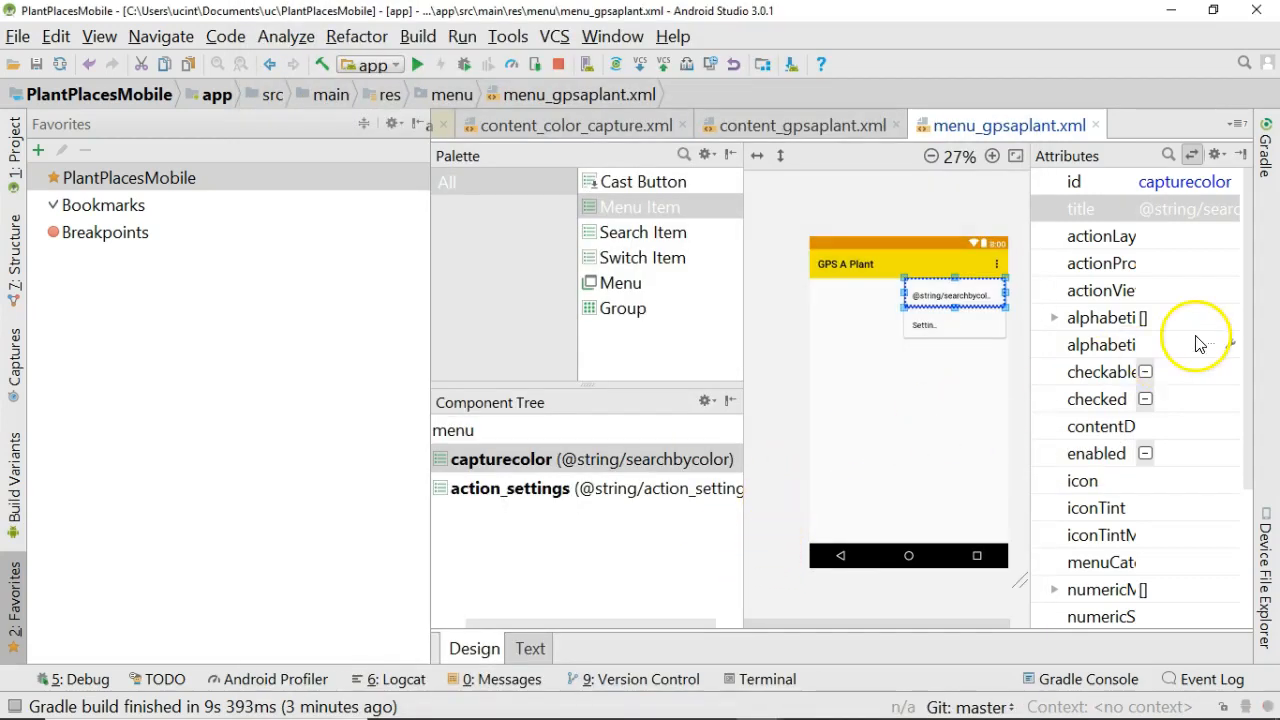
# Step: Set capturecolor's showAsAction from never to ifRoom and relaunch the app
pyautogui.scroll(-3)
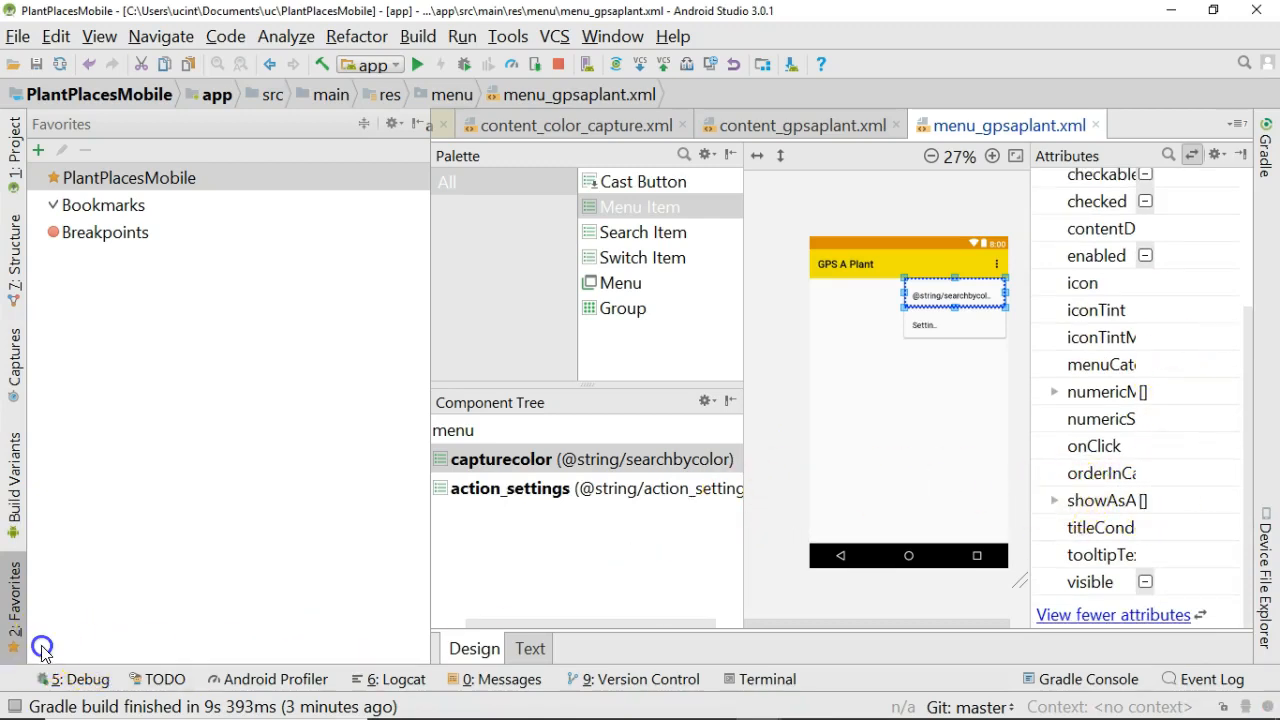
pyautogui.click(1054, 406)
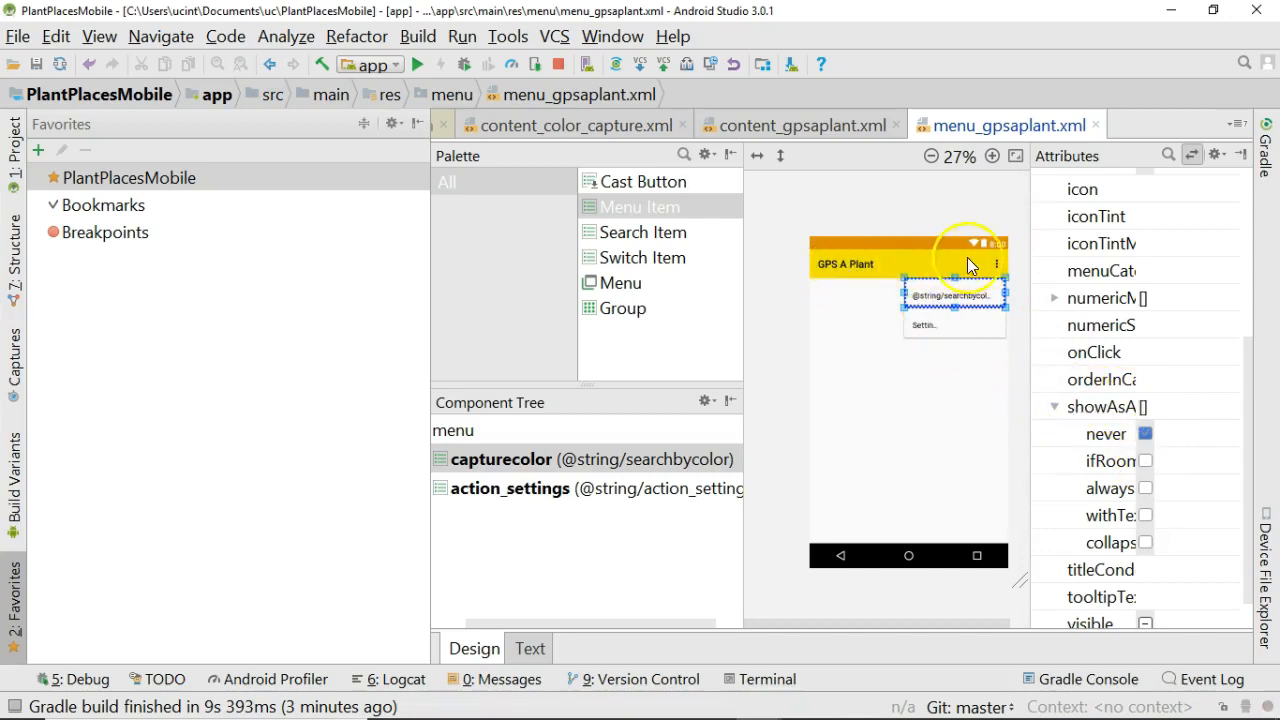
pyautogui.moveTo(880, 270)
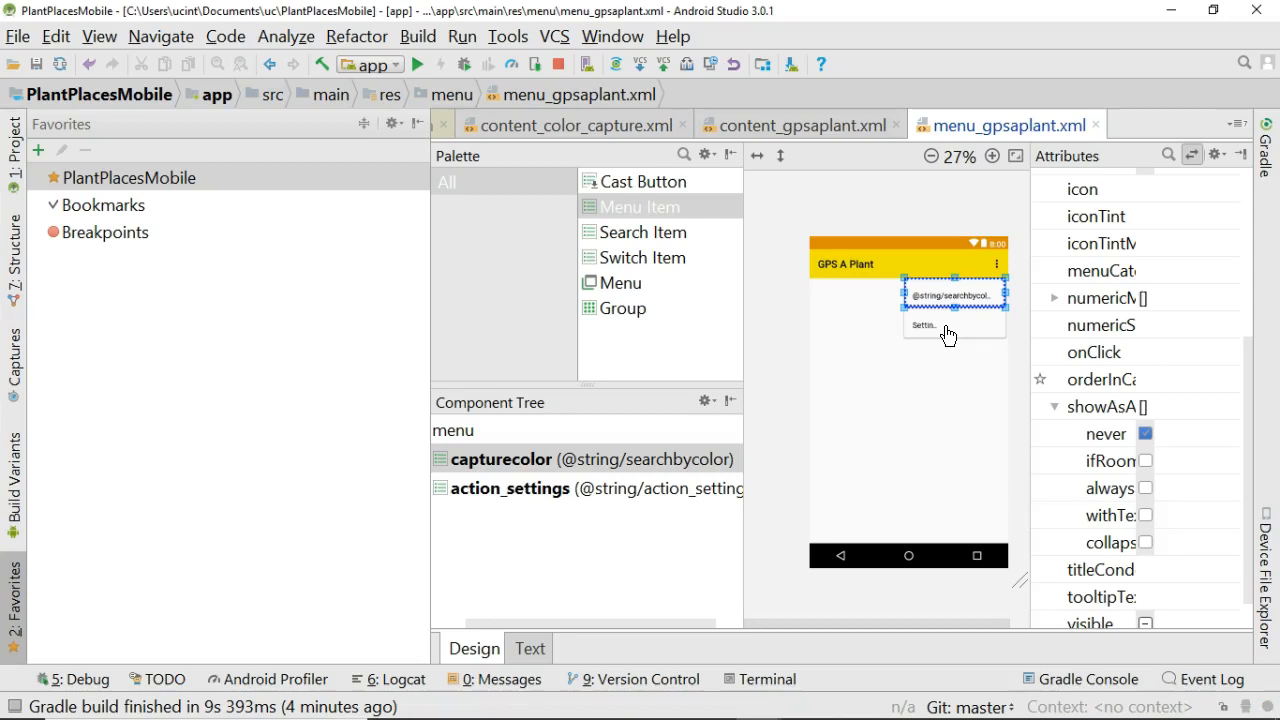
pyautogui.click(1146, 434)
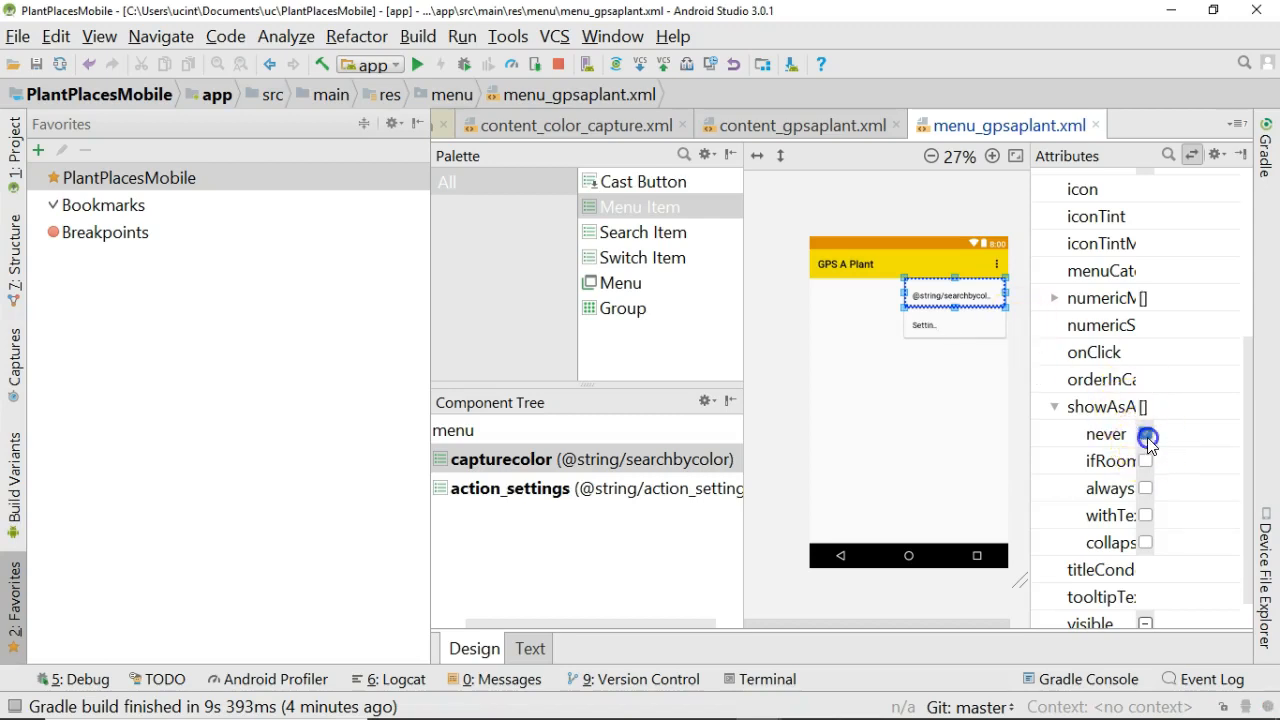
pyautogui.click(1146, 460)
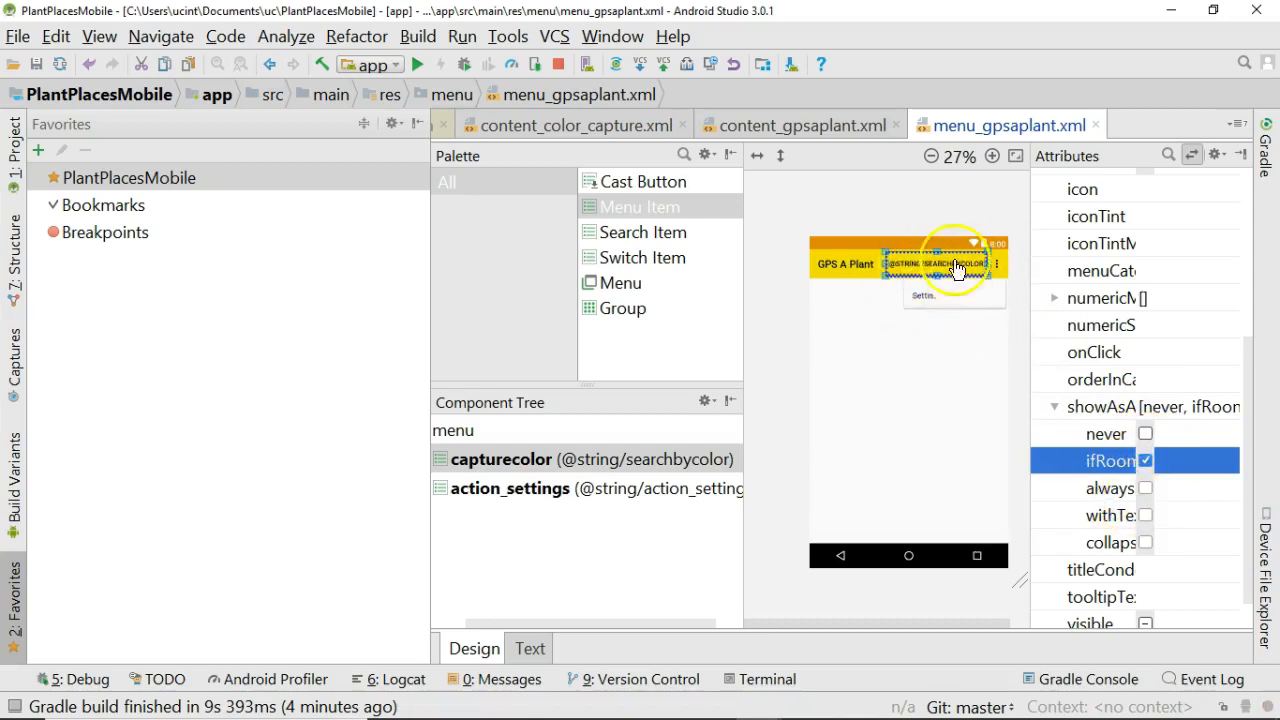
pyautogui.press('alt+tab')
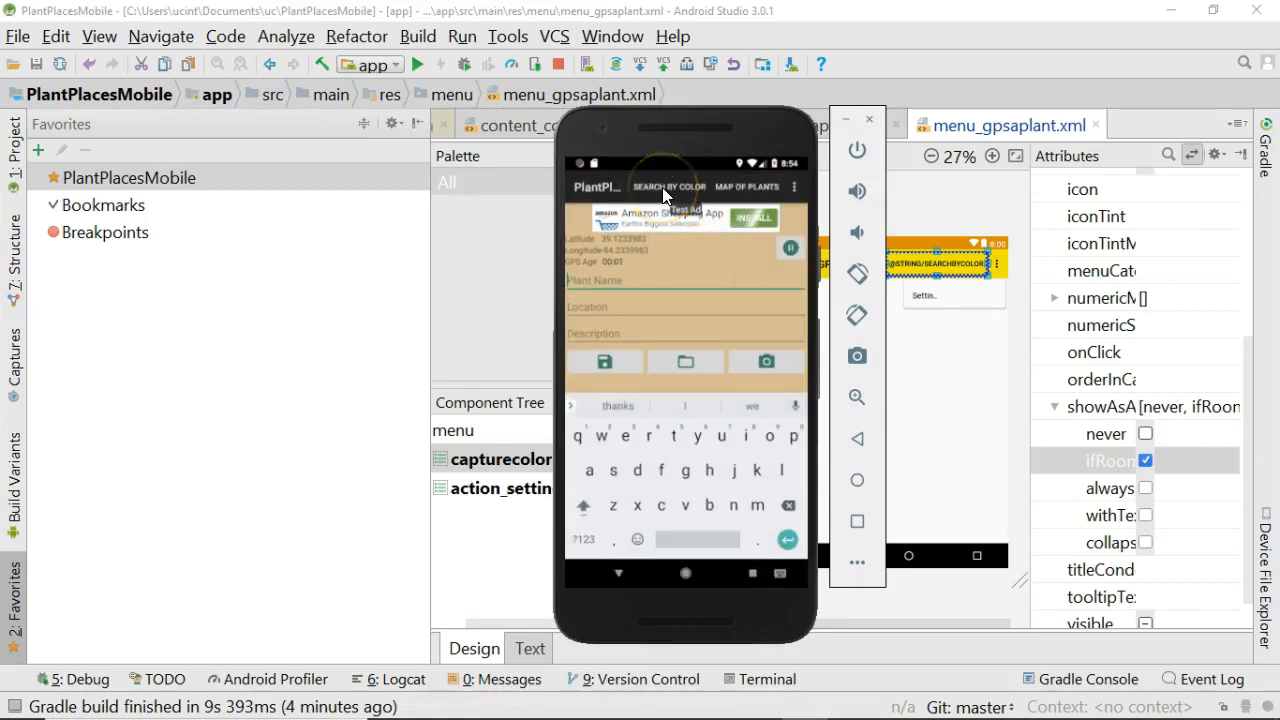
pyautogui.moveTo(705, 208)
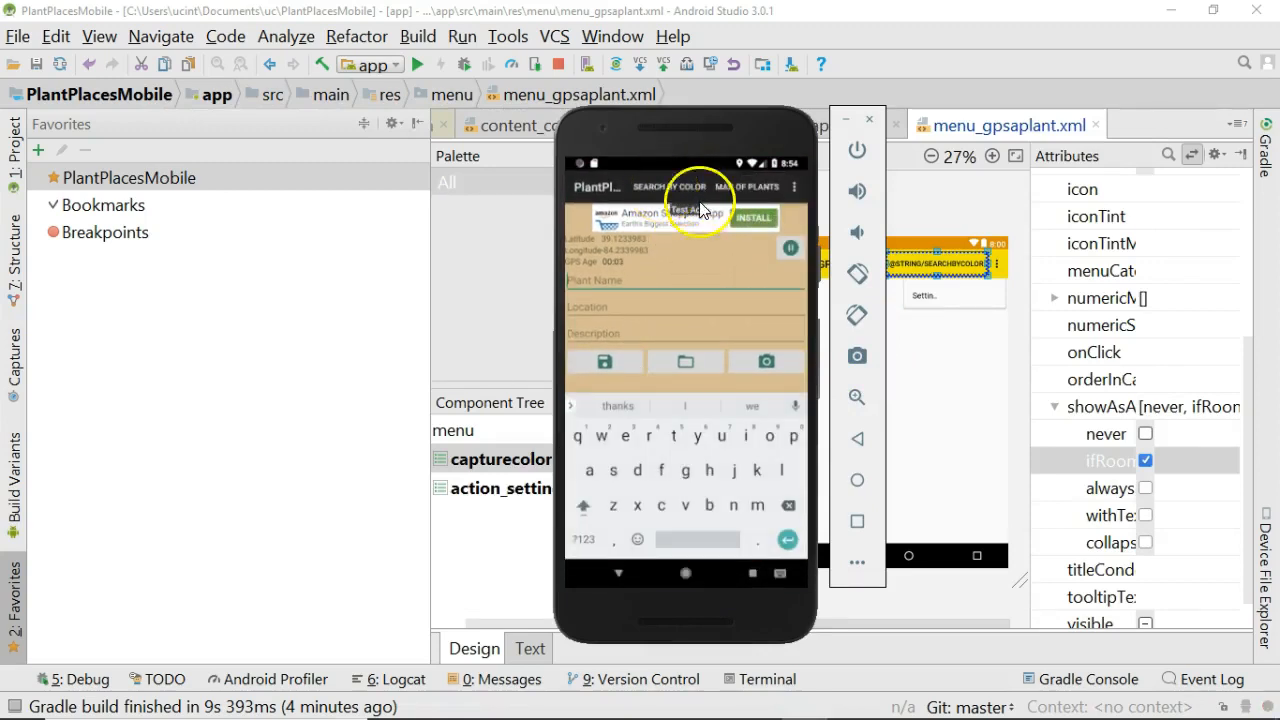
# Step: Open the app's overflow menu to view the remaining items
pyautogui.click(794, 187)
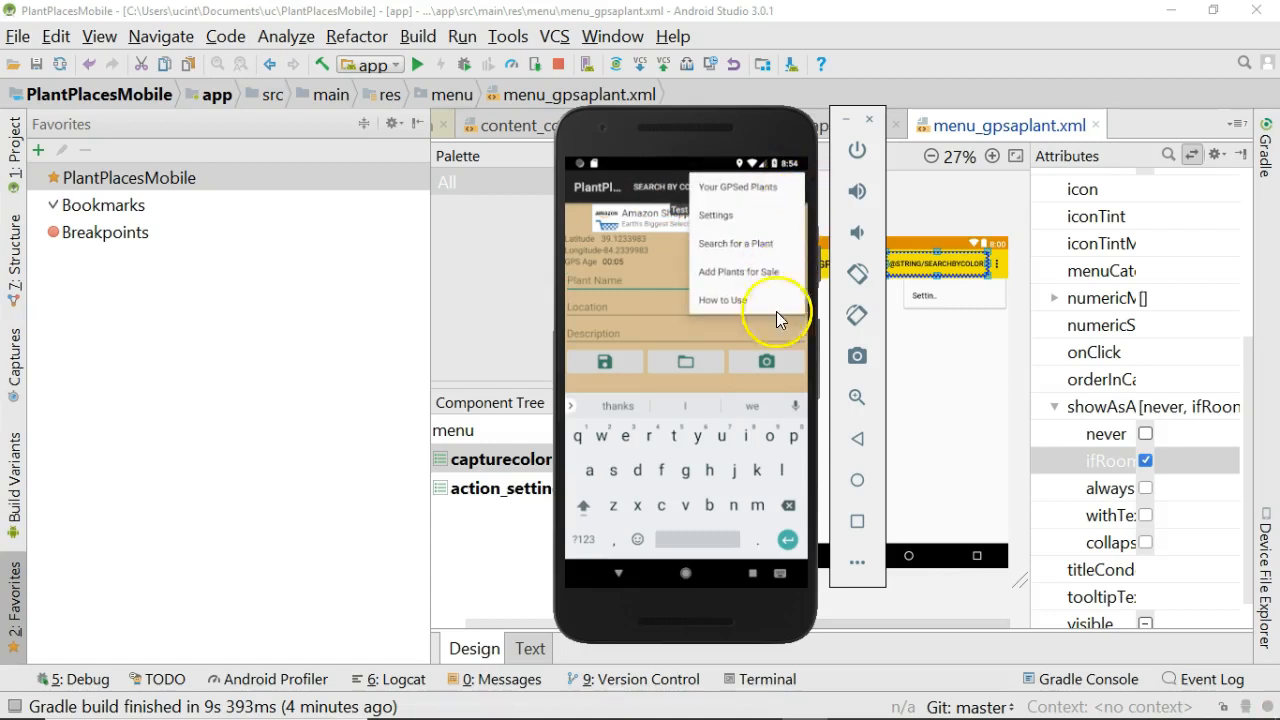
pyautogui.moveTo(995, 457)
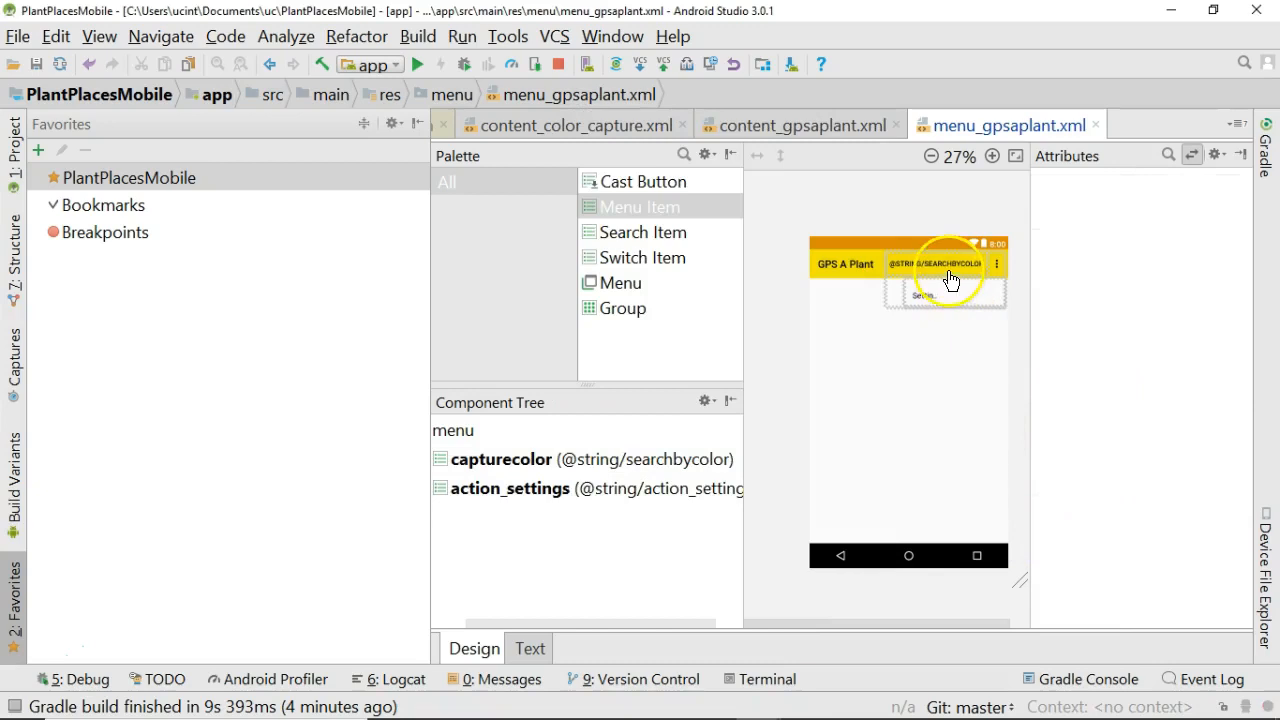
# Step: Set the capturecolor item's onClick attribute to searchByColorClicked
pyautogui.click(500, 459)
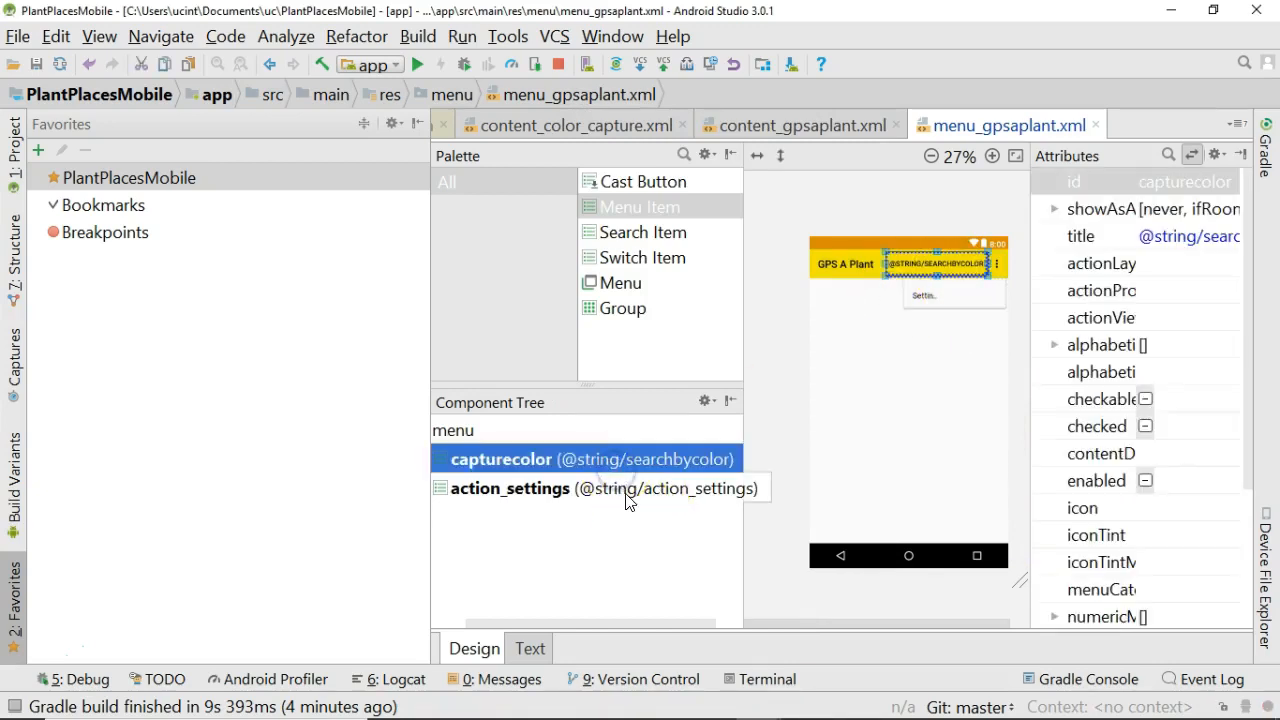
pyautogui.click(509, 488)
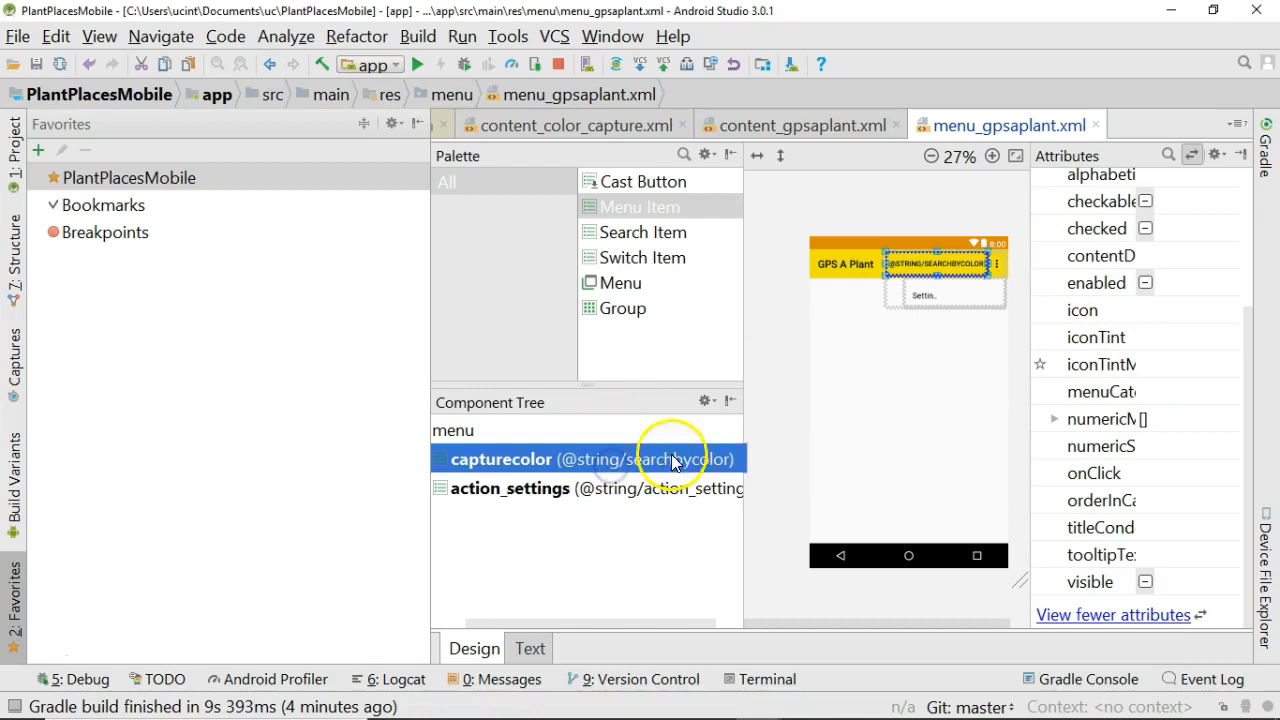
pyautogui.moveTo(525, 445)
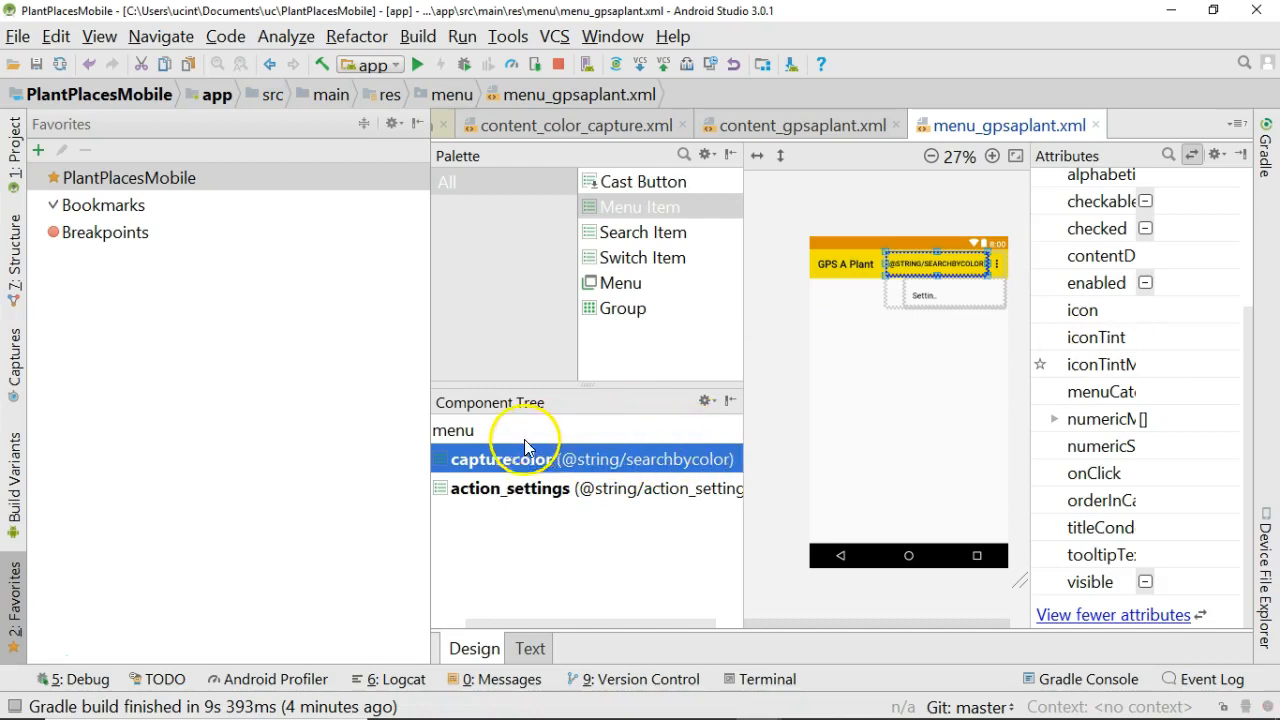
pyautogui.moveTo(860, 340)
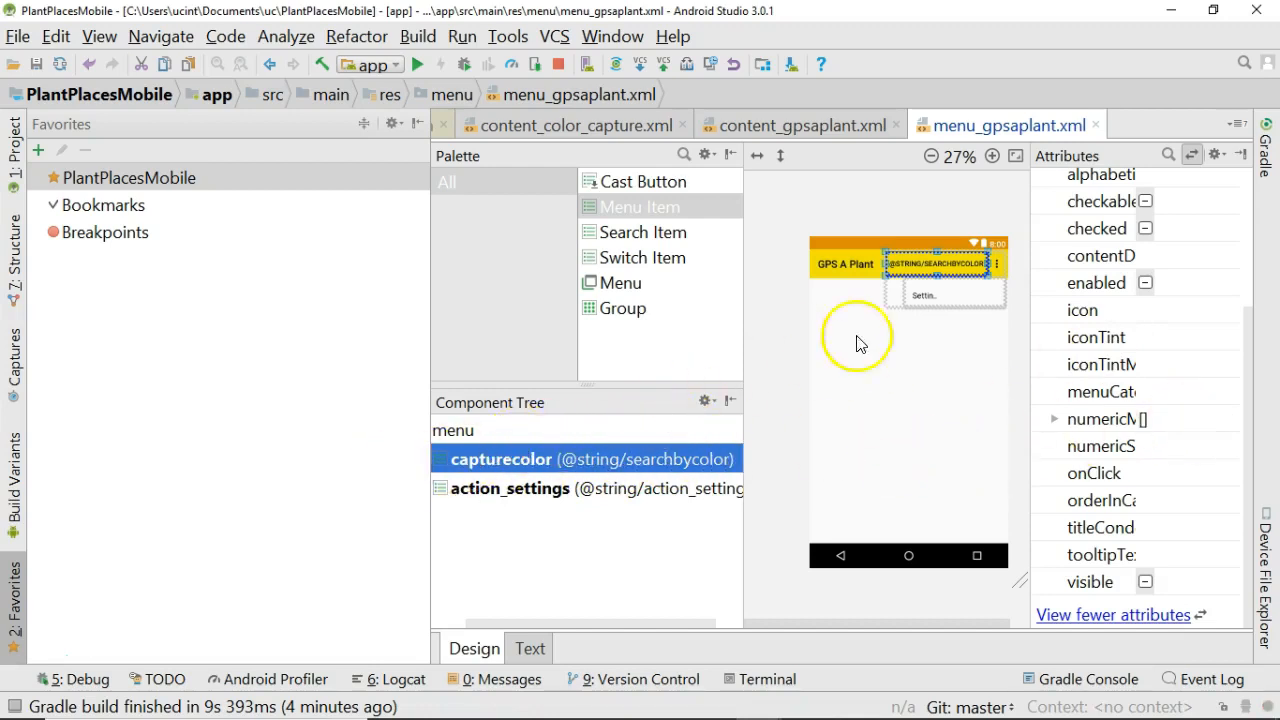
pyautogui.click(453, 430)
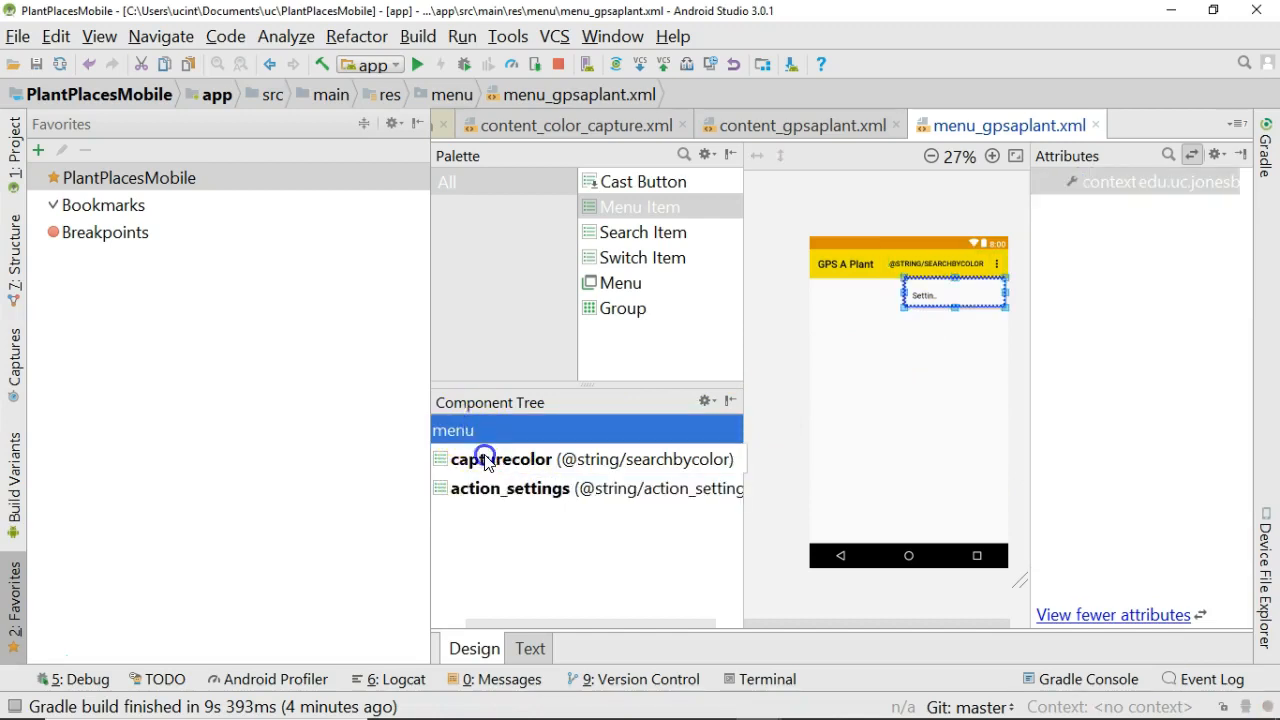
pyautogui.click(501, 459)
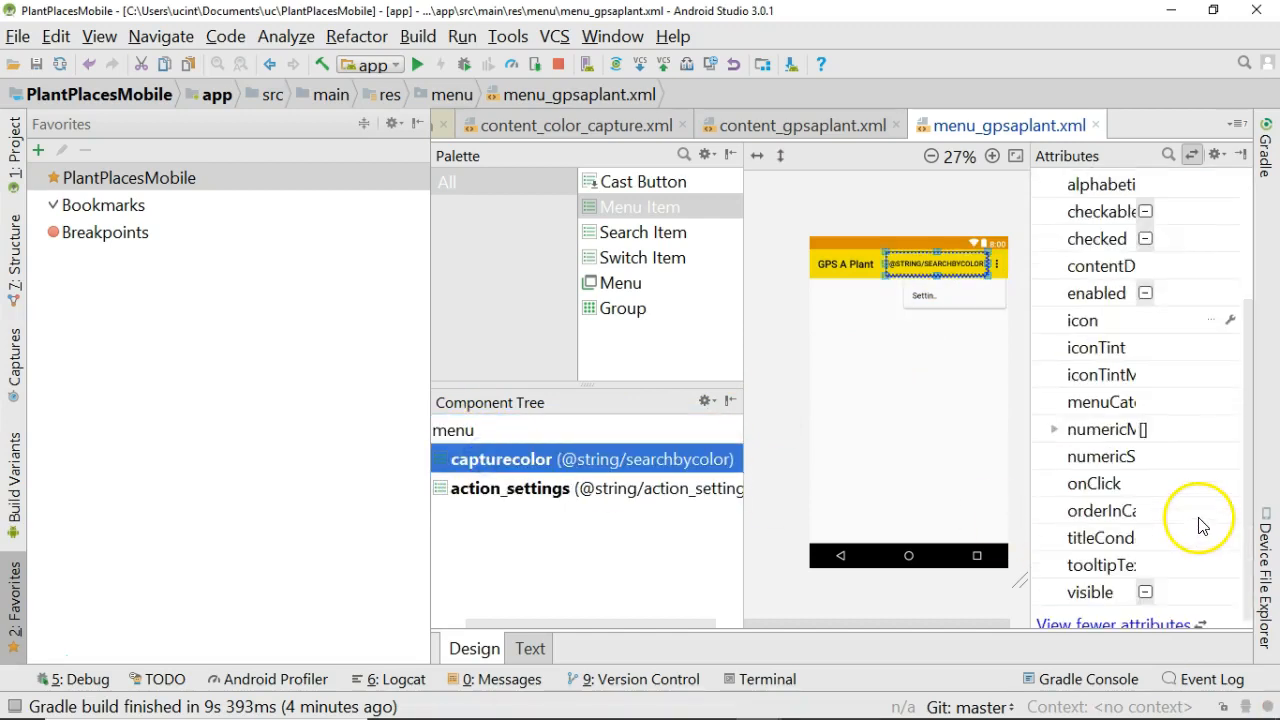
pyautogui.click(1094, 483)
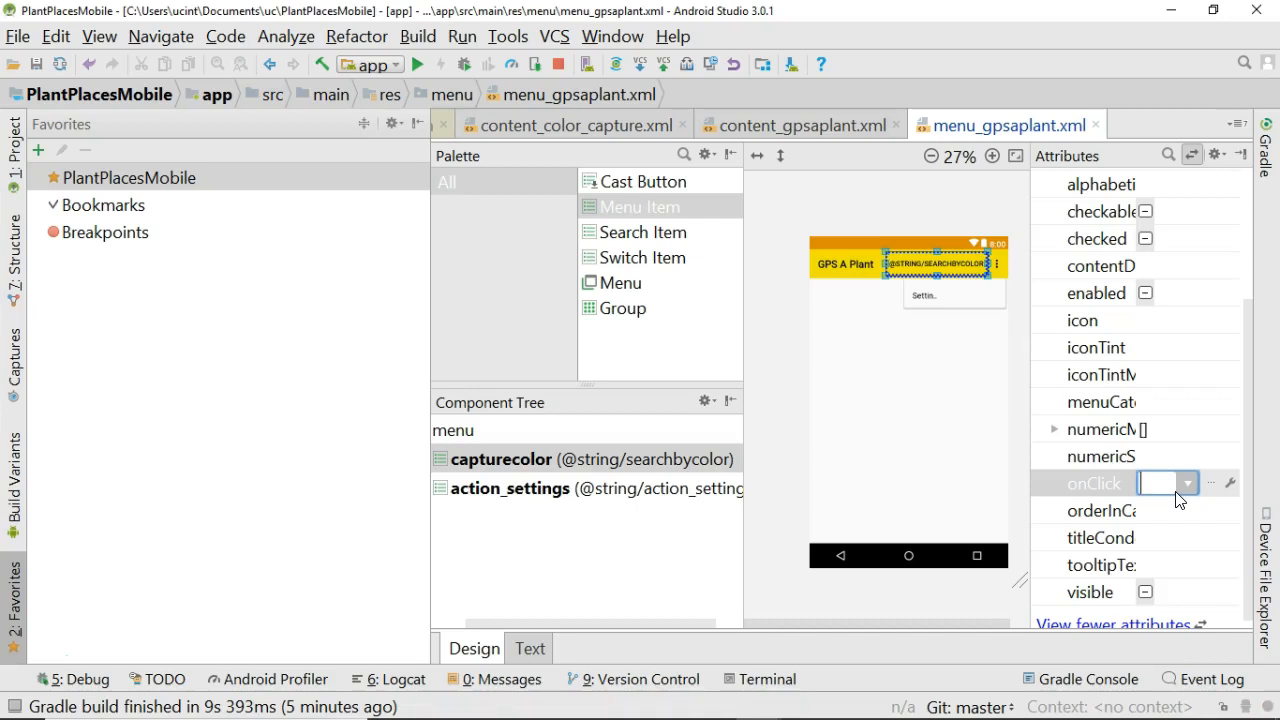
pyautogui.write('archByColo')
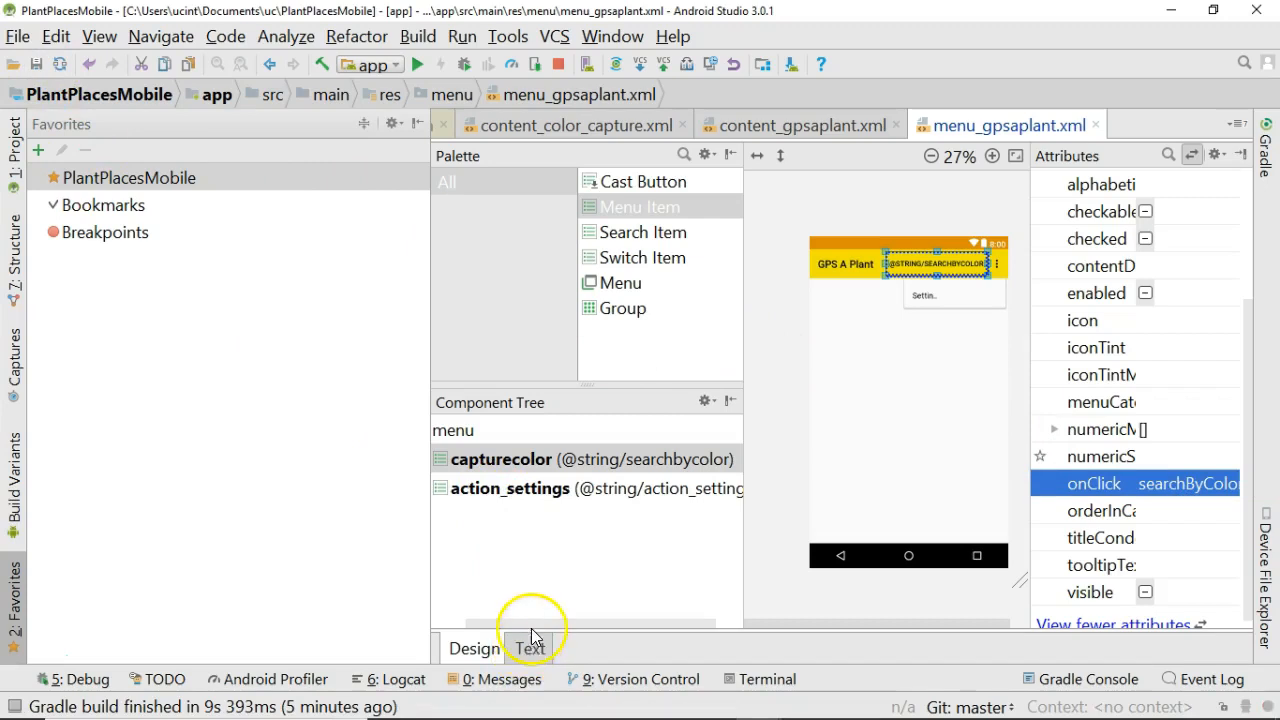
pyautogui.moveTo(413, 133)
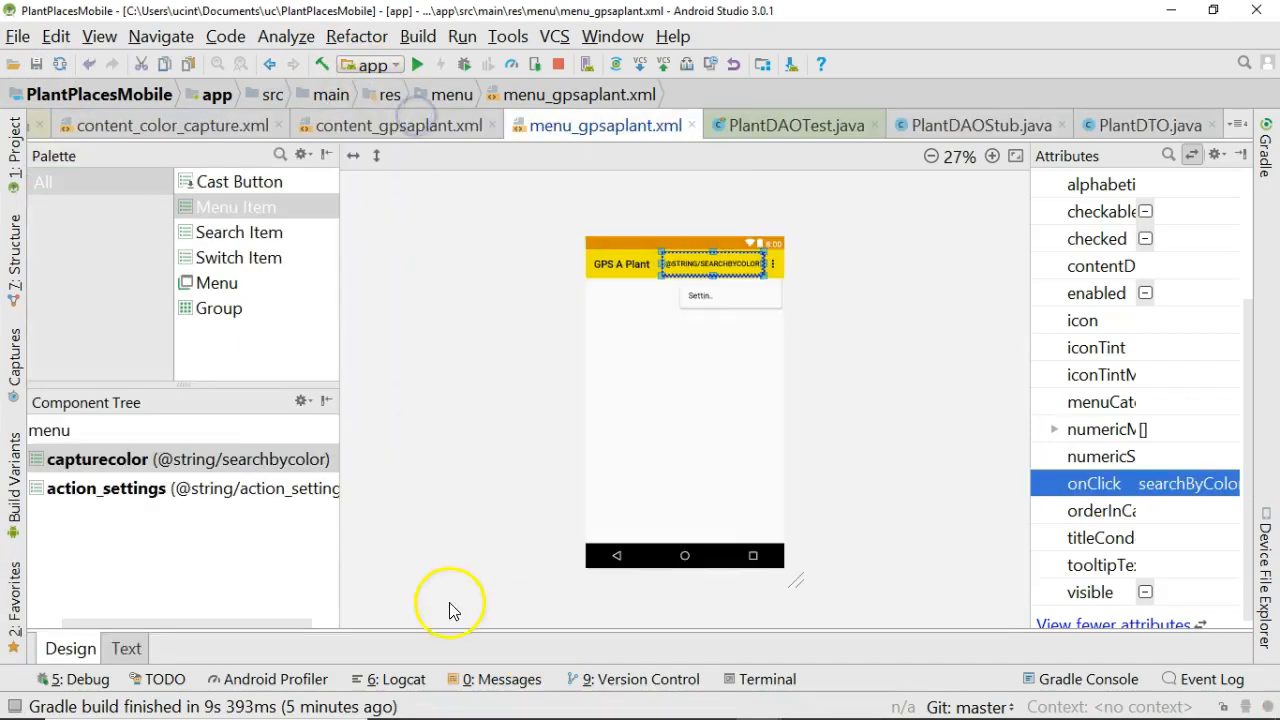
# Step: In the XML source duplicate the capturecolor item and rename the copy's id to gpsAPlant
pyautogui.click(125, 648)
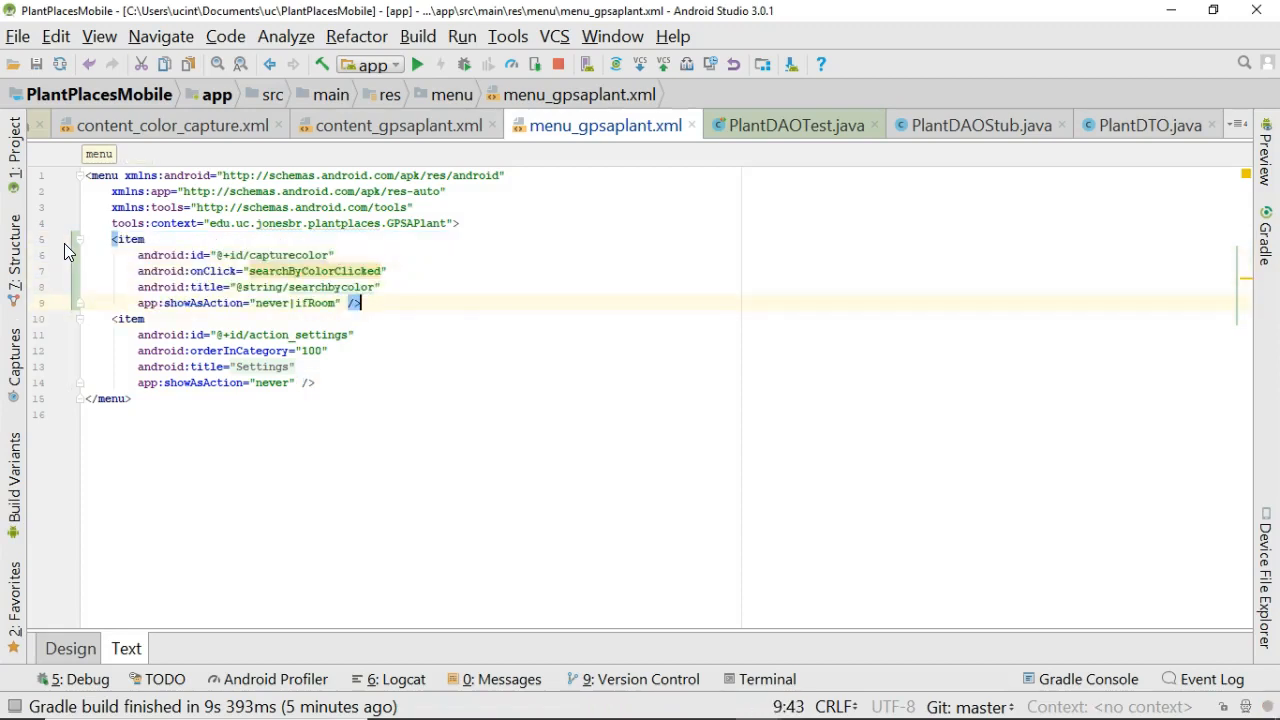
pyautogui.click(355, 303)
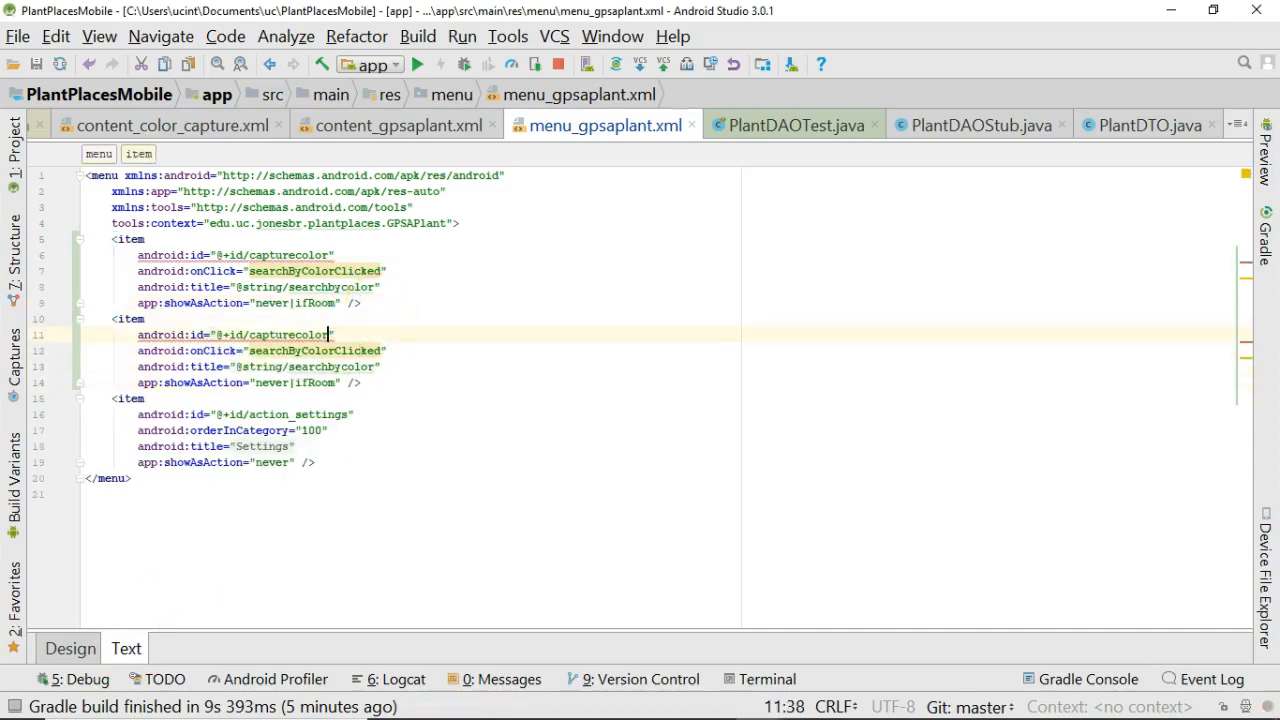
pyautogui.doubleClick(288, 334)
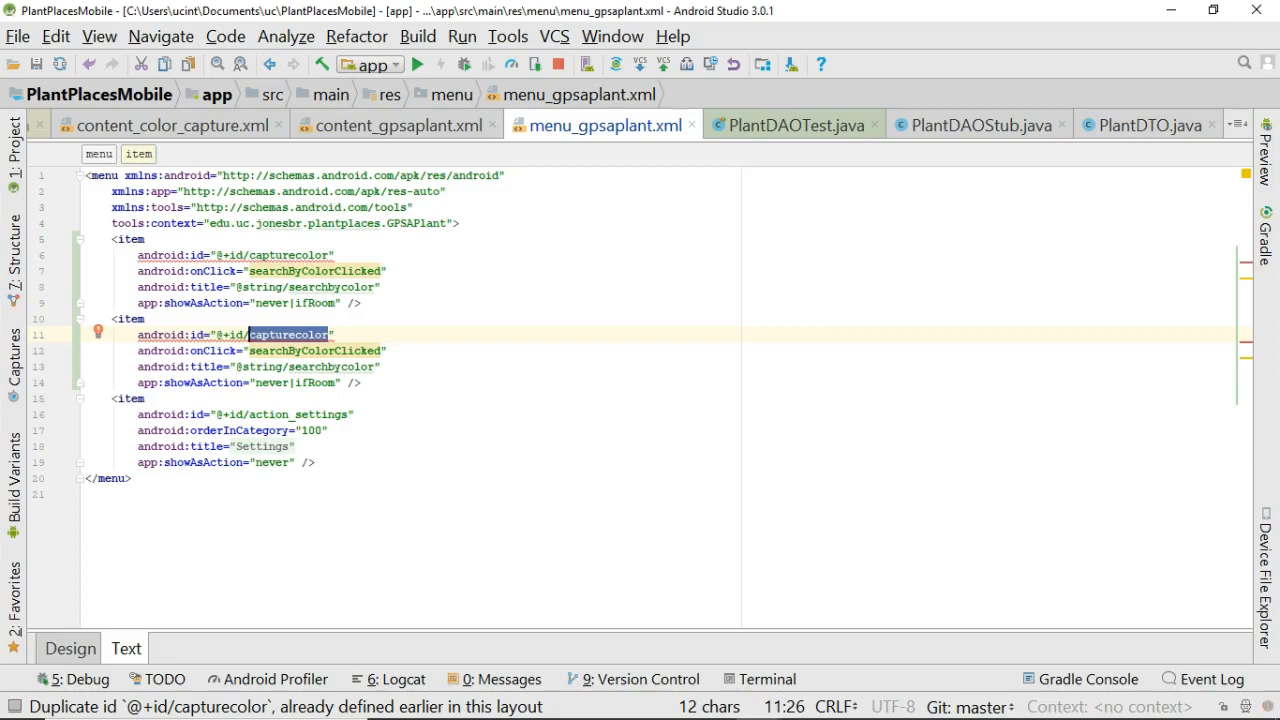
pyautogui.write('gpsAPlan')
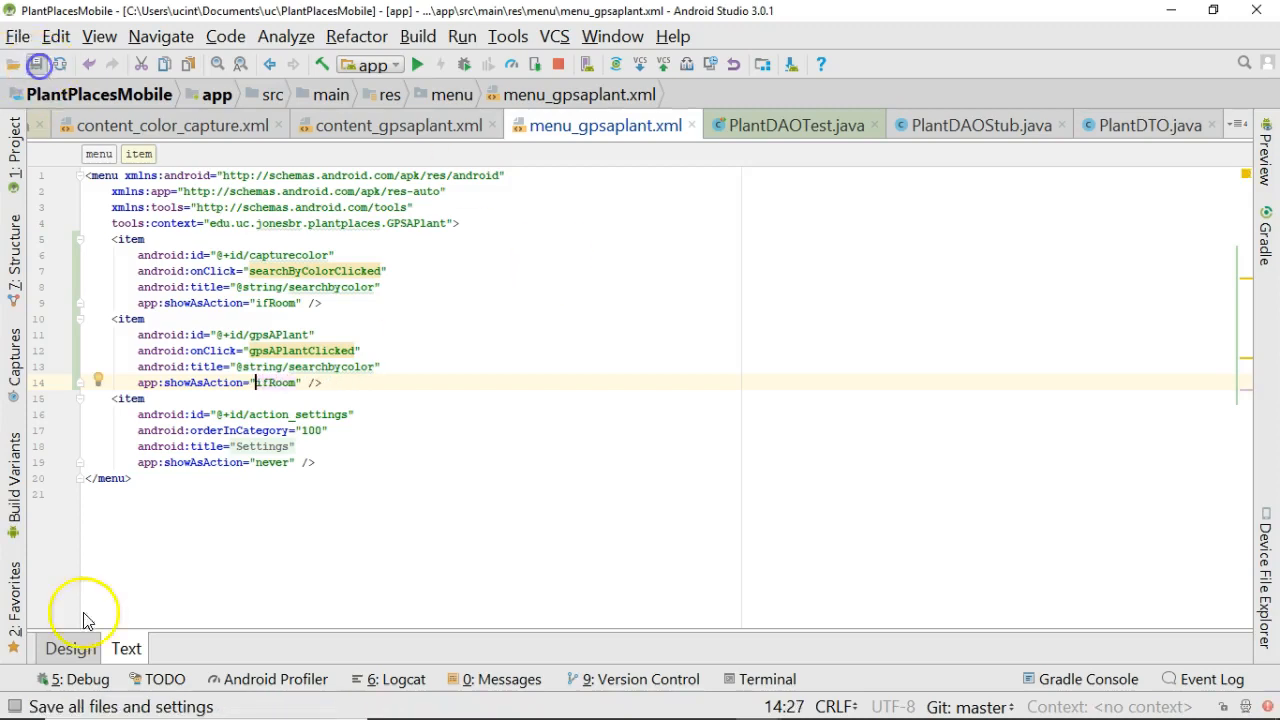
# Step: Create a gpsaplant string resource 'GPS a Plant' as the gpsAPlant item's title from Design view
pyautogui.click(69, 648)
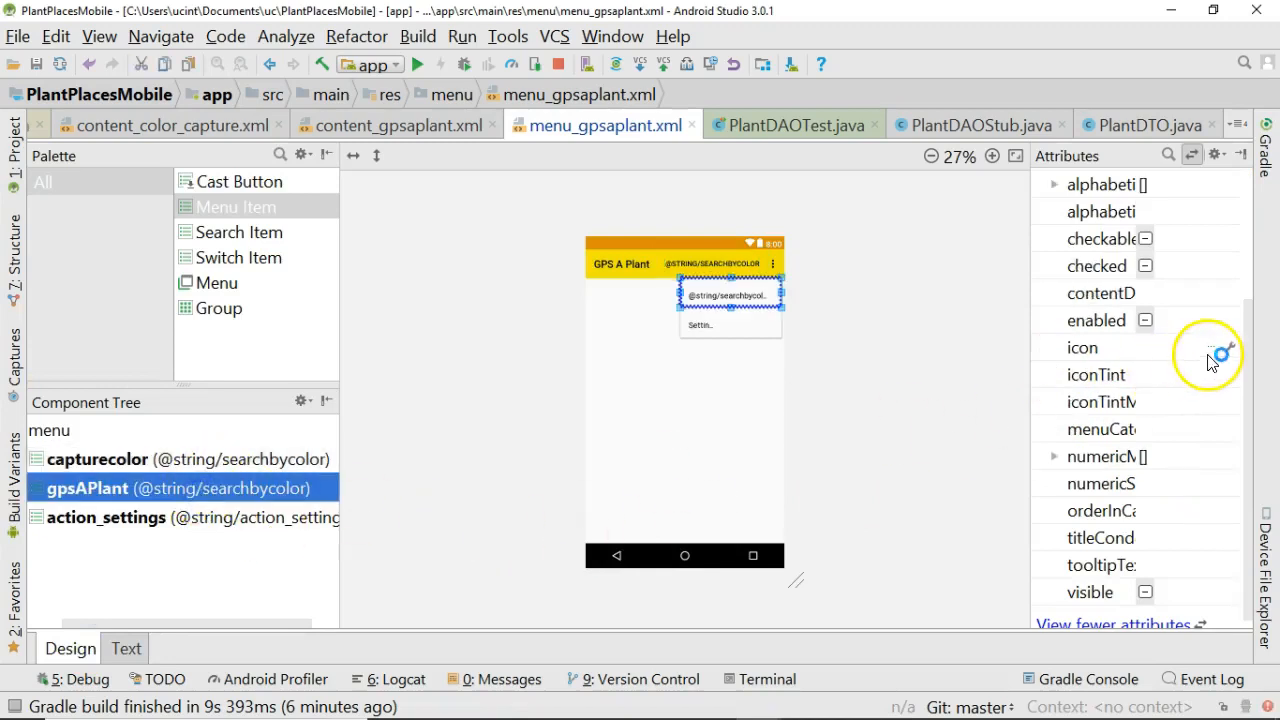
pyautogui.click(1218, 265)
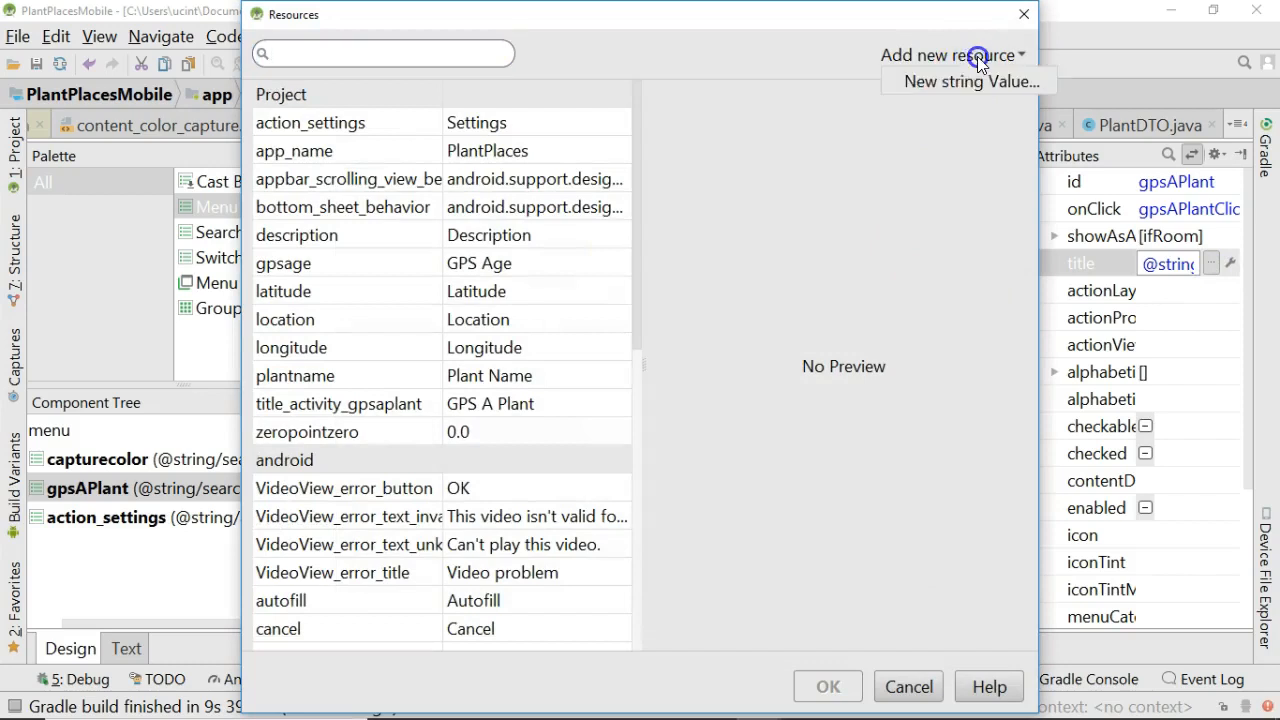
pyautogui.click(967, 81)
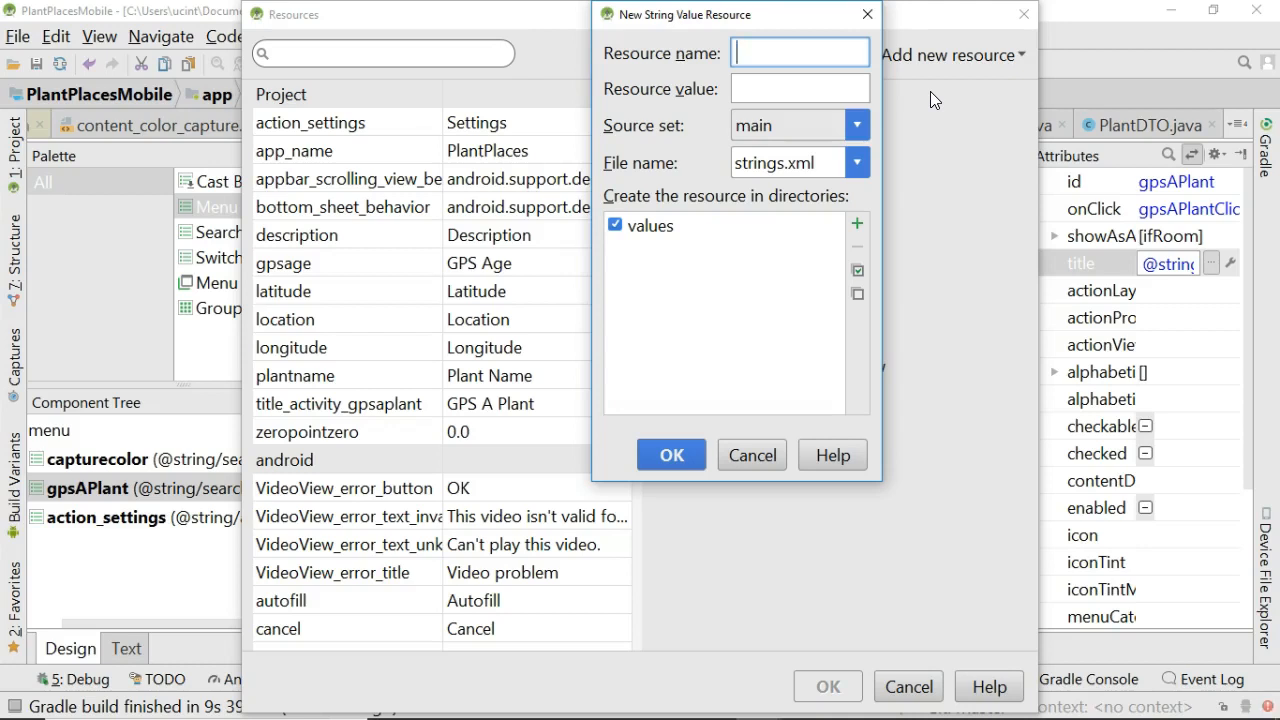
pyautogui.write('gpsAPlant')
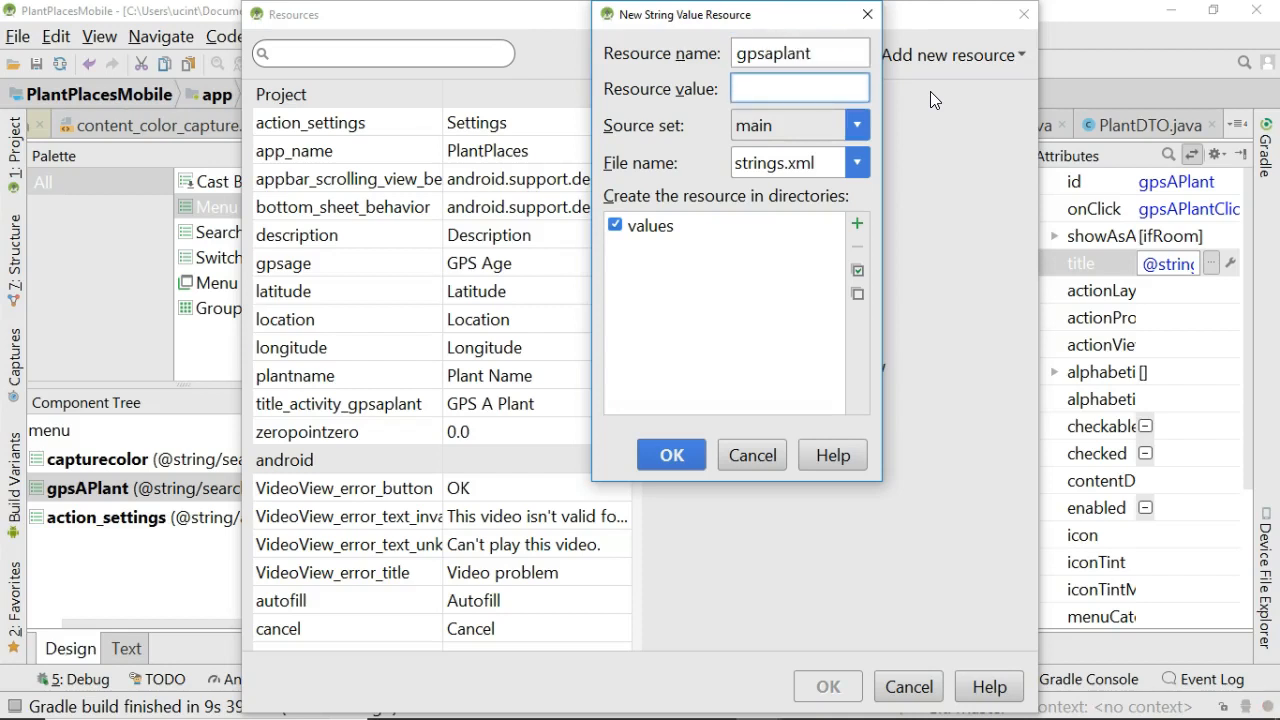
pyautogui.write('GPS a')
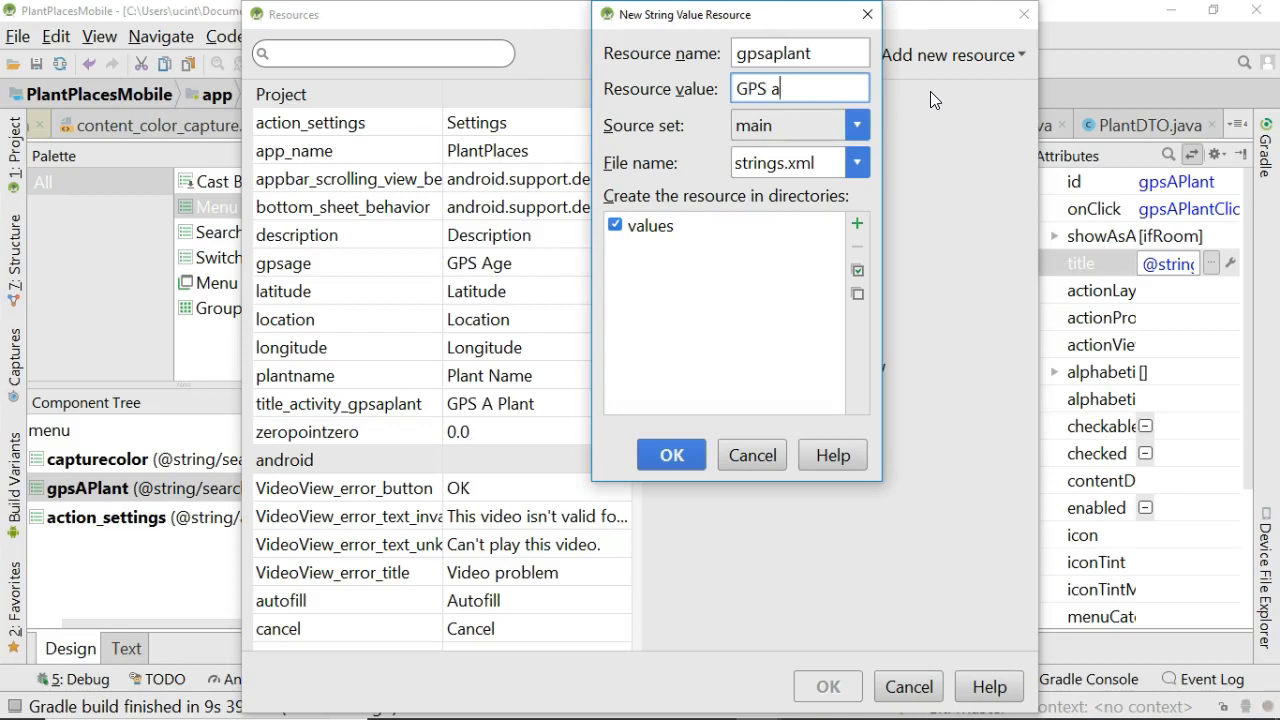
pyautogui.write('Plant')
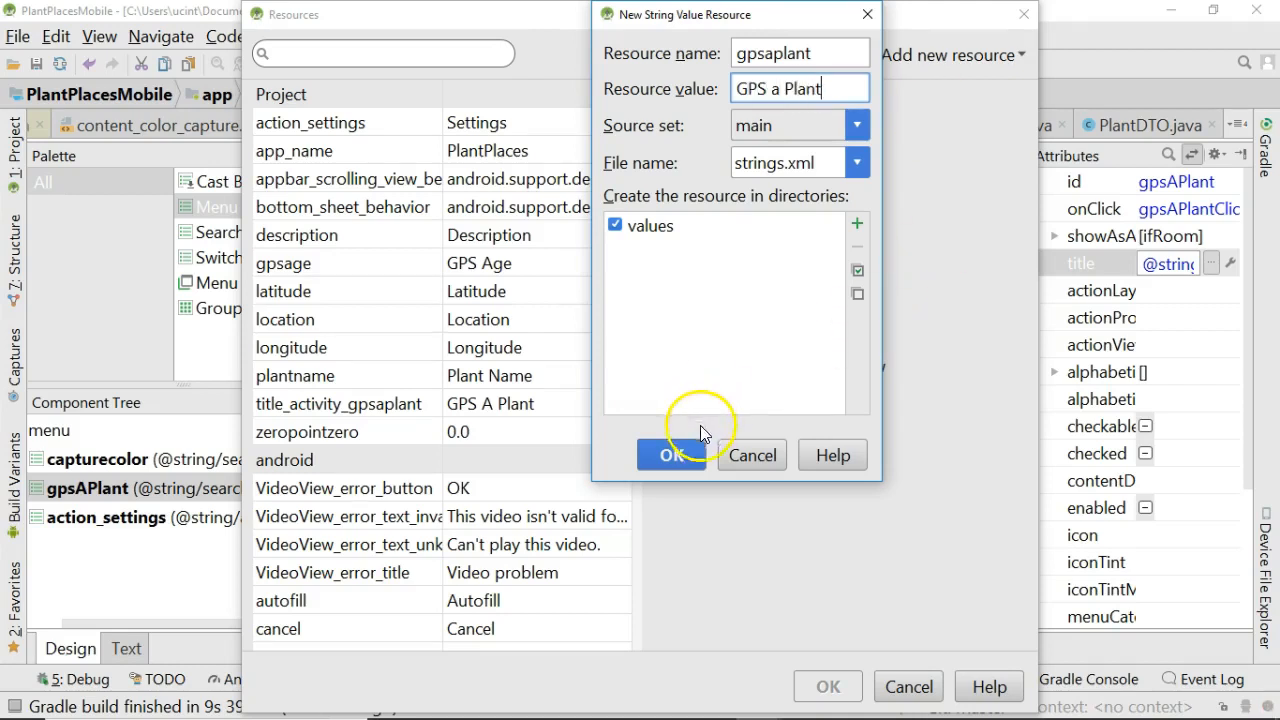
pyautogui.click(671, 455)
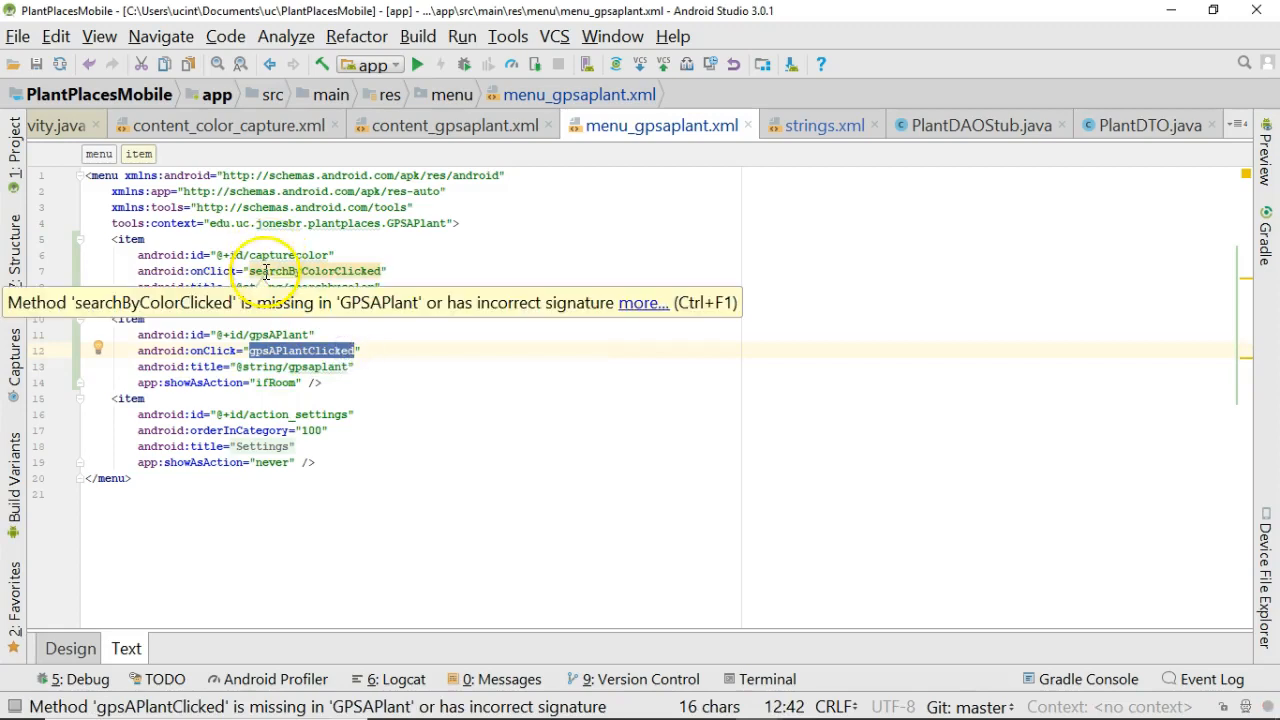
pyautogui.moveTo(754, 170)
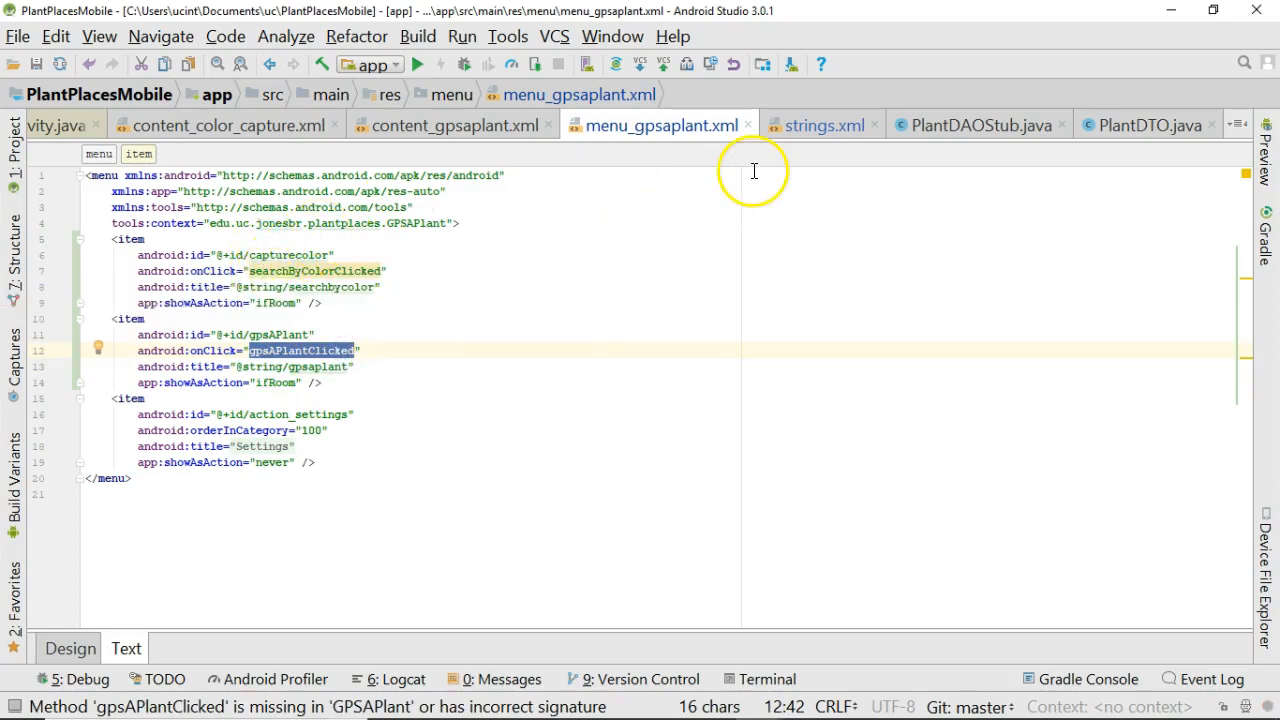
pyautogui.moveTo(470, 447)
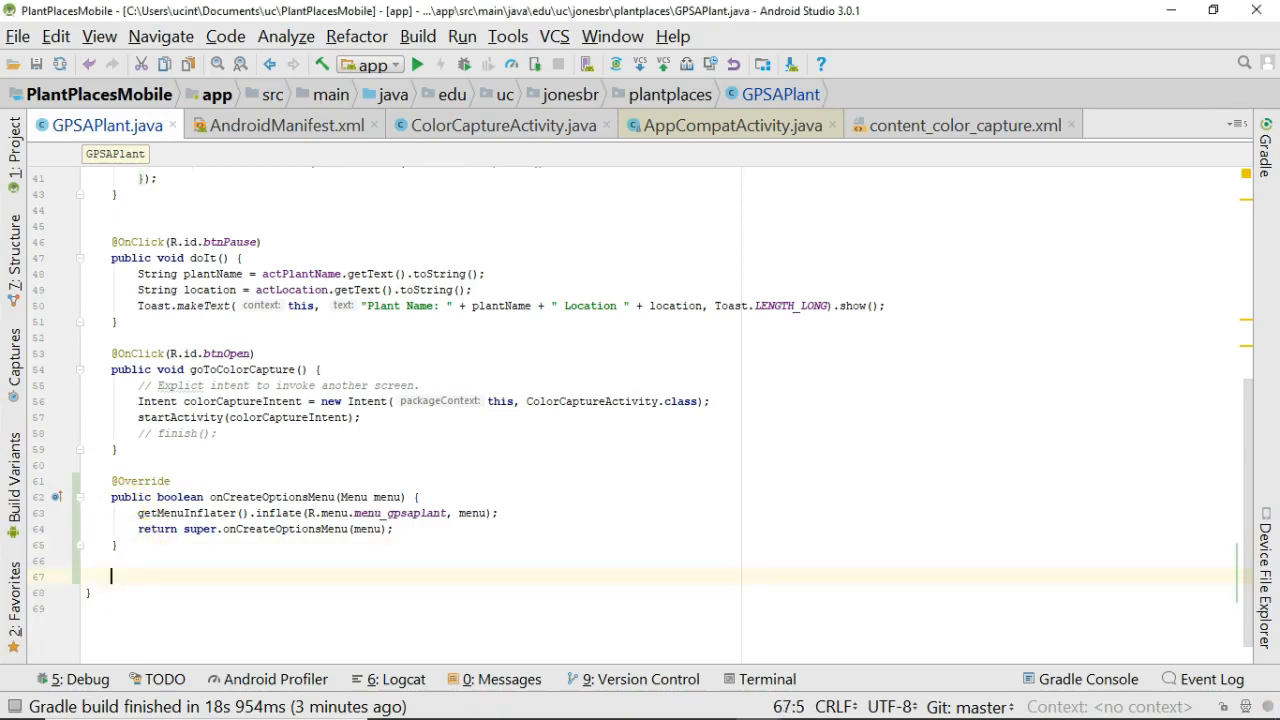
# Step: Start the public void gpsAPlantClicked( method signature in GPSAPlant.java
pyautogui.write('public void')
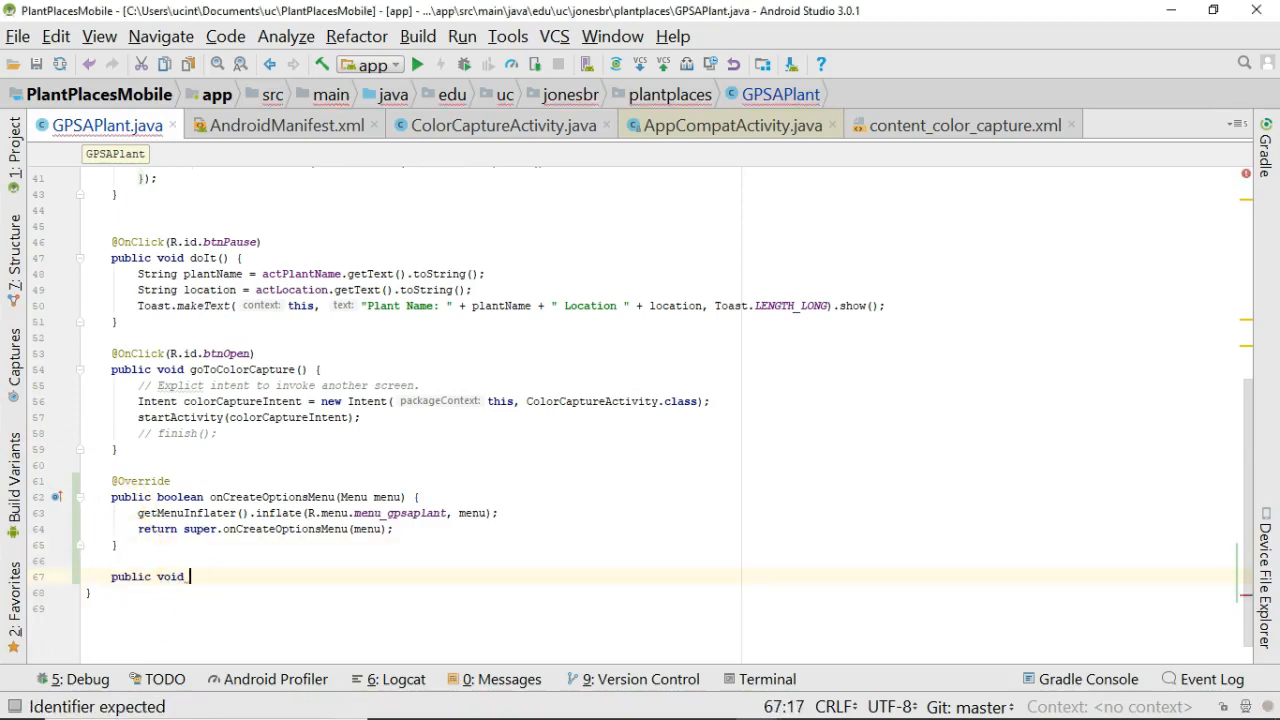
pyautogui.write('gpsAPla')
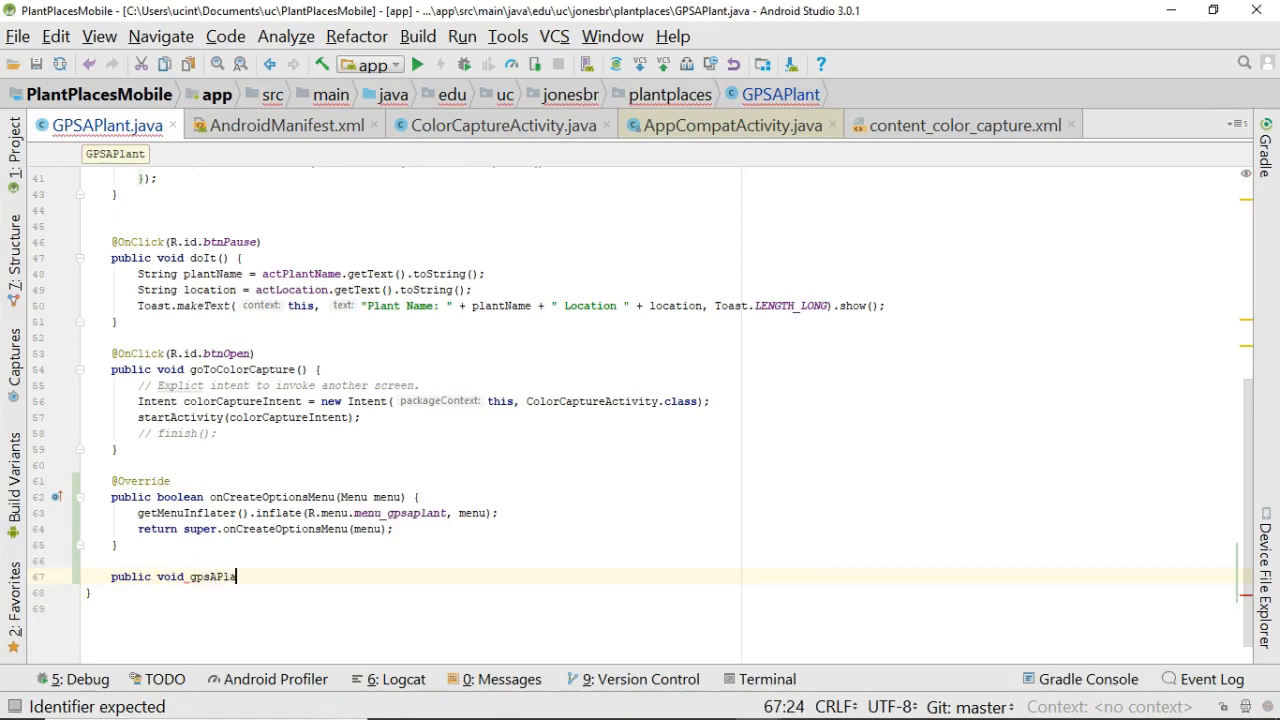
pyautogui.write('ntcl')
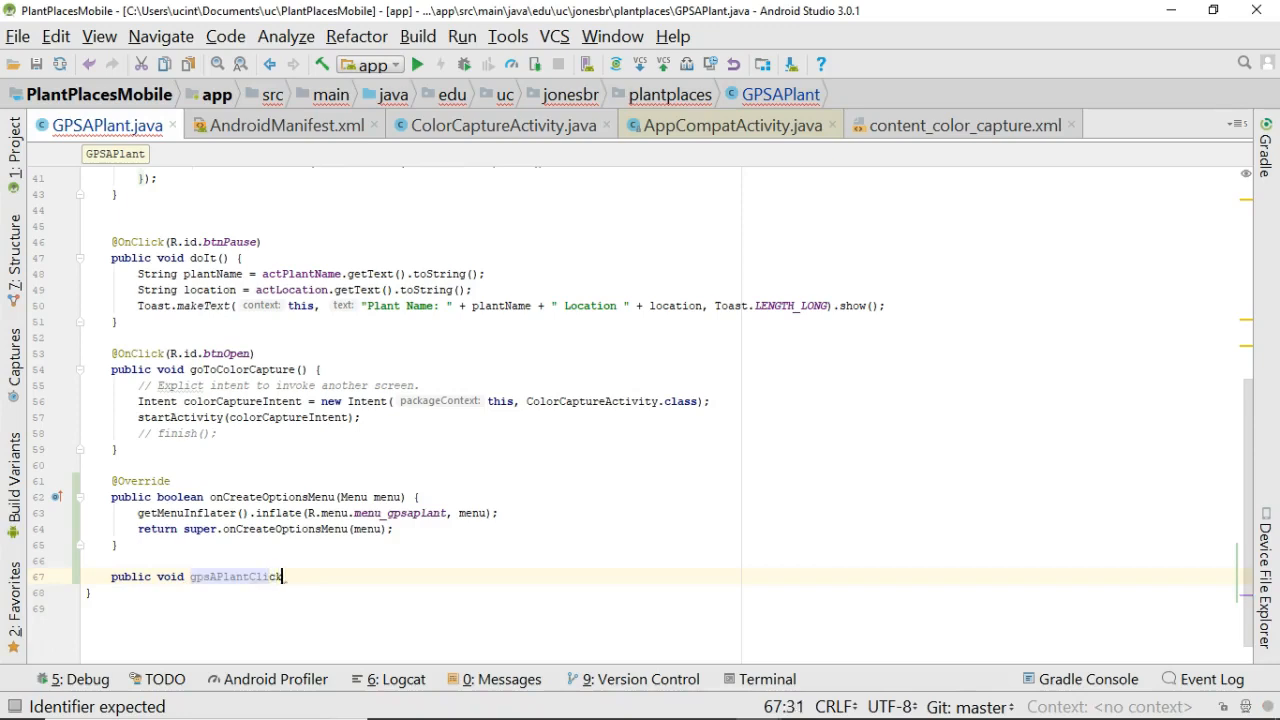
pyautogui.write('ed(')
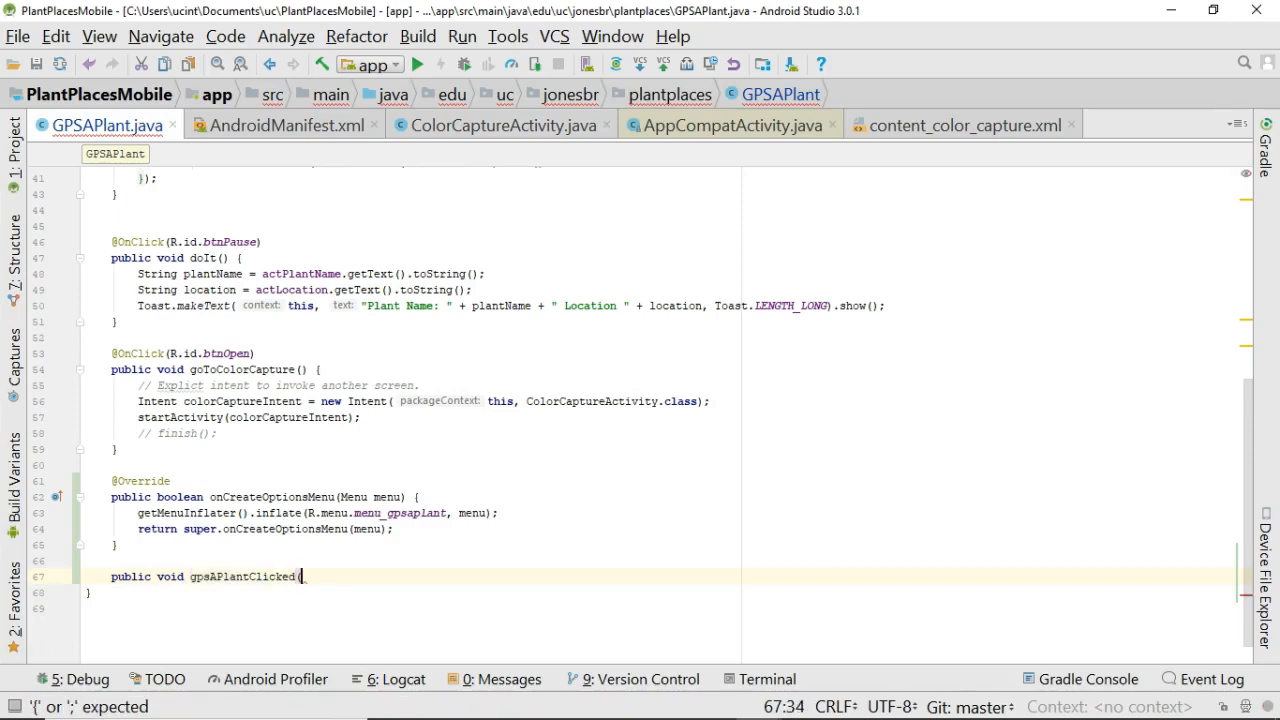
pyautogui.moveTo(663, 207)
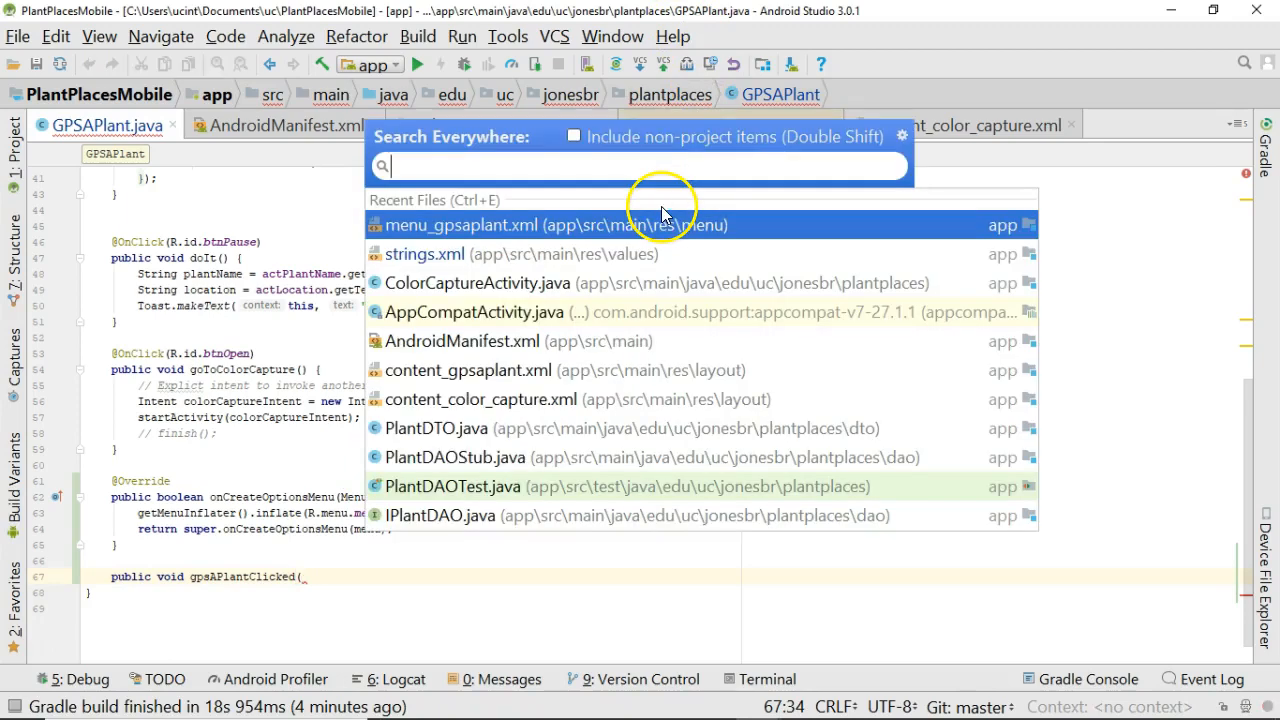
# Step: Check the handler warning in menu_gpsaplant.xml and complete the MenuItem menuItem parameter
pyautogui.click(458, 224)
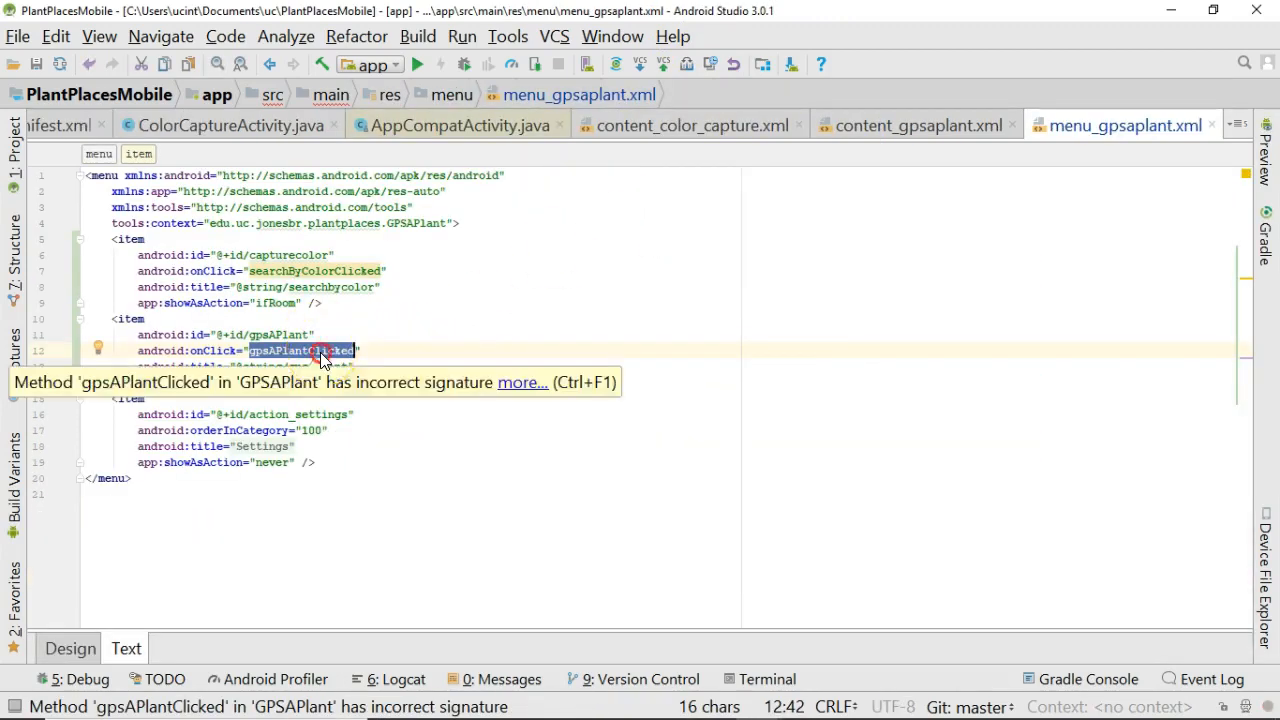
pyautogui.rightClick(320, 350)
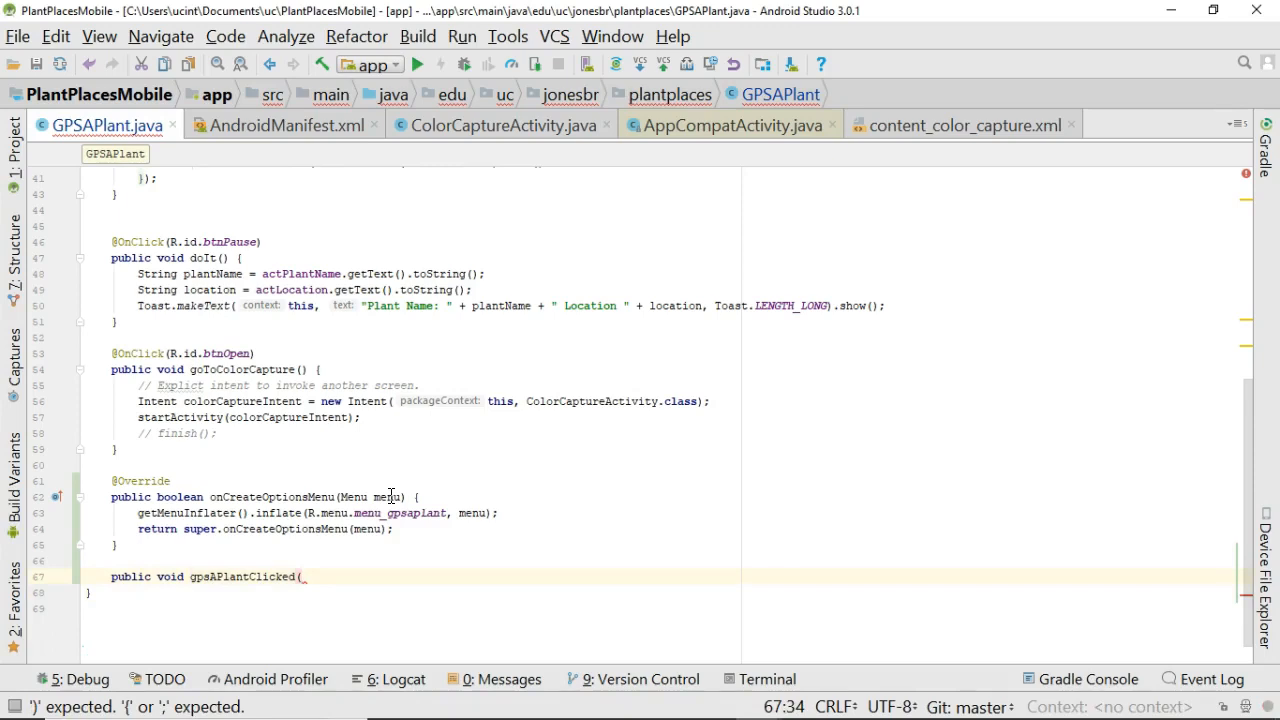
pyautogui.write('MenuItem menuItem) {')
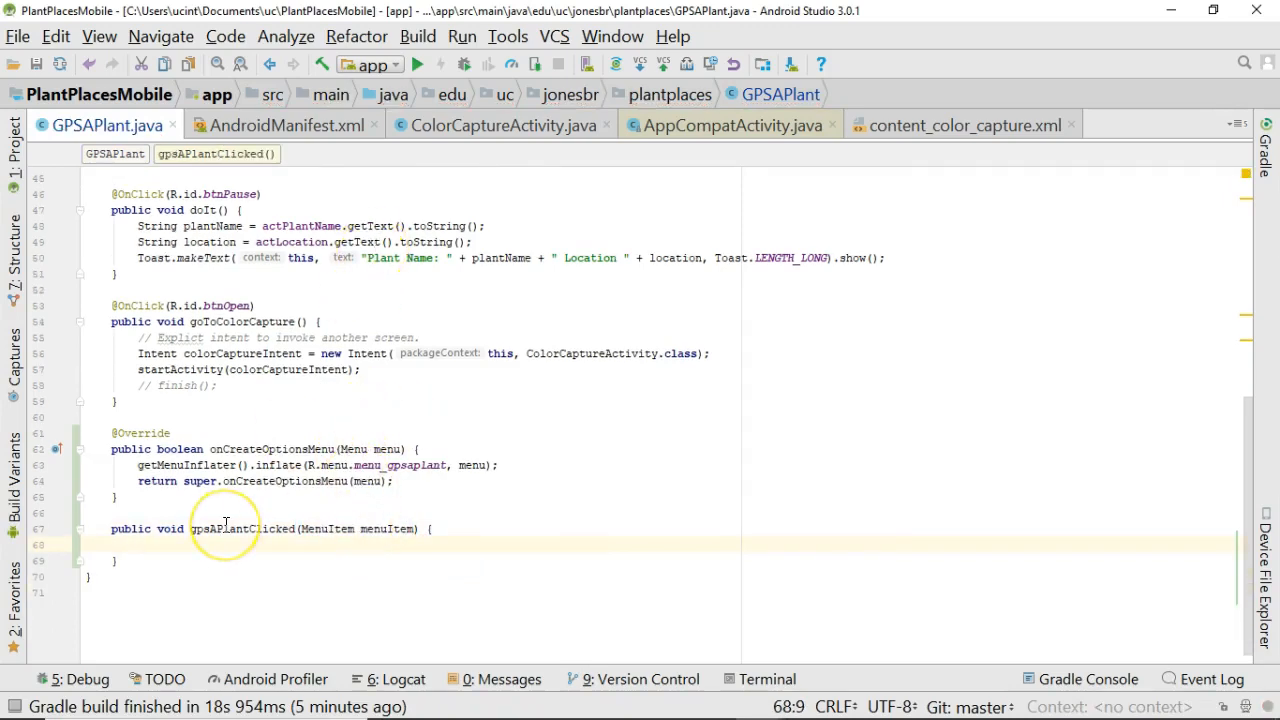
pyautogui.doubleClick(327, 528)
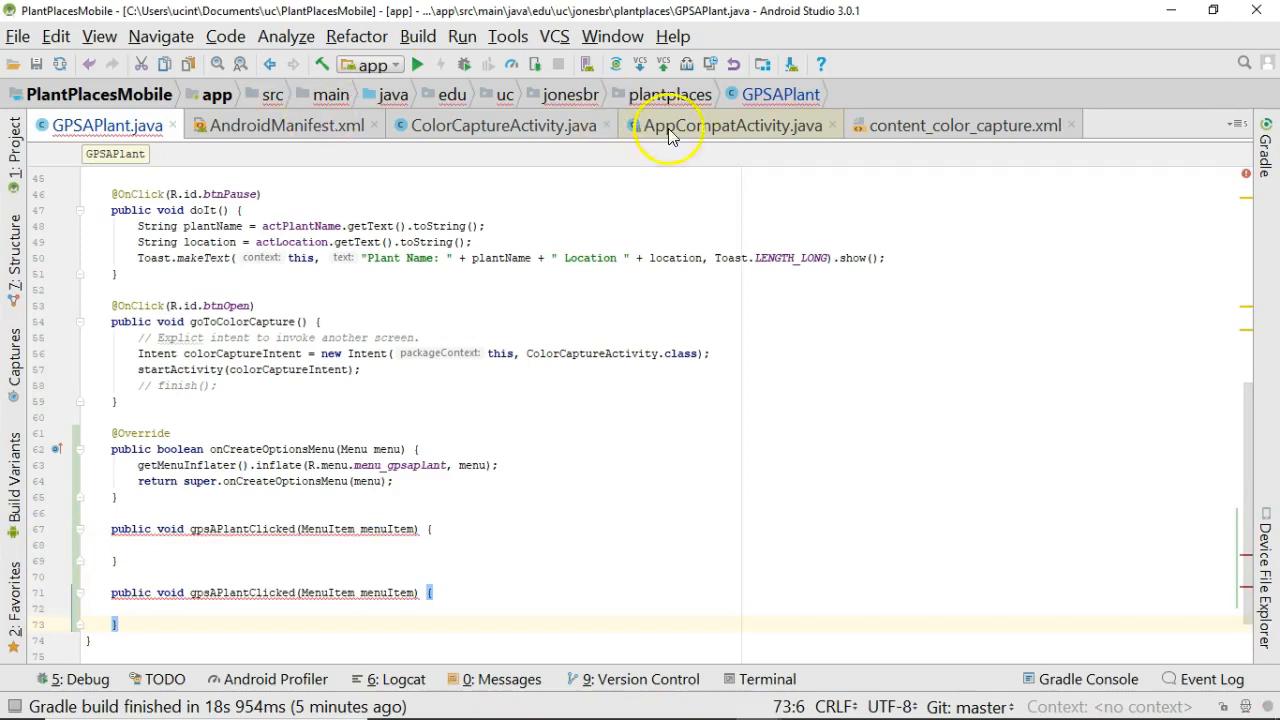
# Step: Rename the duplicate method to searchByColorClicked and begin a Javadoc above gpsAPlantClicked
pyautogui.click(963, 125)
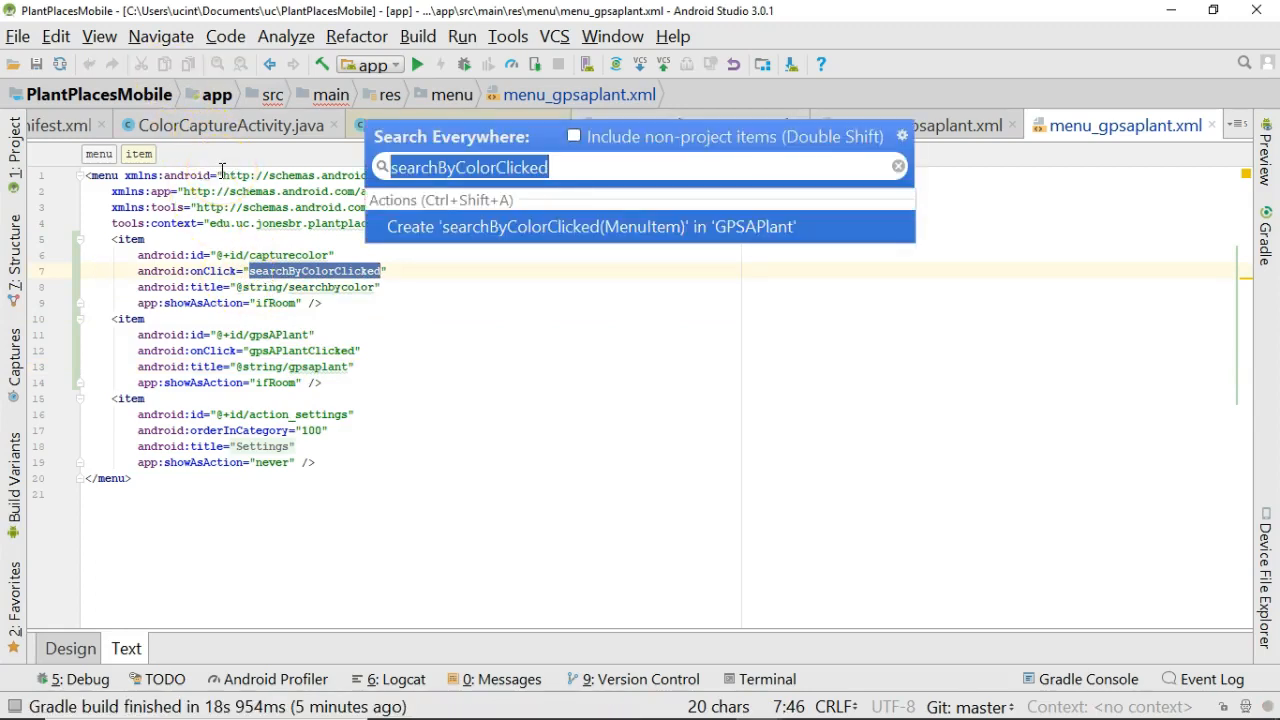
pyautogui.write('GP')
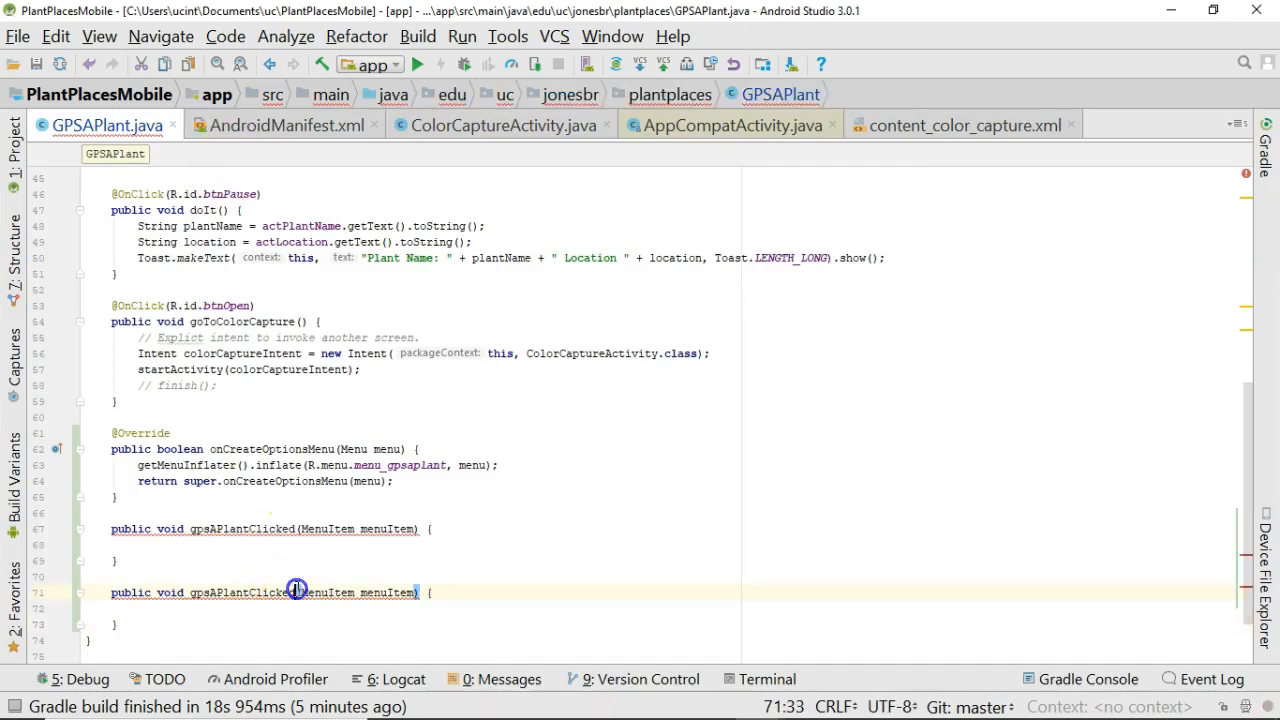
pyautogui.write('searchByColorClicked')
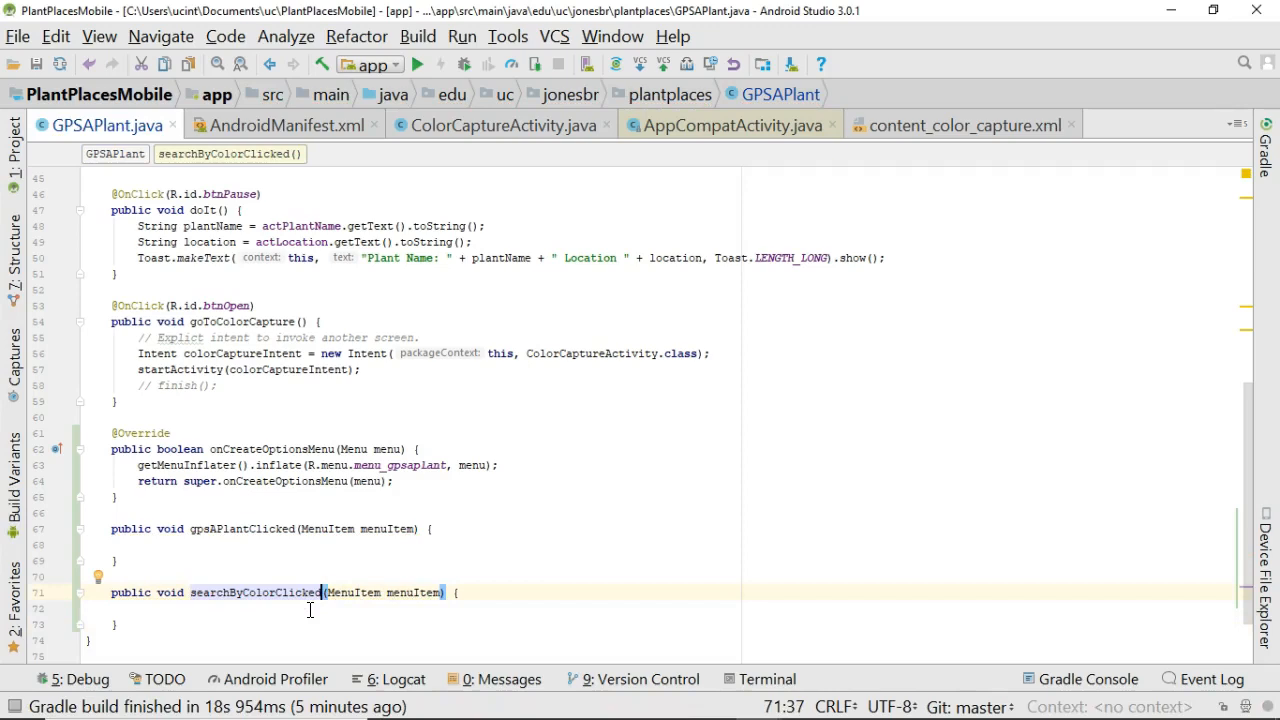
pyautogui.click(290, 544)
pyautogui.write('* This will be invoked when the')
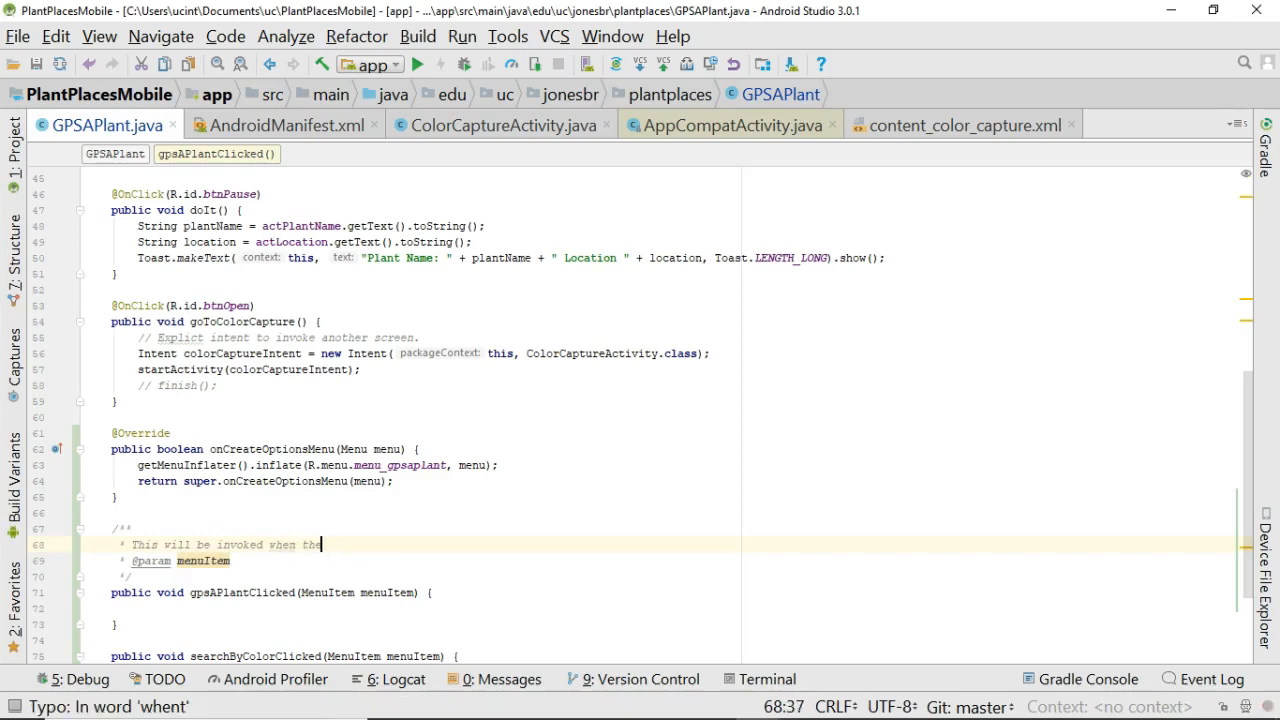
# Step: Finish the Javadoc as '...when the user clicks the GPS menu' and scroll back to goToColorCapture
pyautogui.write('user clicks the GPS menu')
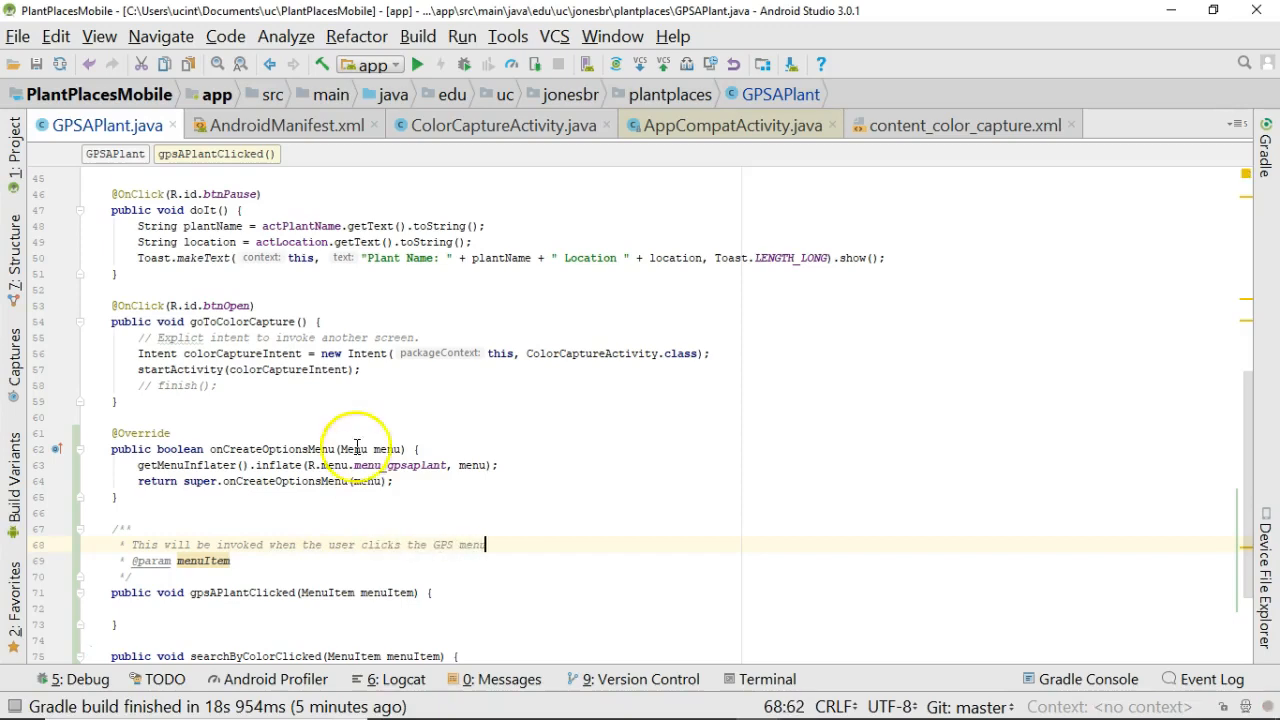
pyautogui.scroll(-3)
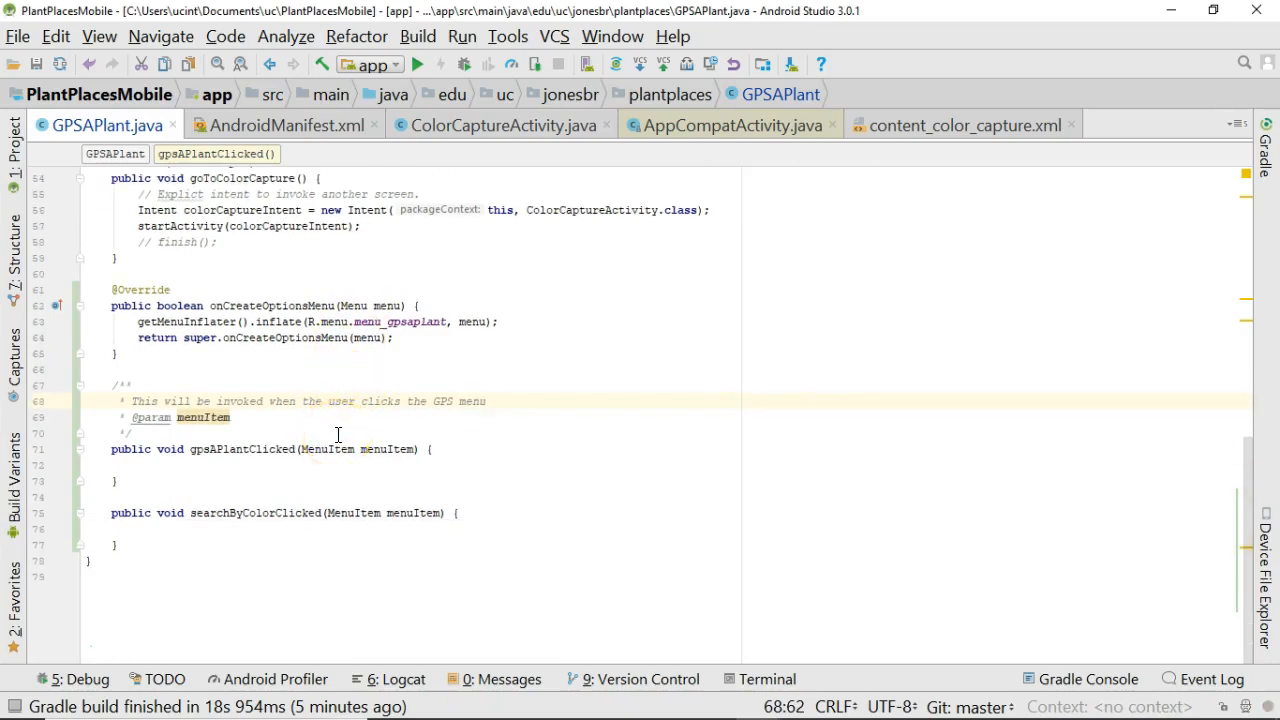
pyautogui.scroll(3)
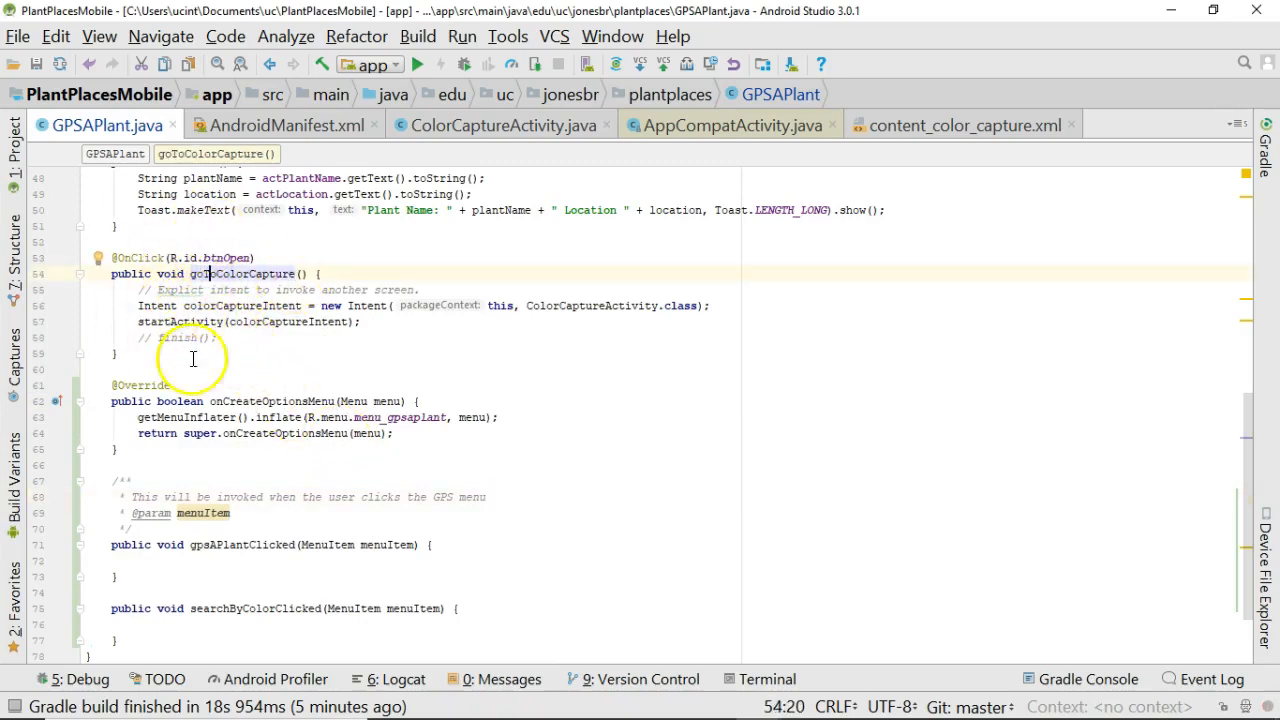
# Step: Move the Intent/startActivity lines from goToColorCapture into searchByColorClicked and add // finish();
pyautogui.click(363, 321)
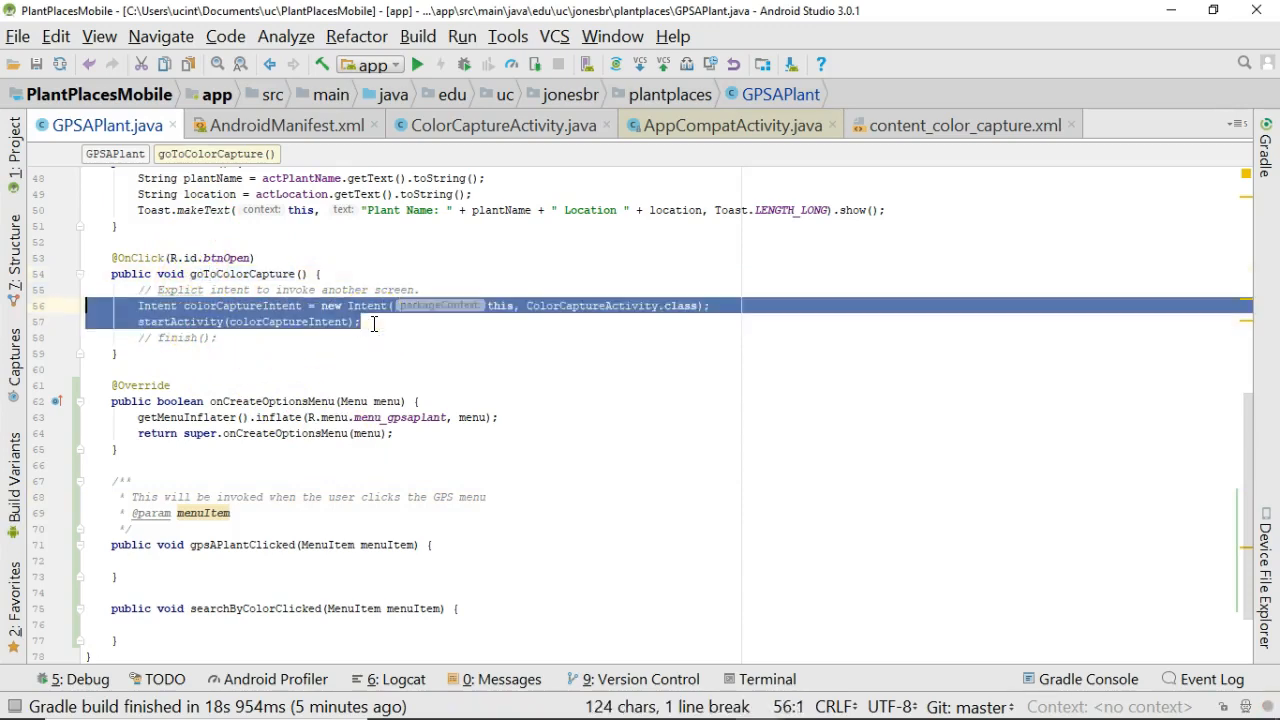
pyautogui.press('Delete')
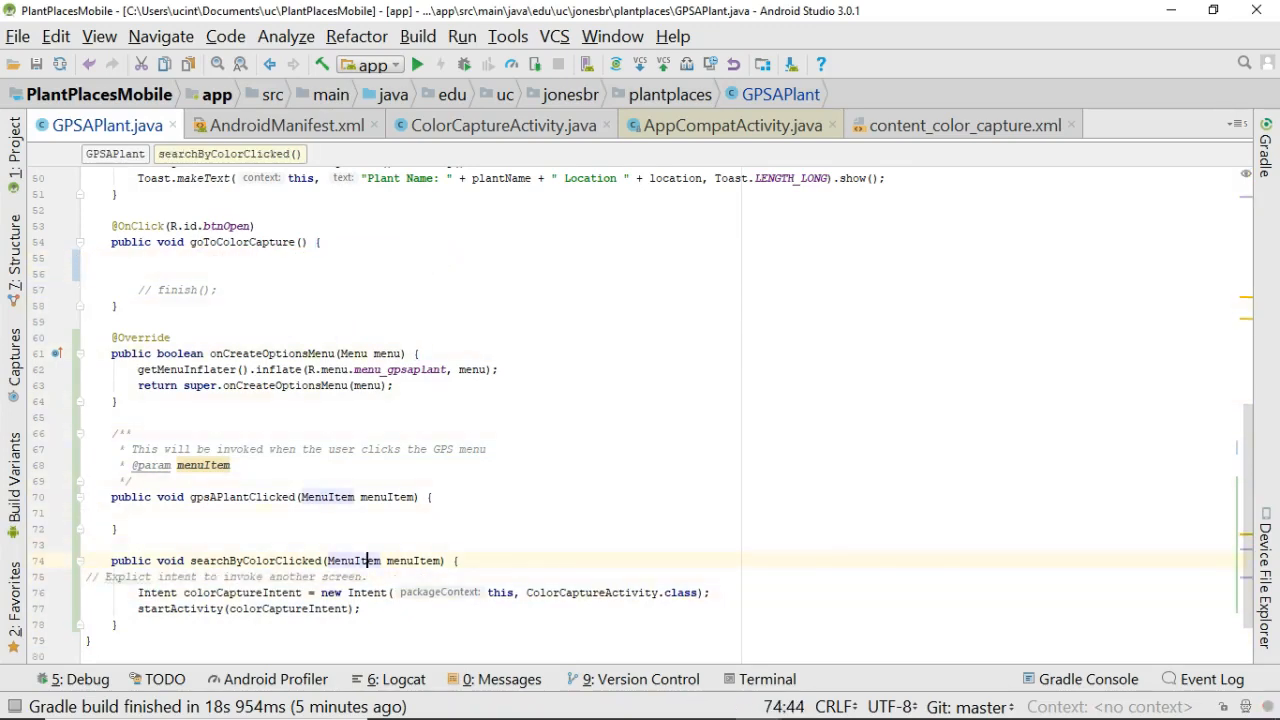
pyautogui.click(215, 290)
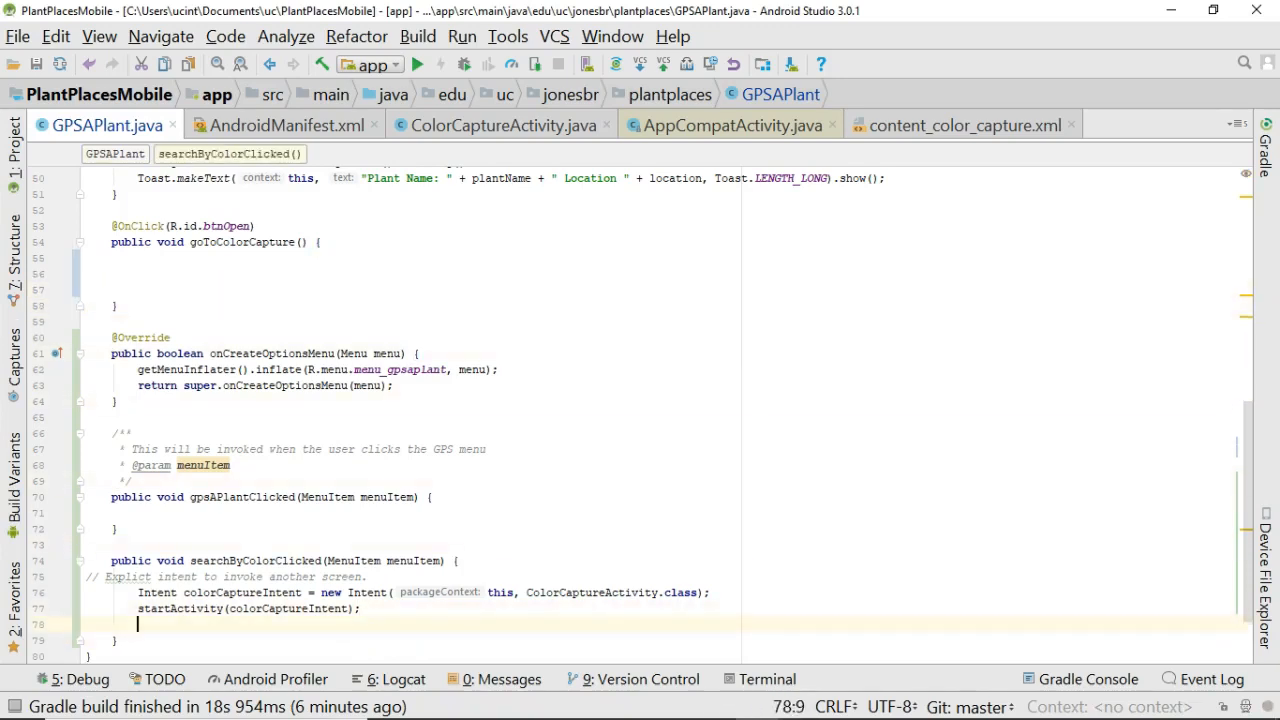
pyautogui.write('// finish();')
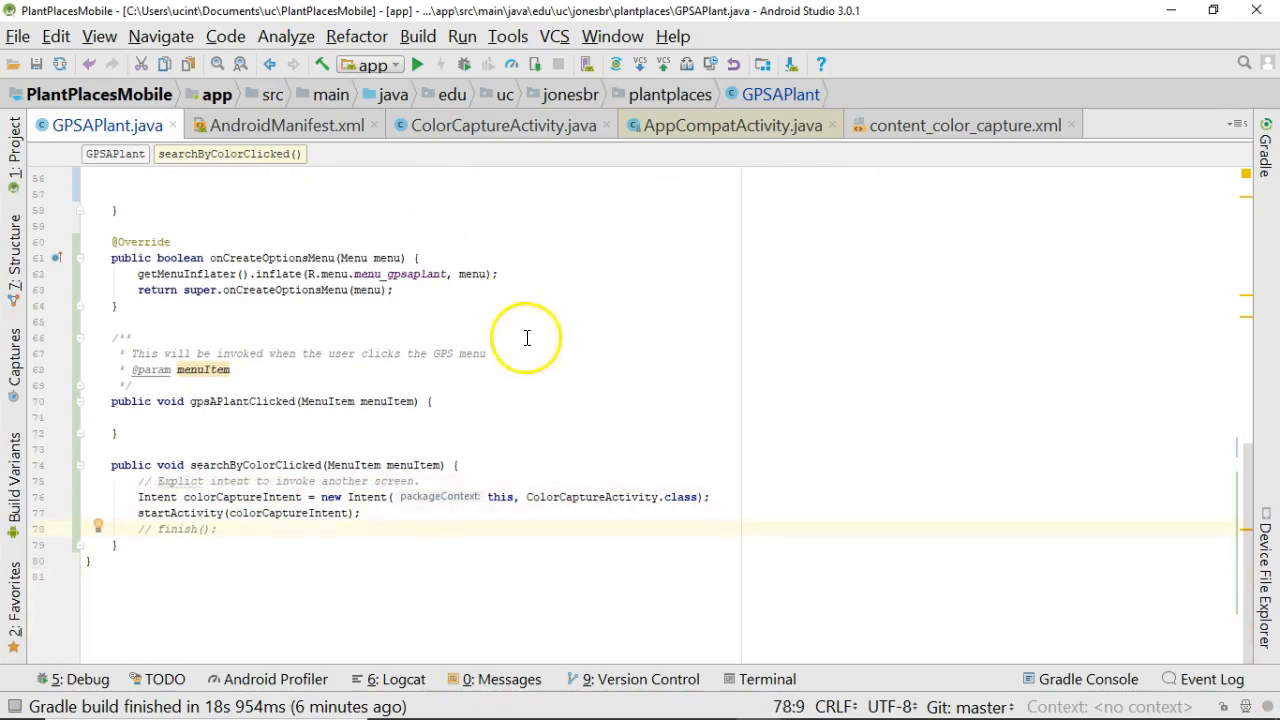
pyautogui.doubleClick(610, 497)
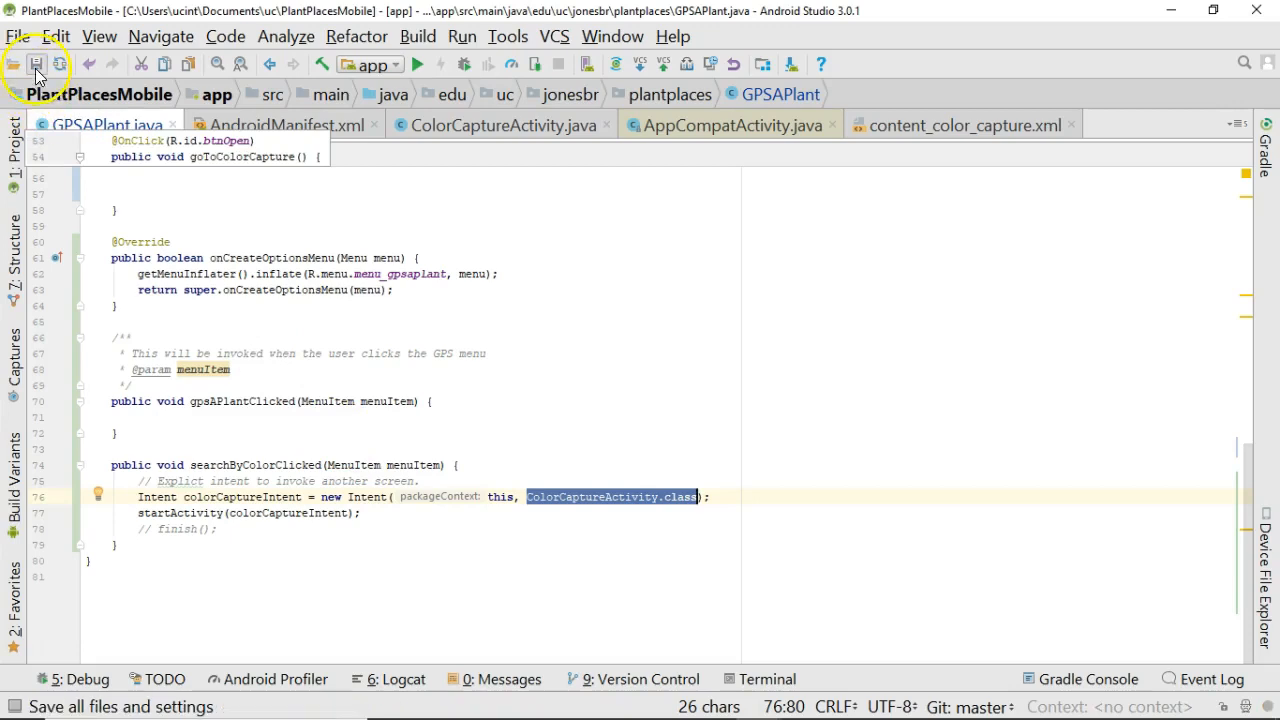
# Step: Save all files and launch the app in debug on the connected emulator
pyautogui.click(459, 63)
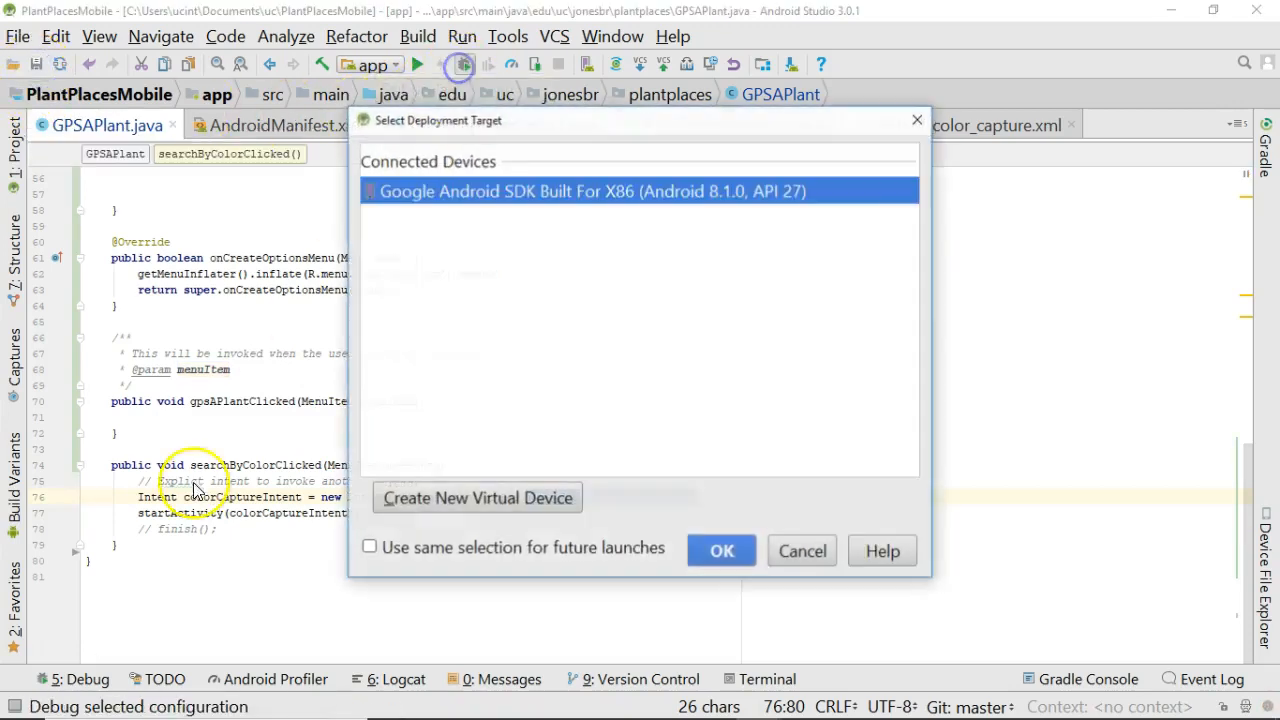
pyautogui.click(721, 550)
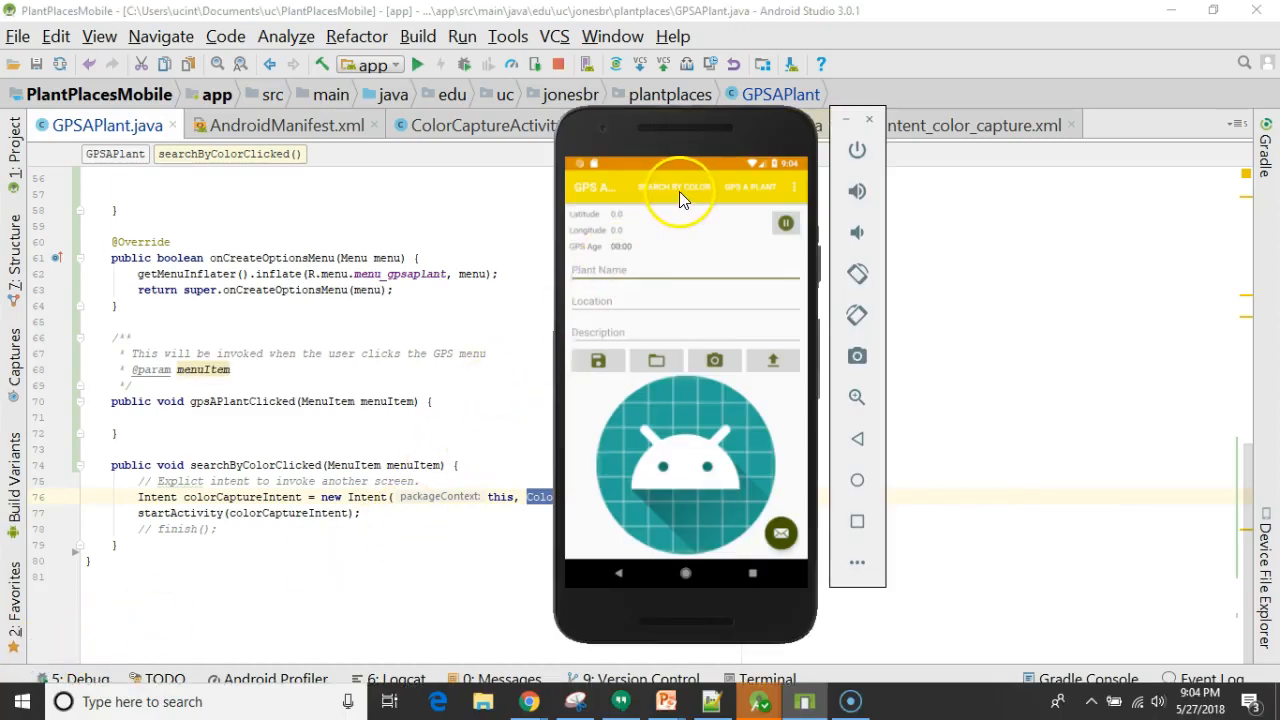
pyautogui.moveTo(705, 210)
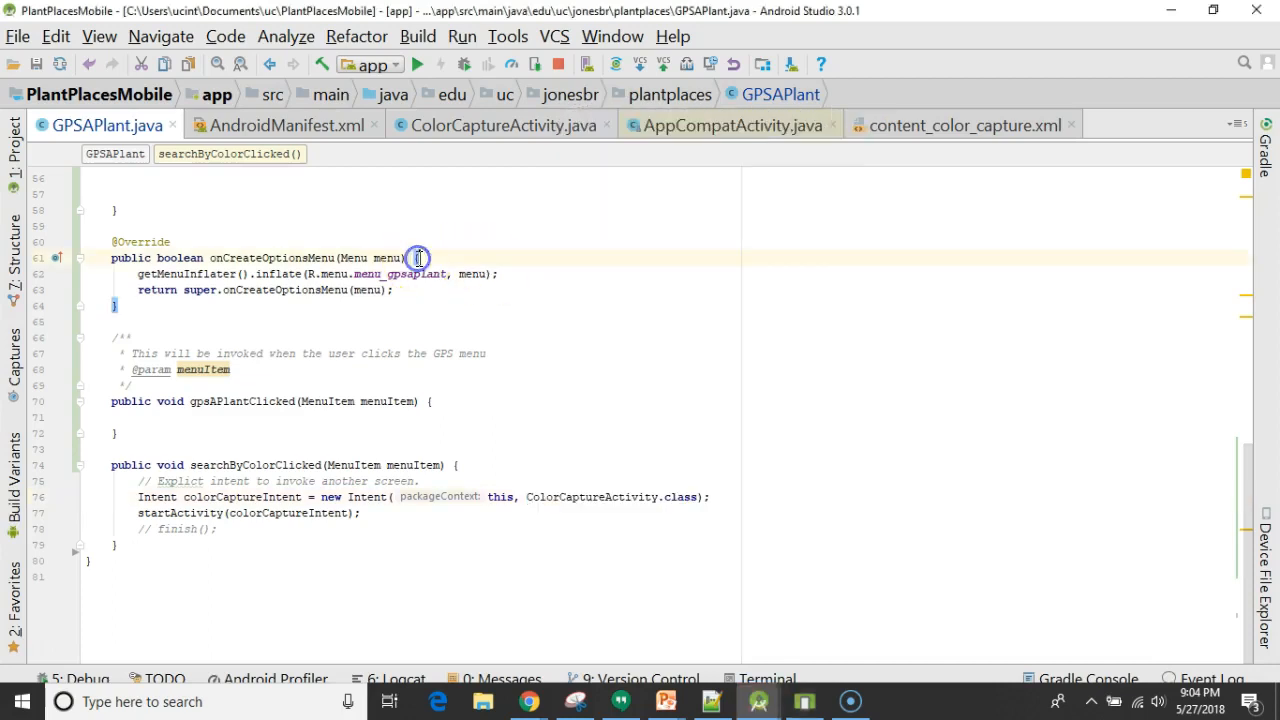
# Step: Find and open strings.xml via Search Everywhere using 'string'
pyautogui.write('string')
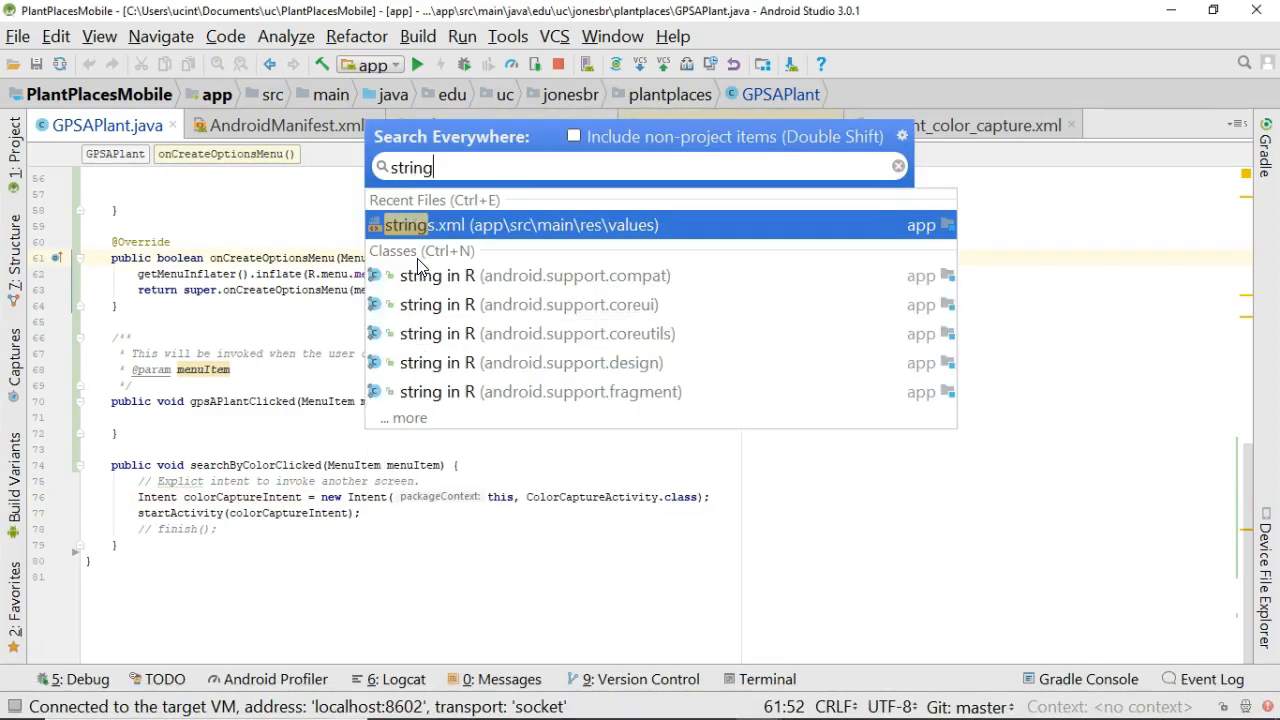
pyautogui.click(512, 224)
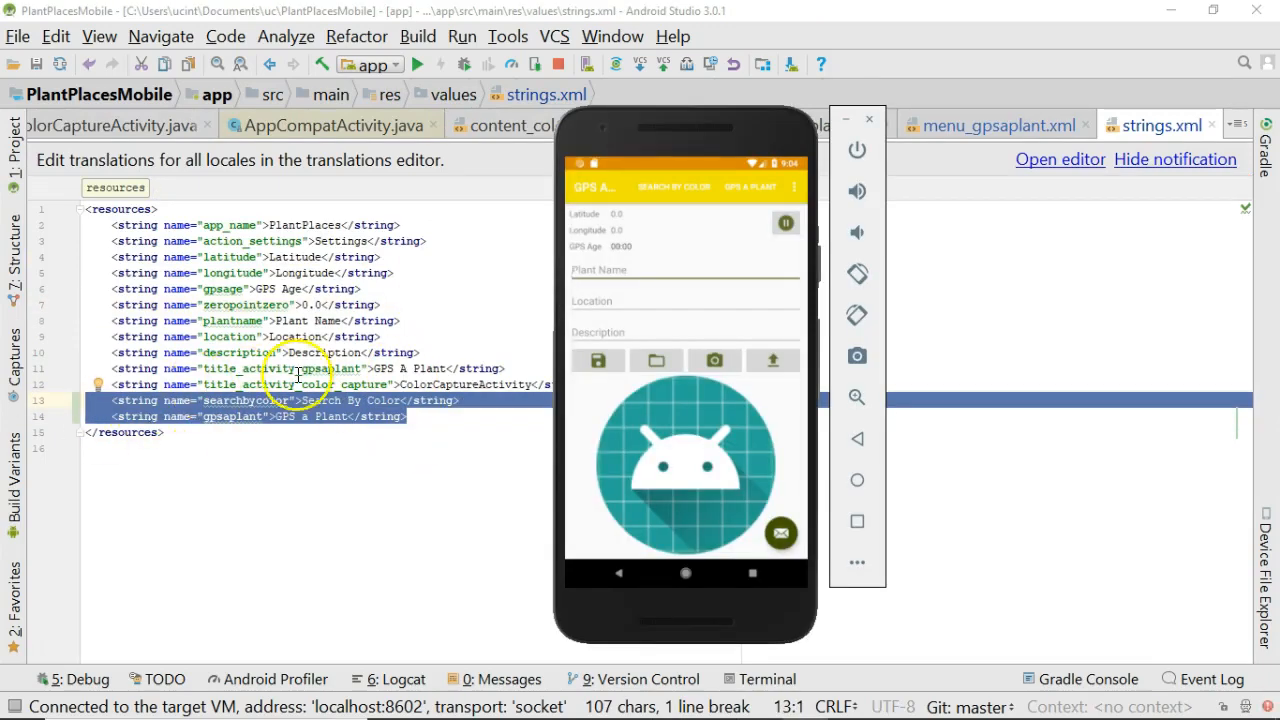
pyautogui.moveTo(675, 188)
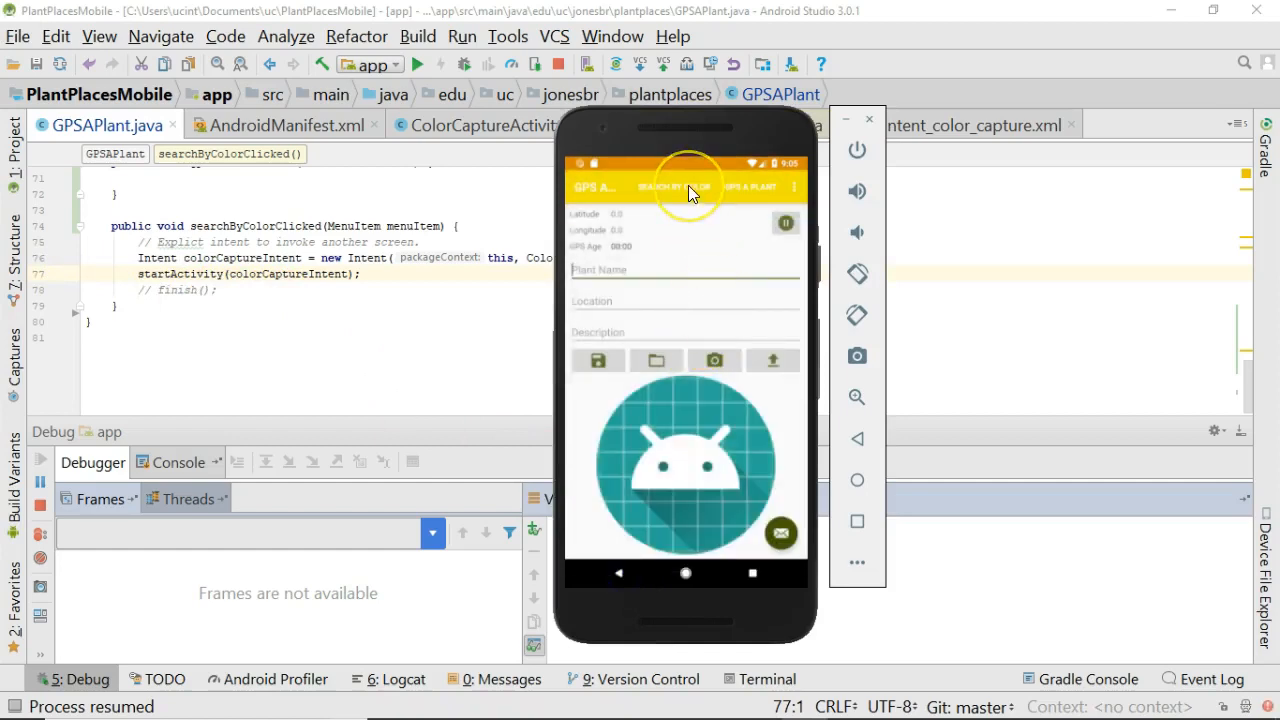
# Step: Tap SEARCH BY COLOR in the emulator to open ColorCaptureActivity
pyautogui.click(690, 187)
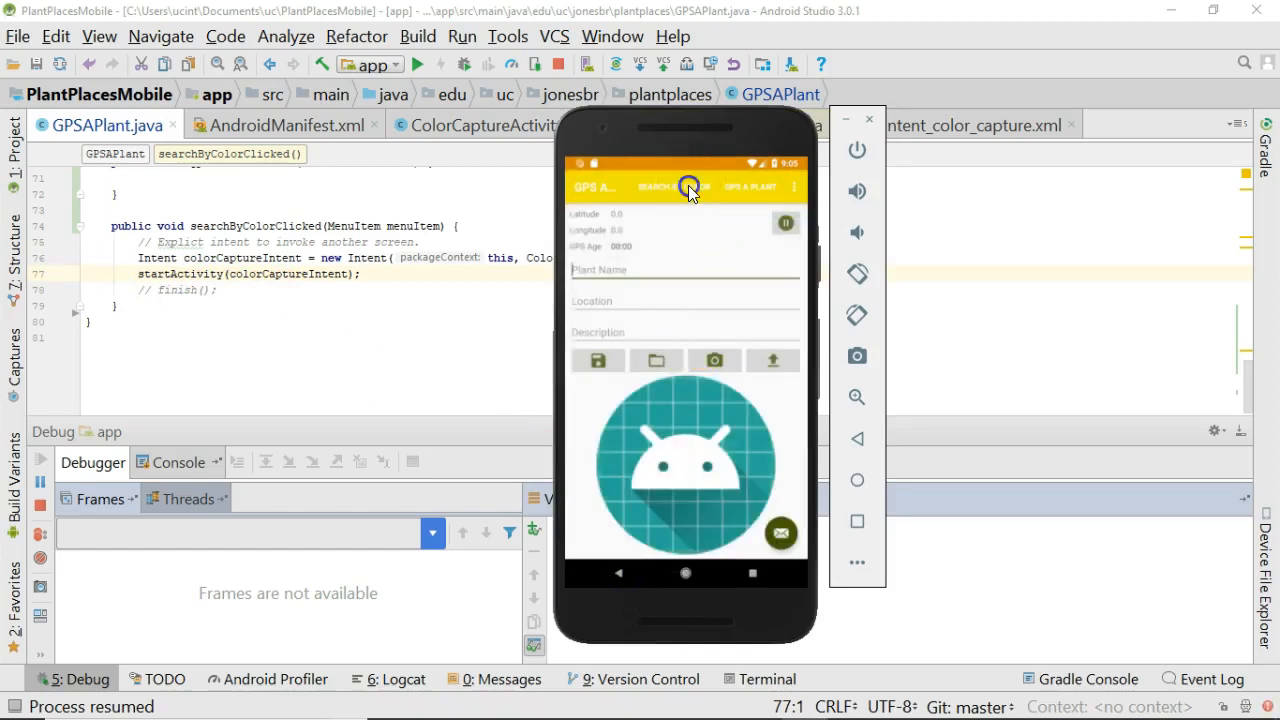
pyautogui.click(663, 187)
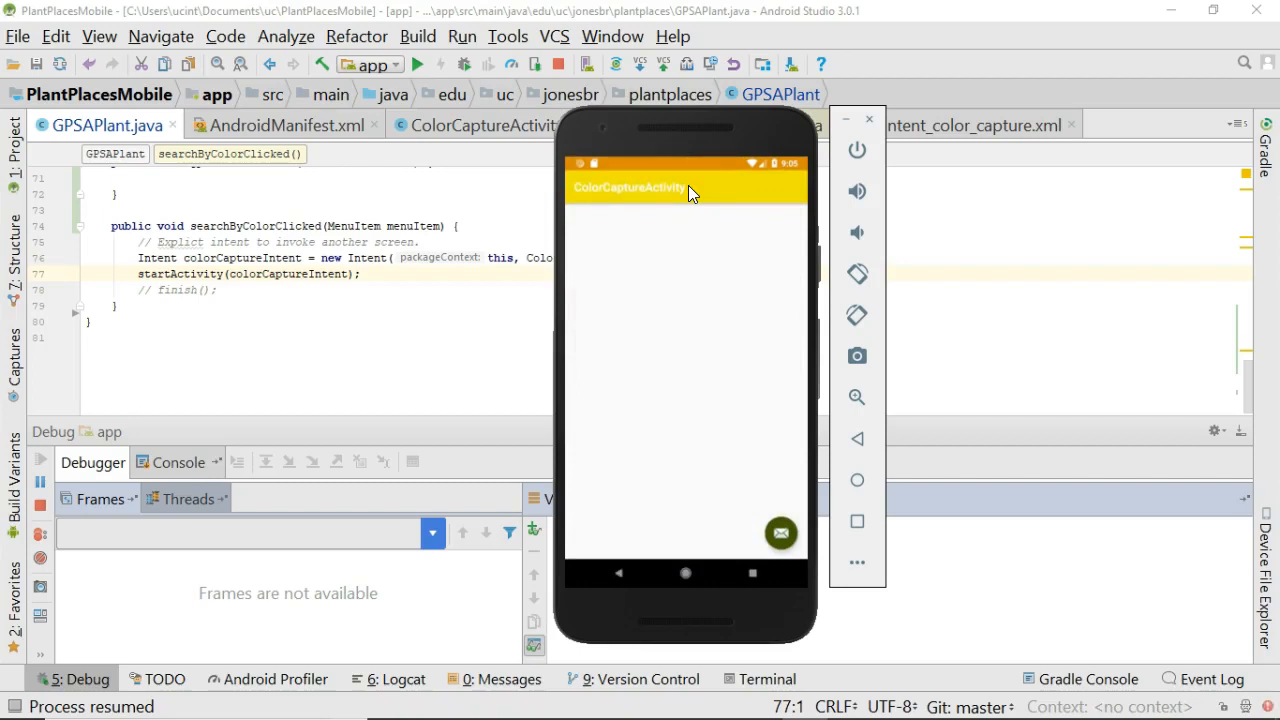
pyautogui.click(705, 200)
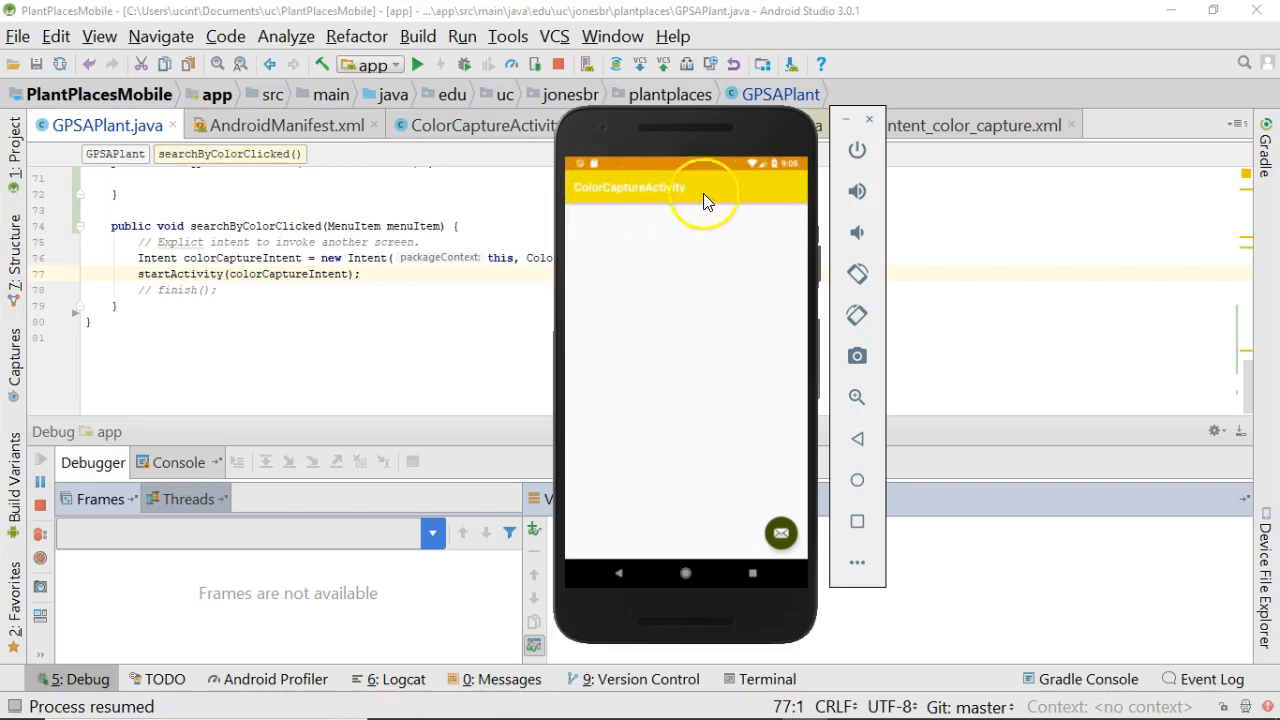
pyautogui.moveTo(757, 192)
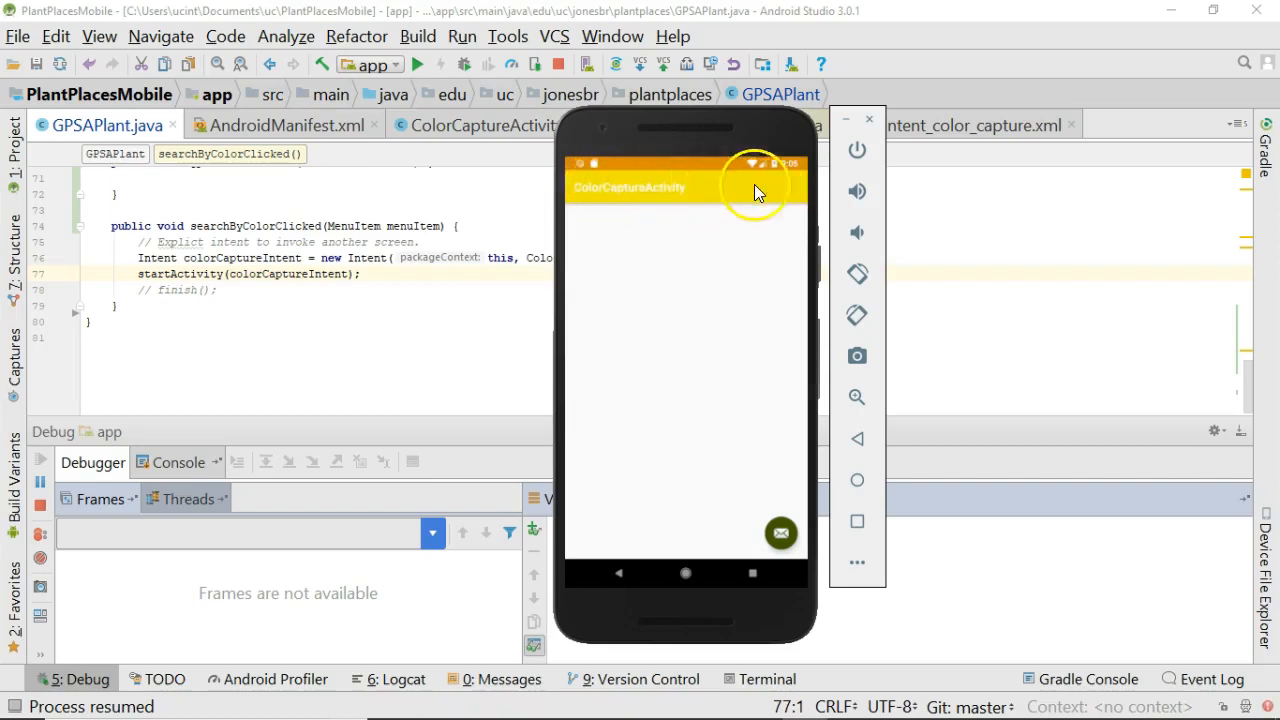
pyautogui.moveTo(735, 195)
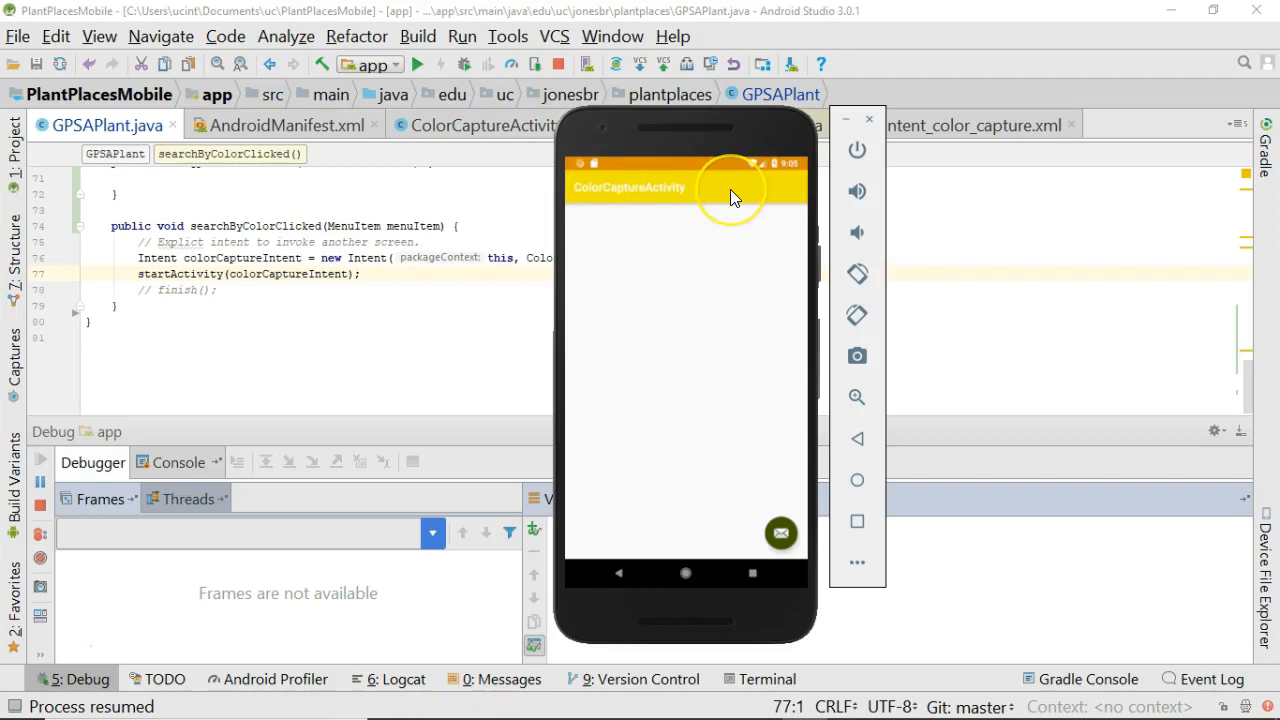
pyautogui.click(378, 290)
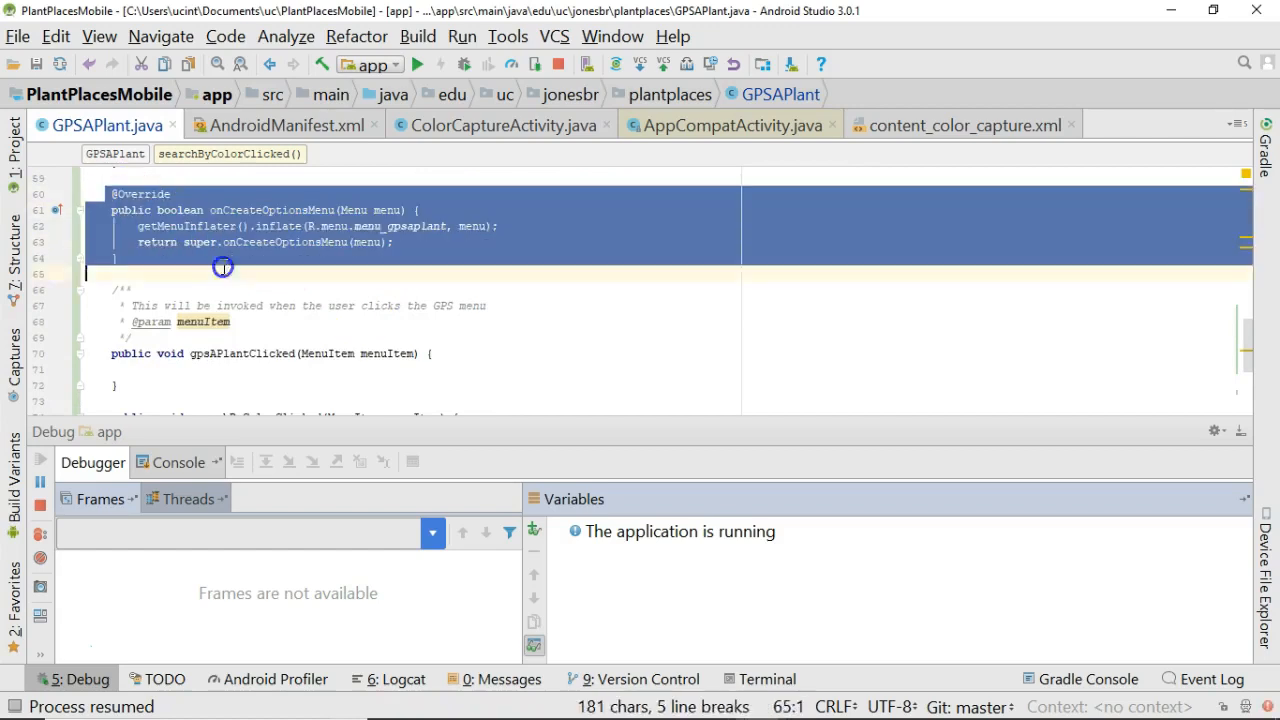
# Step: Review the menu handlers, then view ColorCaptureActivity.java's onCreate in the editor
pyautogui.scroll(-3)
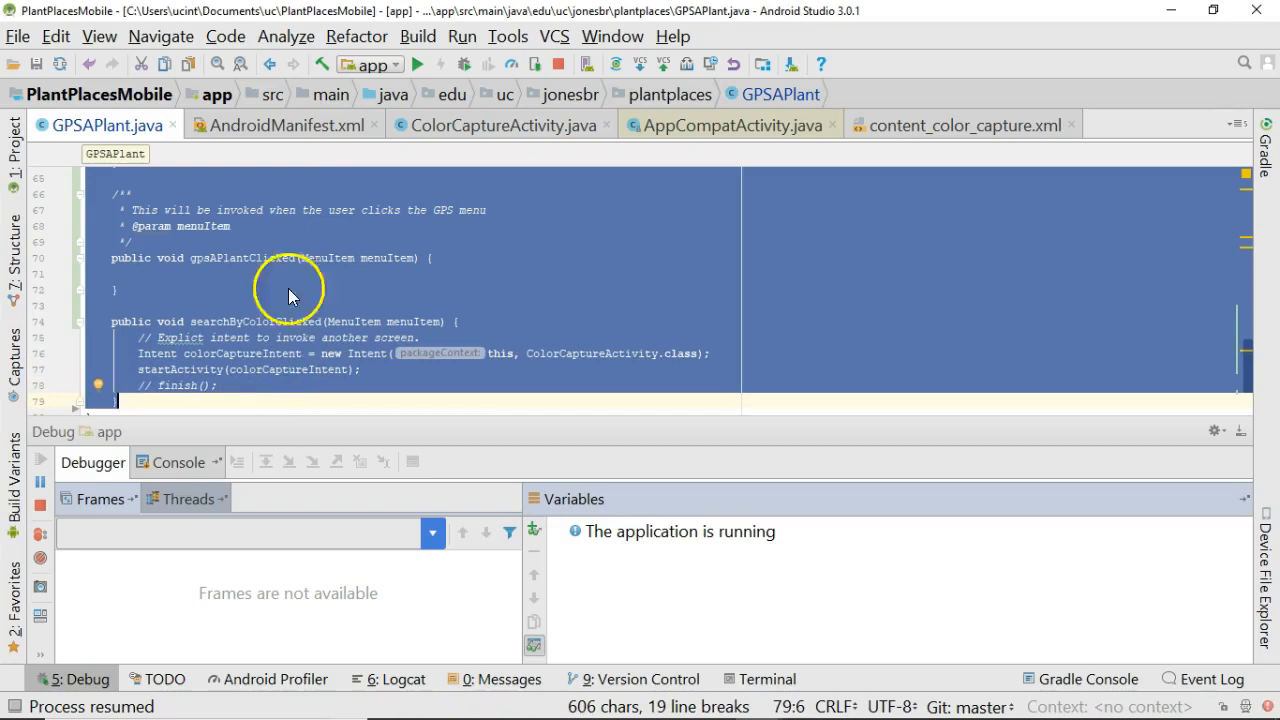
pyautogui.click(503, 125)
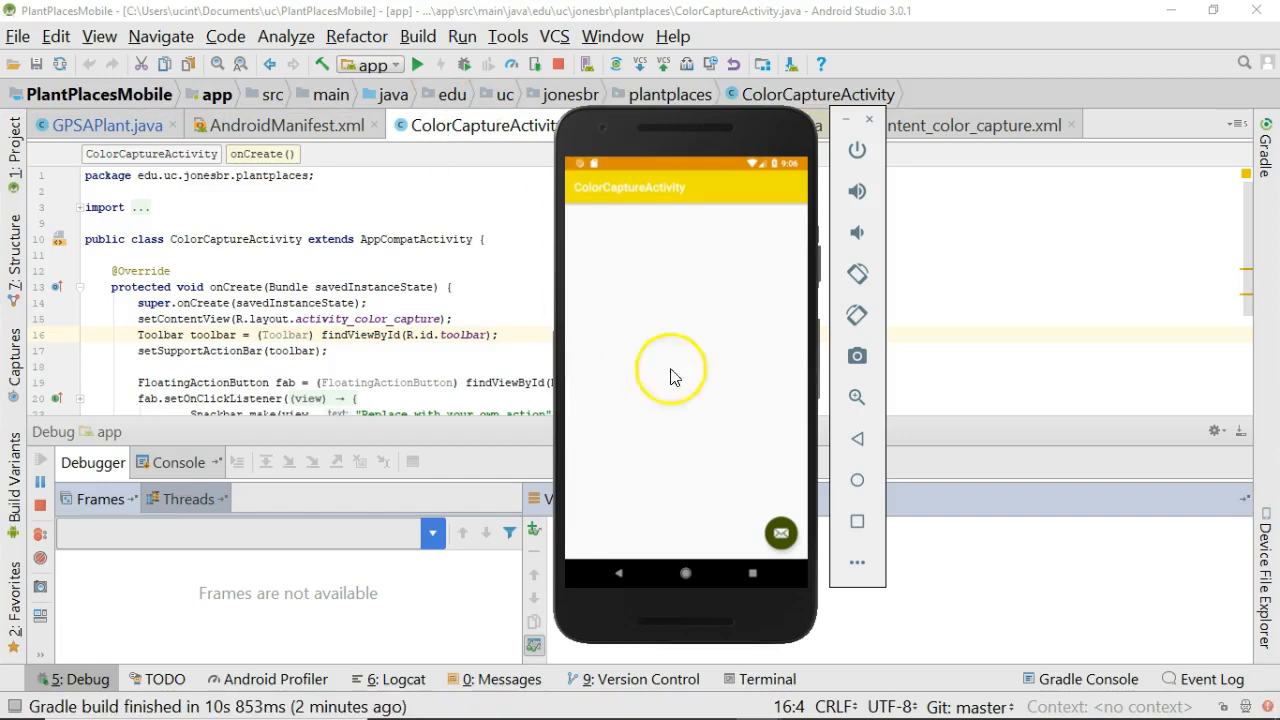
# Step: Use the emulator's Back button to return to the GPS A Plant main screen
pyautogui.click(619, 573)
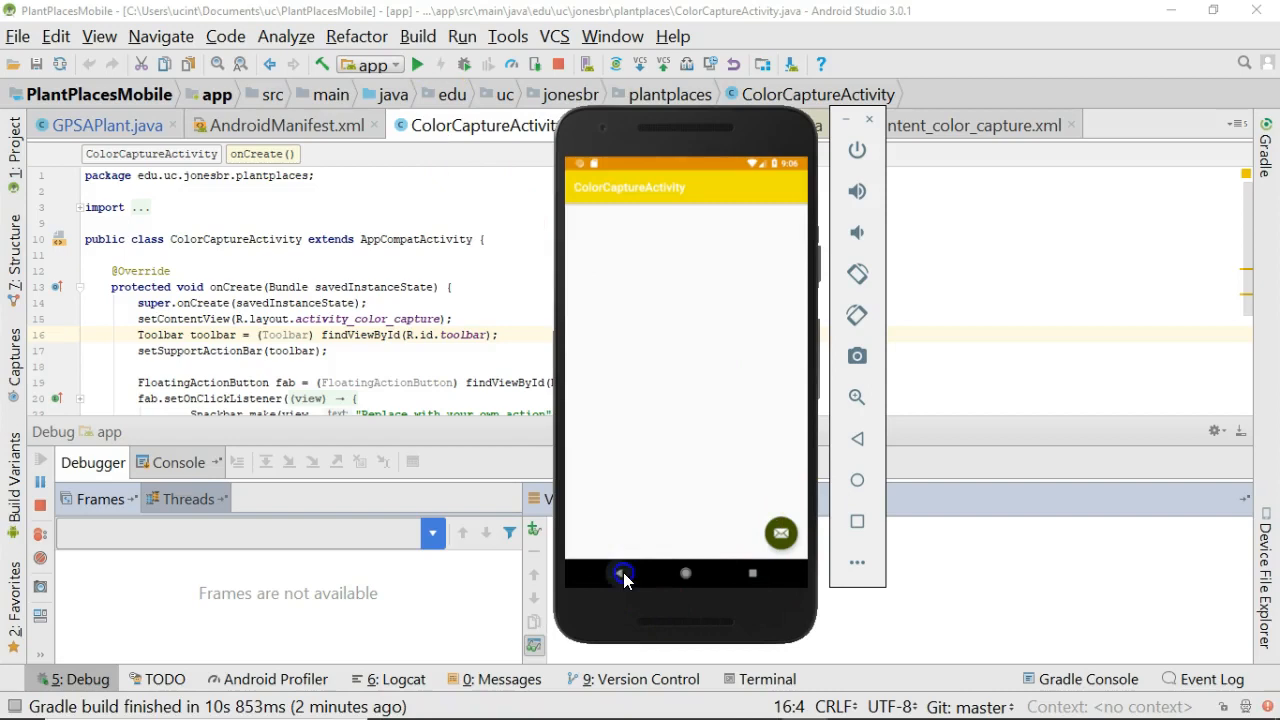
pyautogui.click(621, 573)
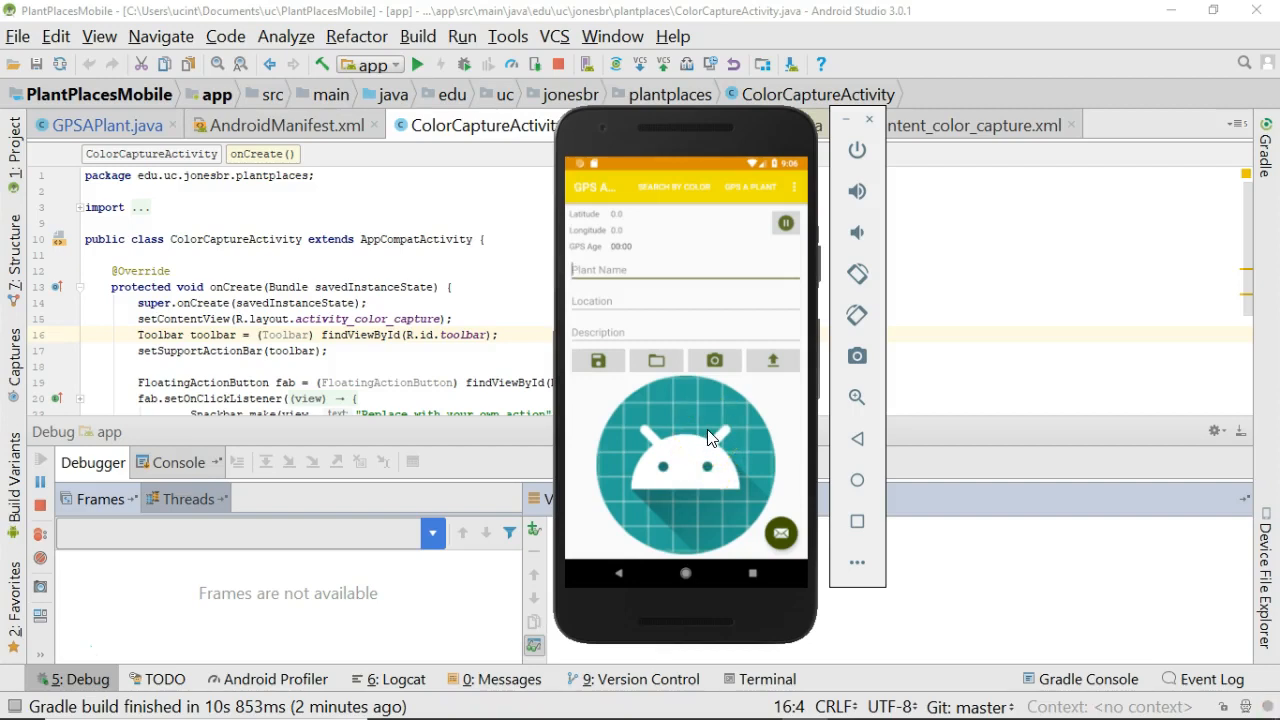
pyautogui.moveTo(755, 192)
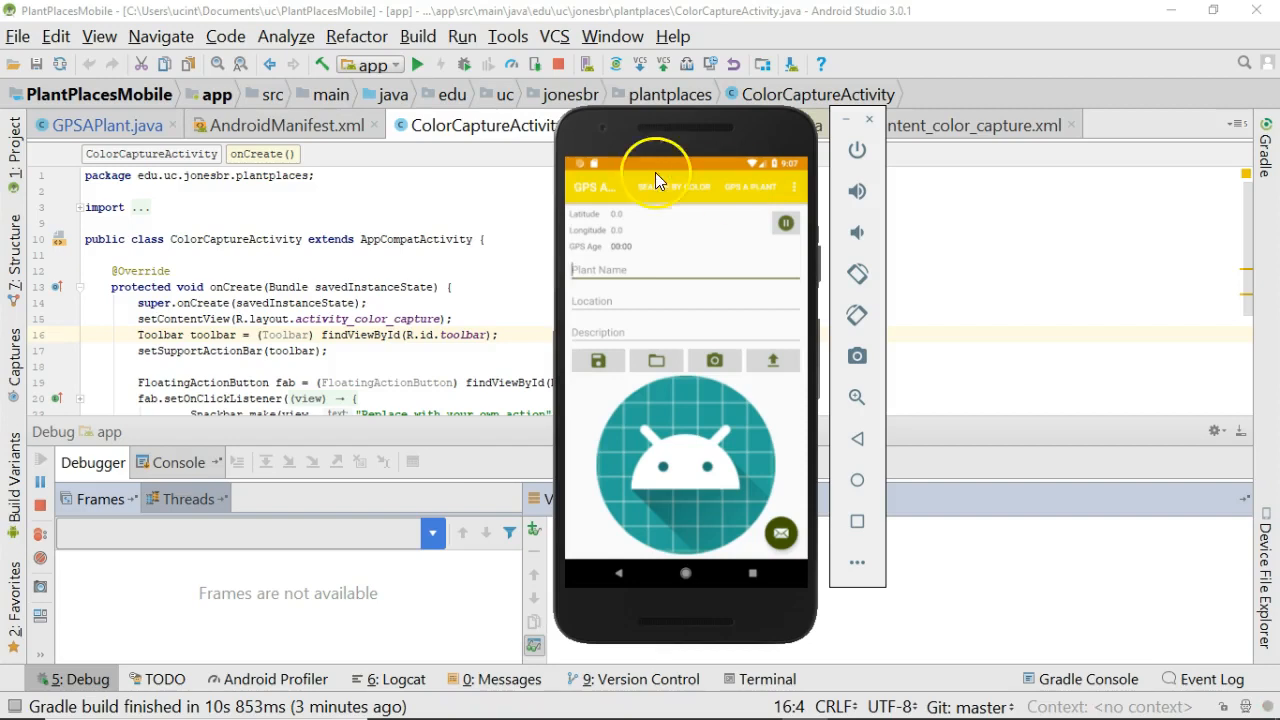
pyautogui.moveTo(40, 643)
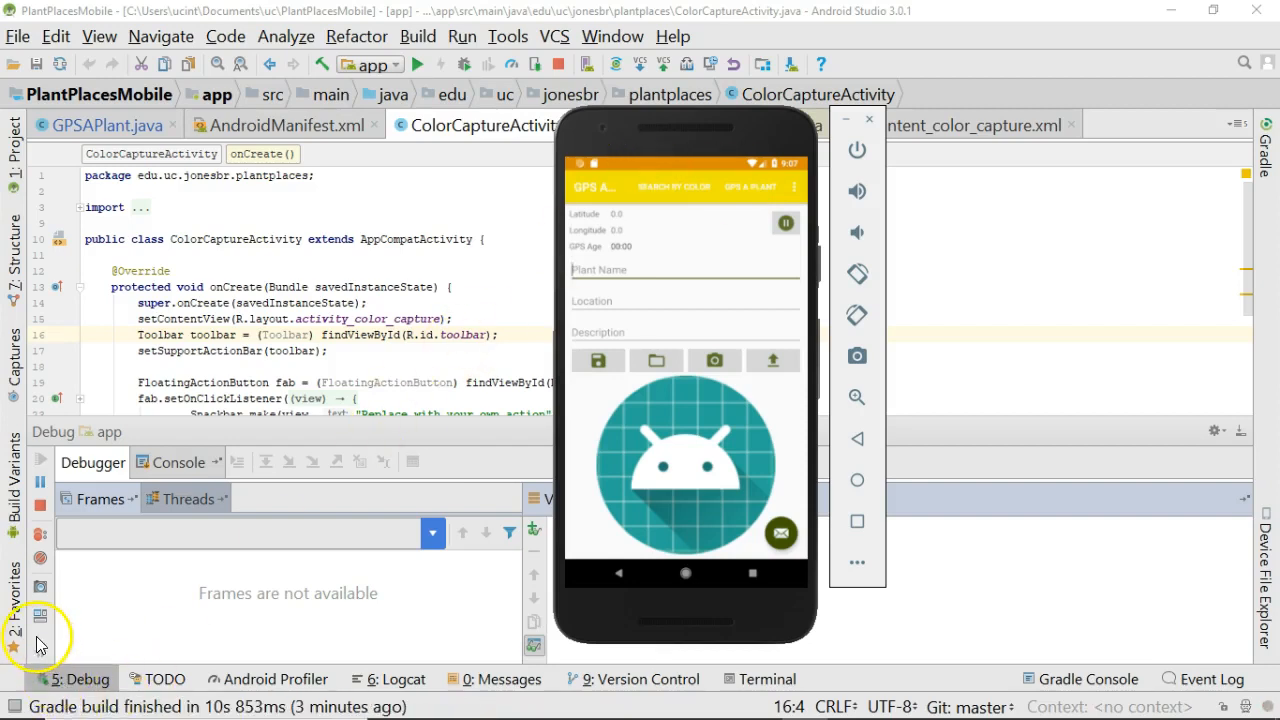